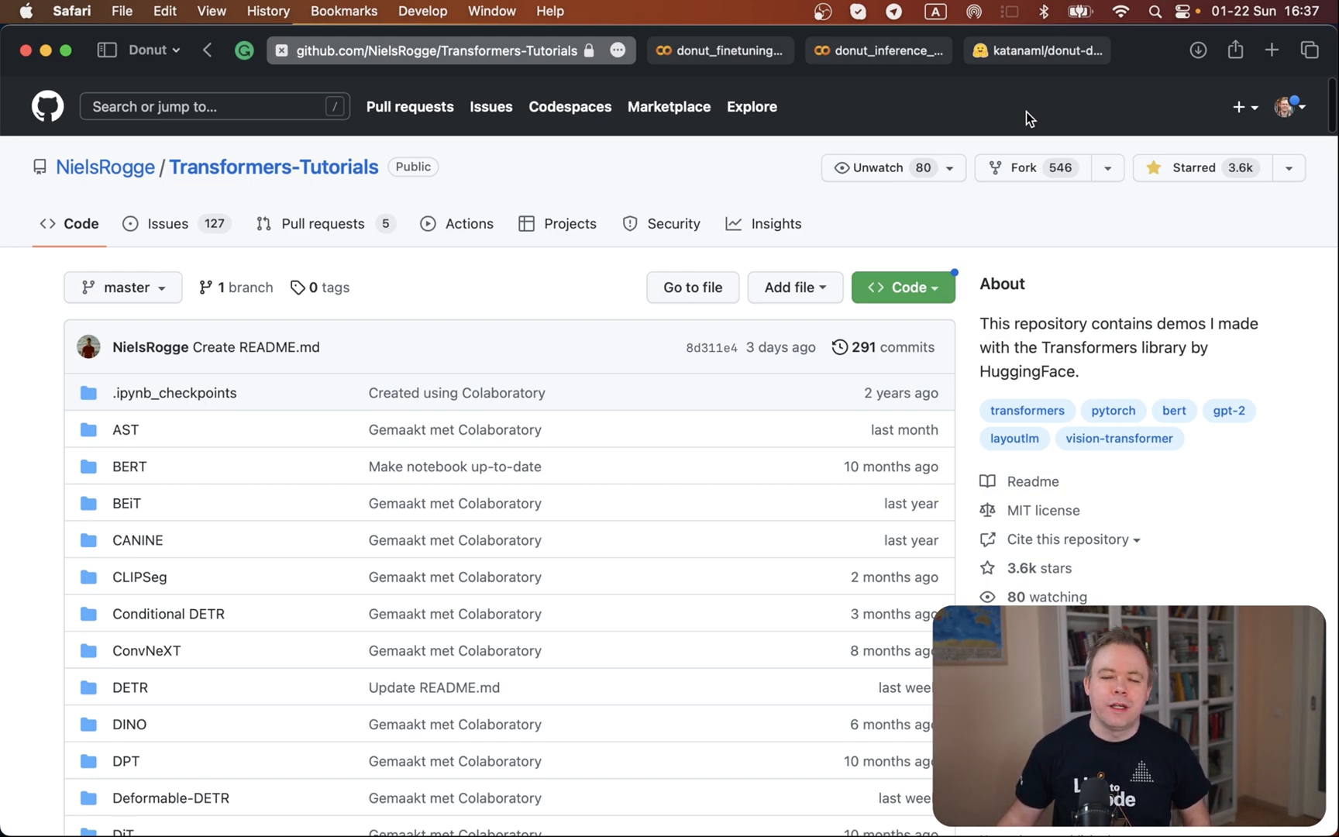
mouse_move(299, 185)
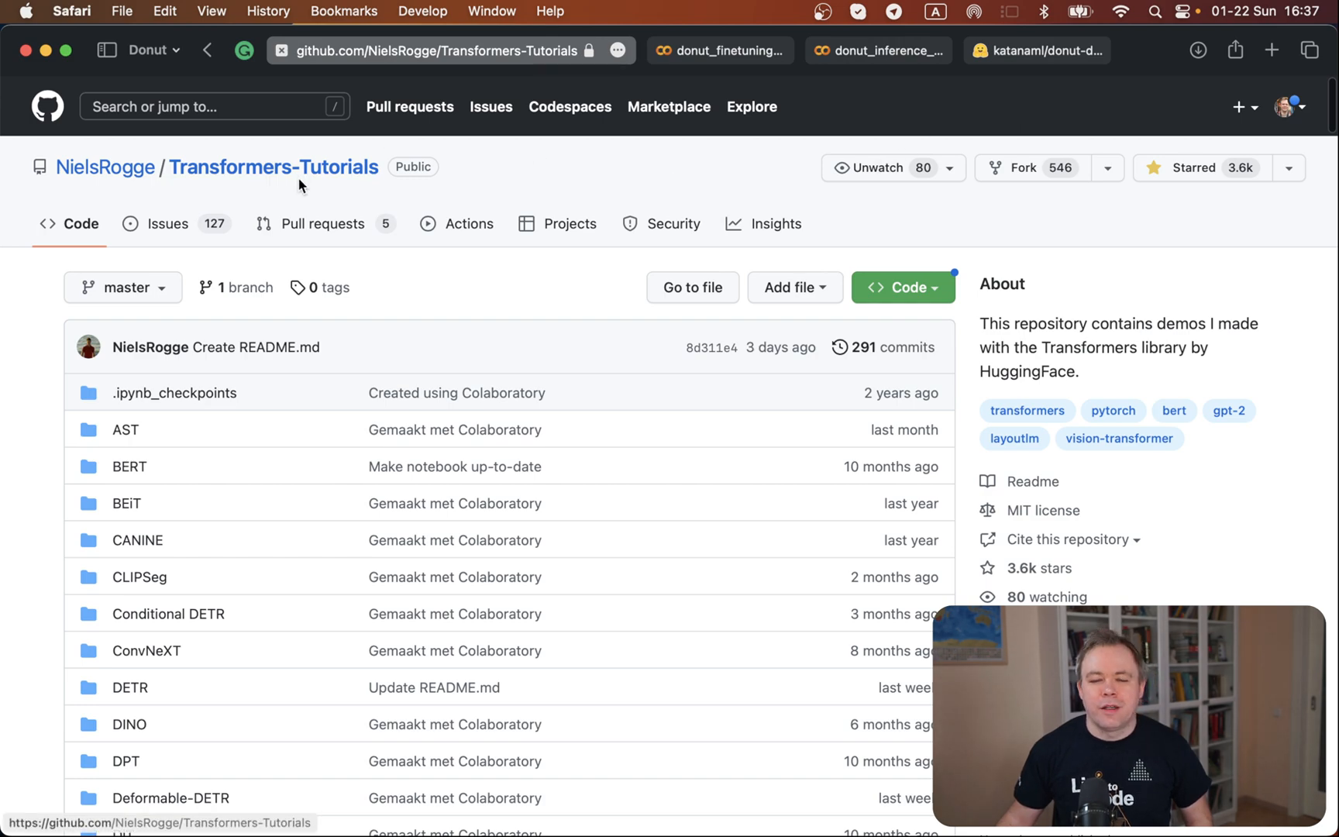
mouse_move(303, 198)
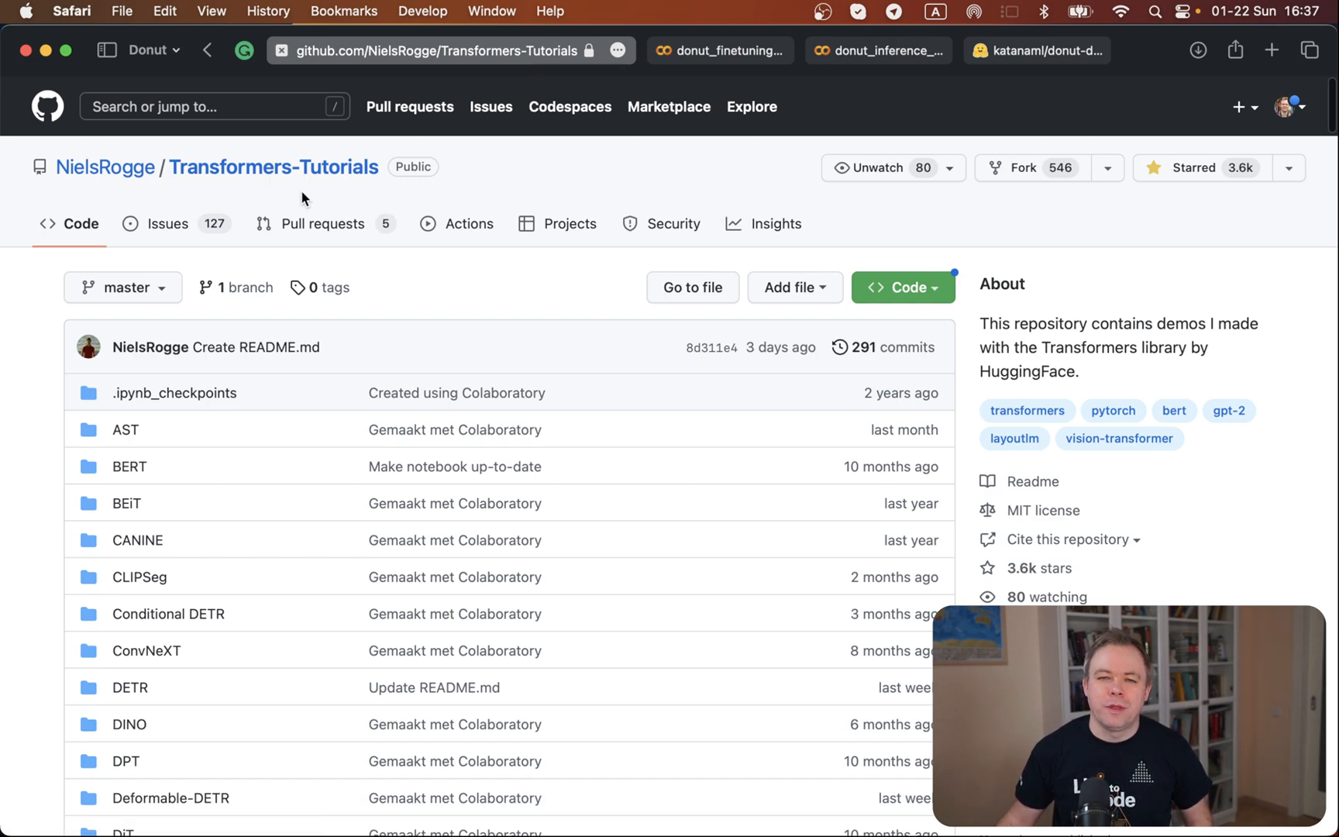
Scroll the README down to the Donut inference and fine-tuning Colab notebooks.
scroll(down, 3)
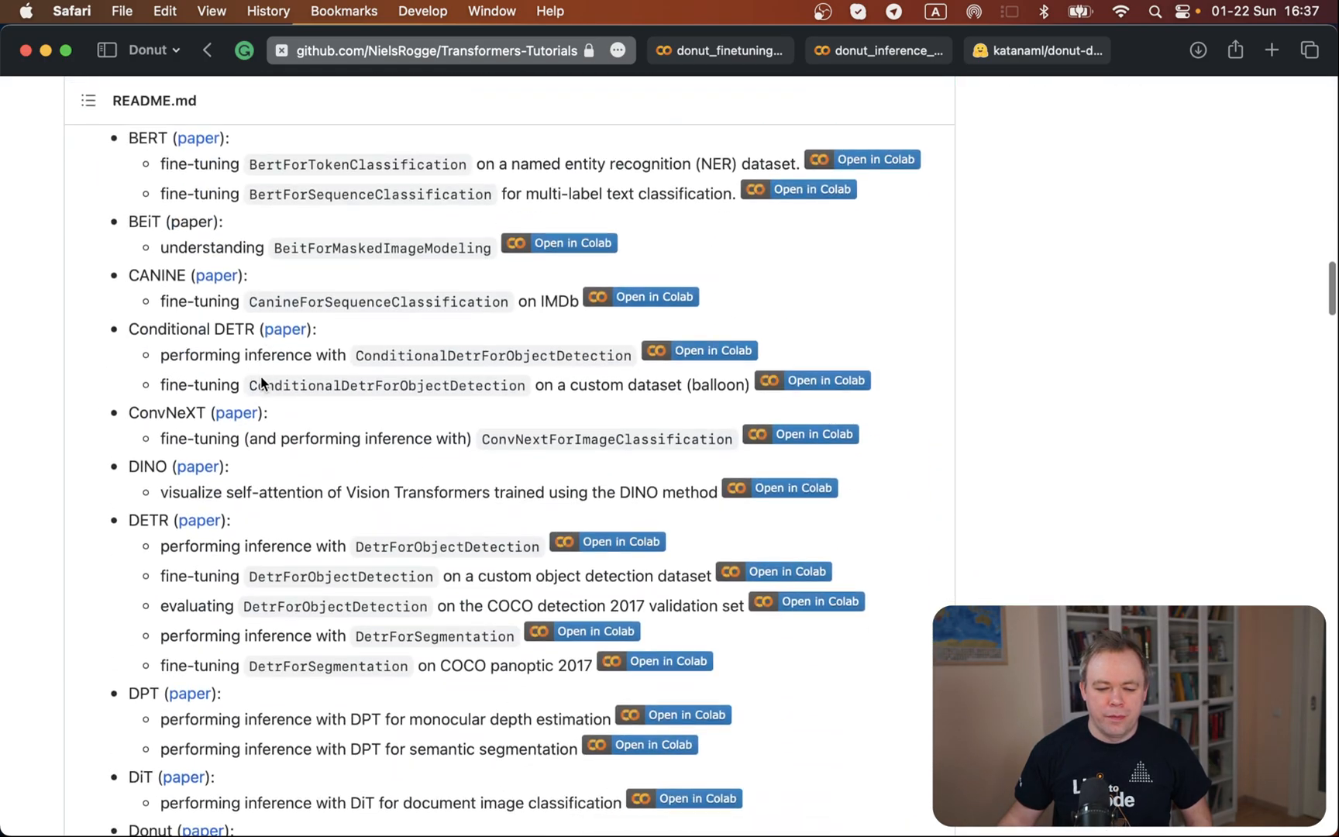
scroll(down, 3)
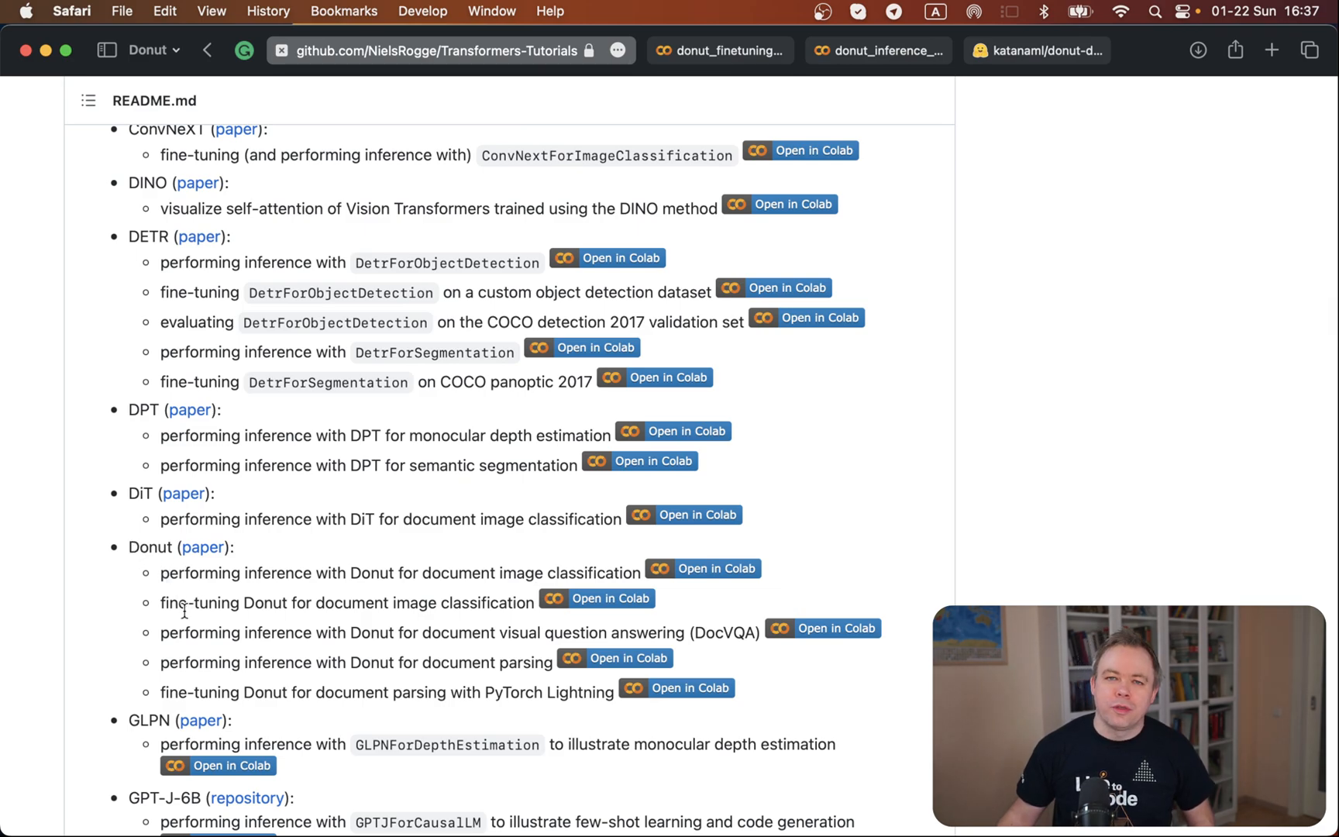
mouse_move(405, 593)
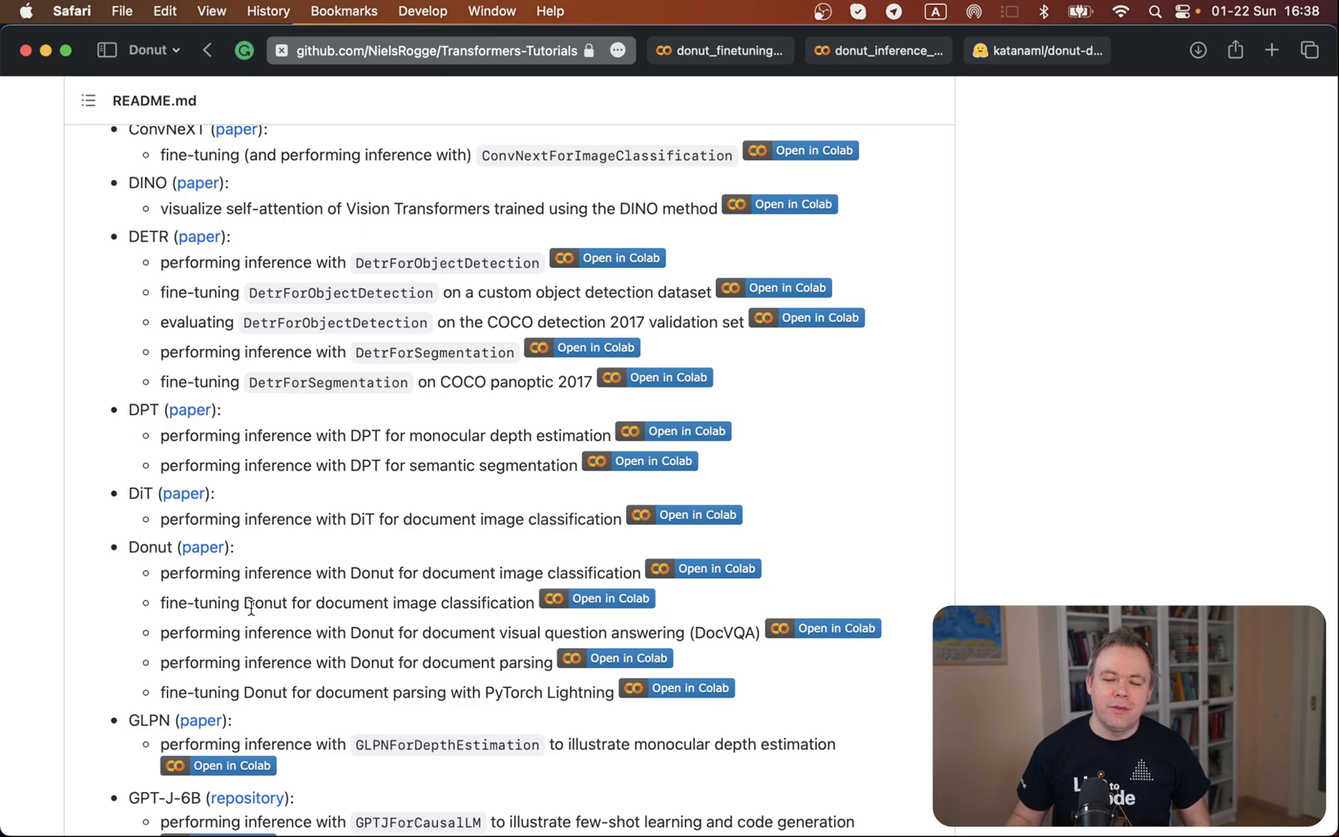
mouse_move(609, 609)
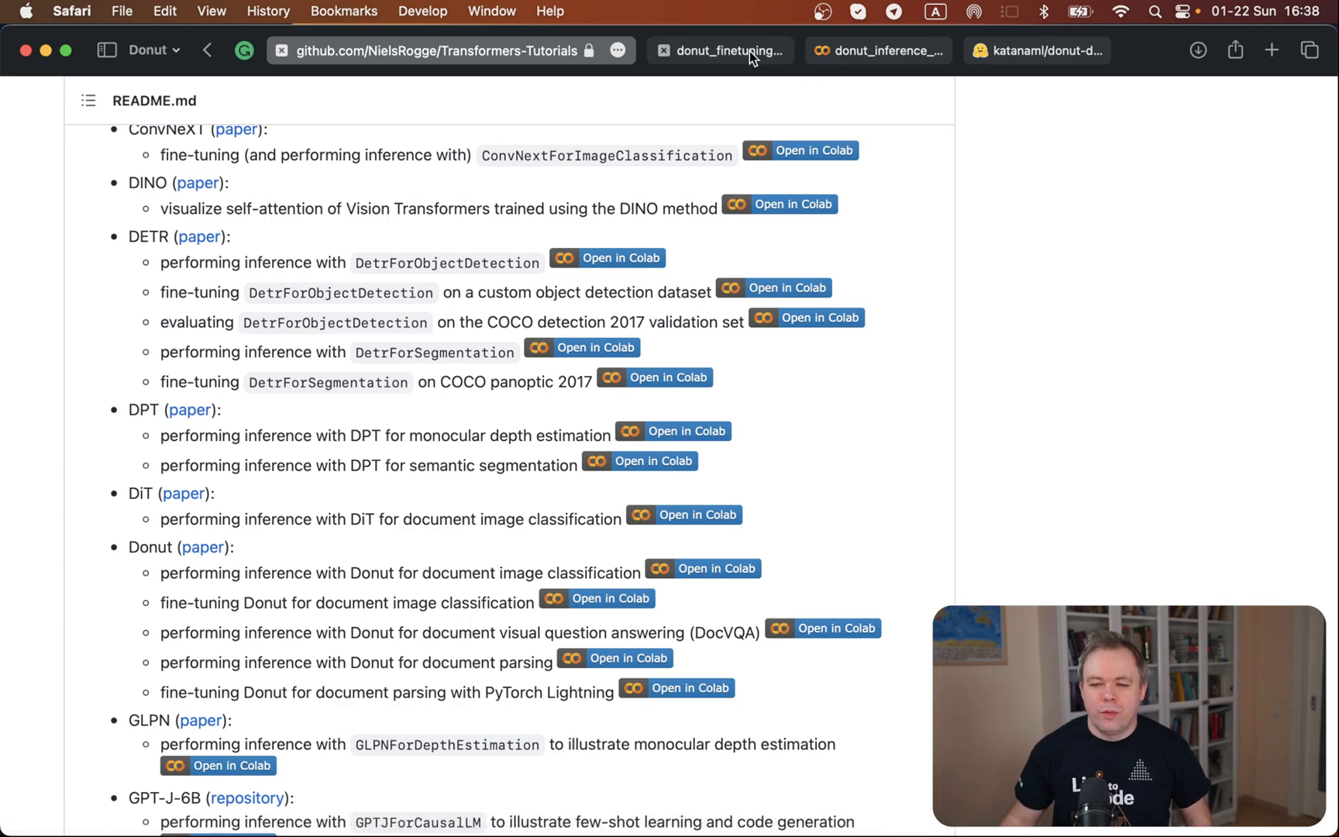
mouse_move(719, 51)
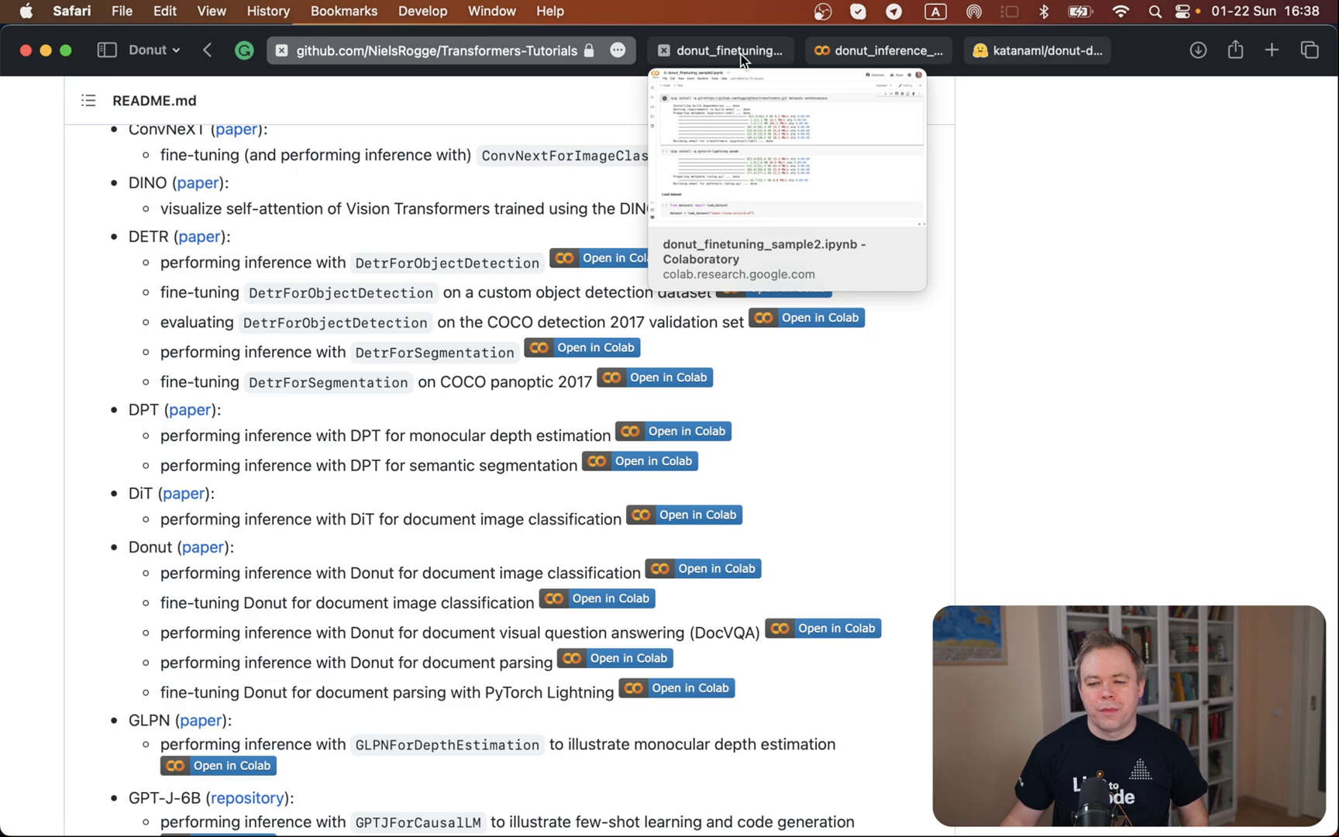
Open the donut_finetuning_sample2 notebook after a brief look at donut_inference.
click(727, 50)
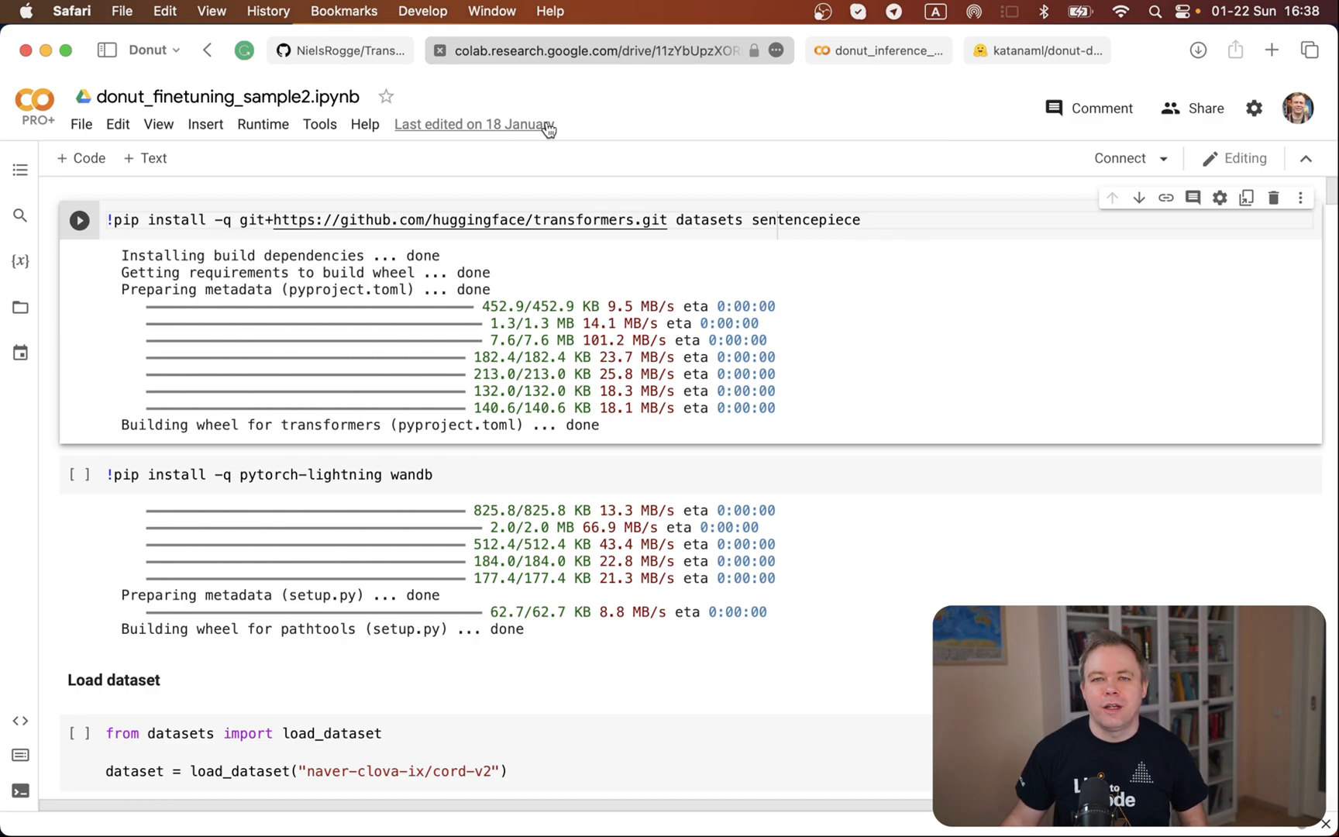
mouse_move(618, 51)
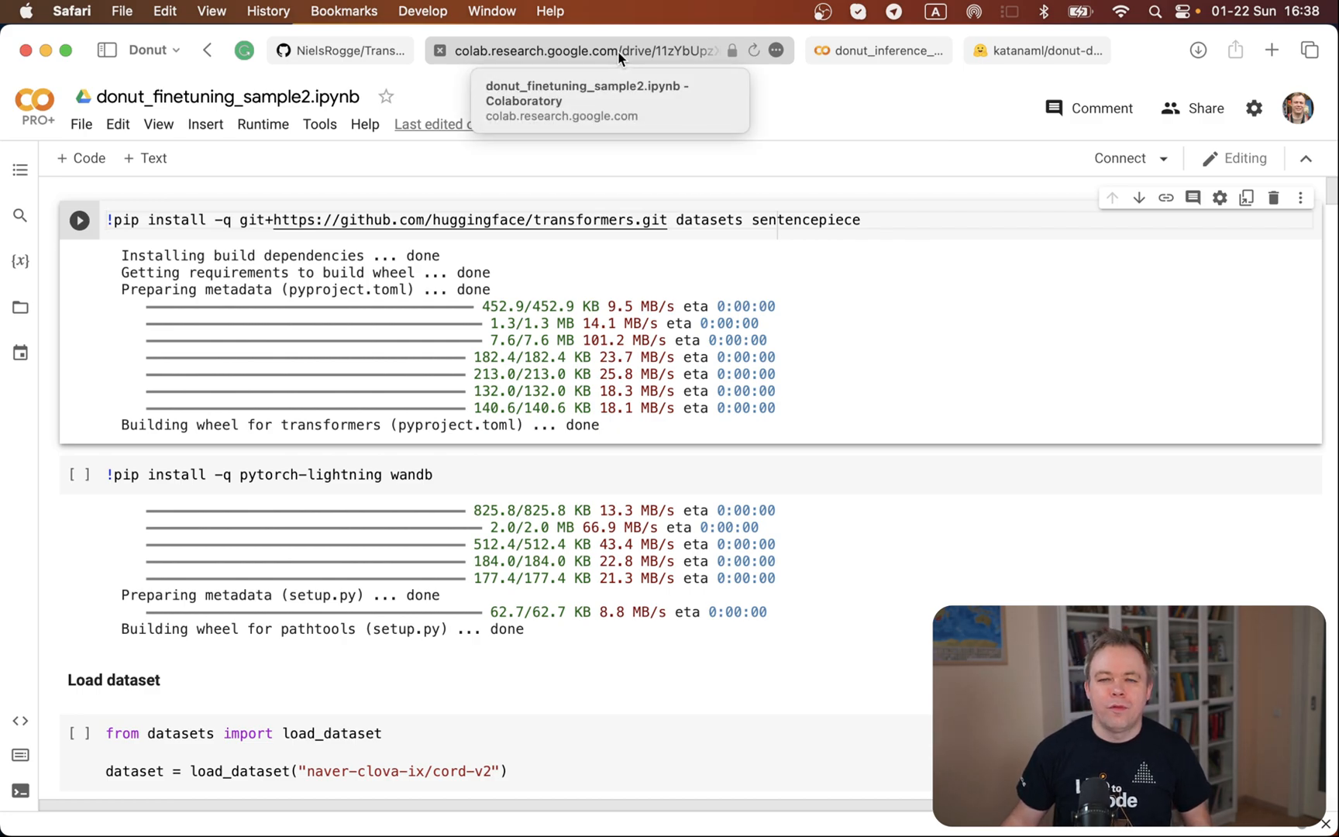
click(871, 51)
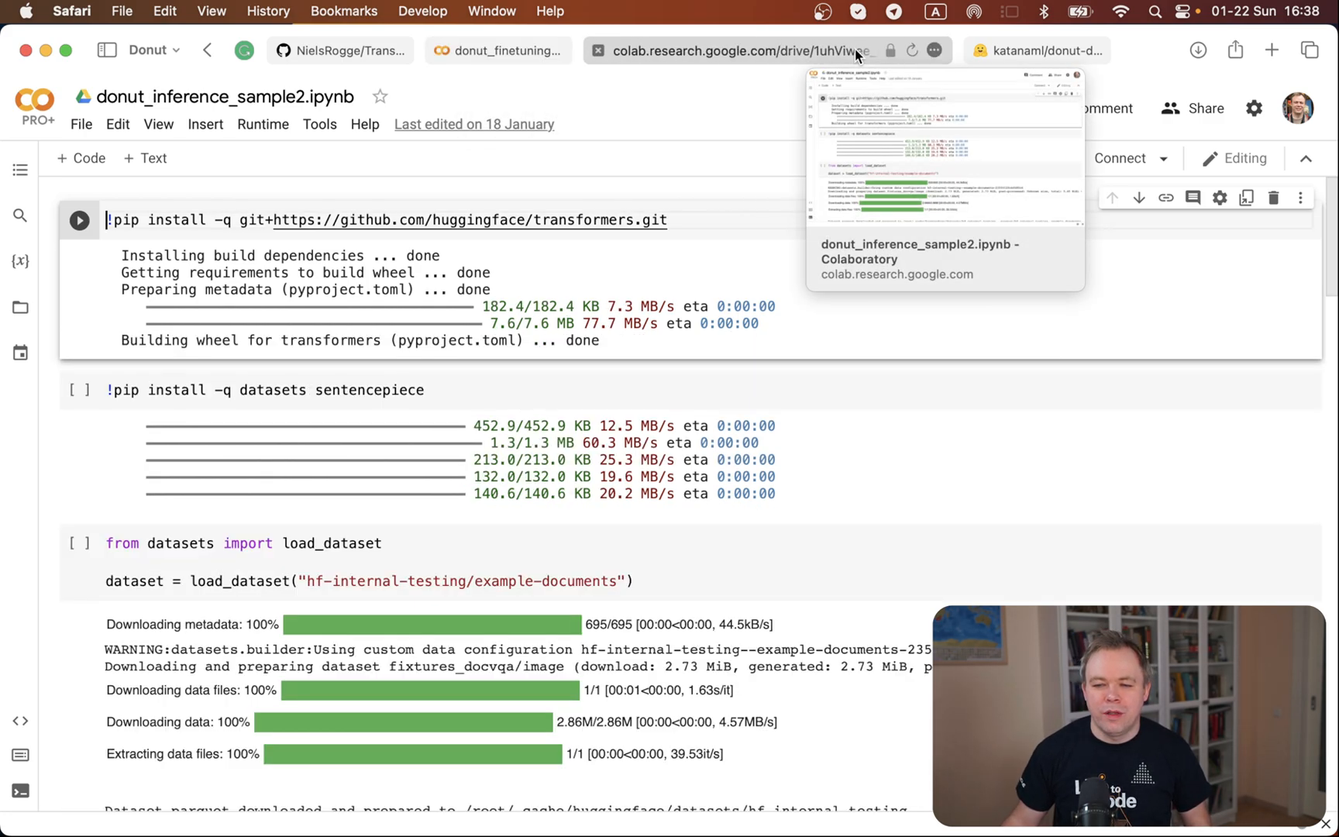
click(500, 50)
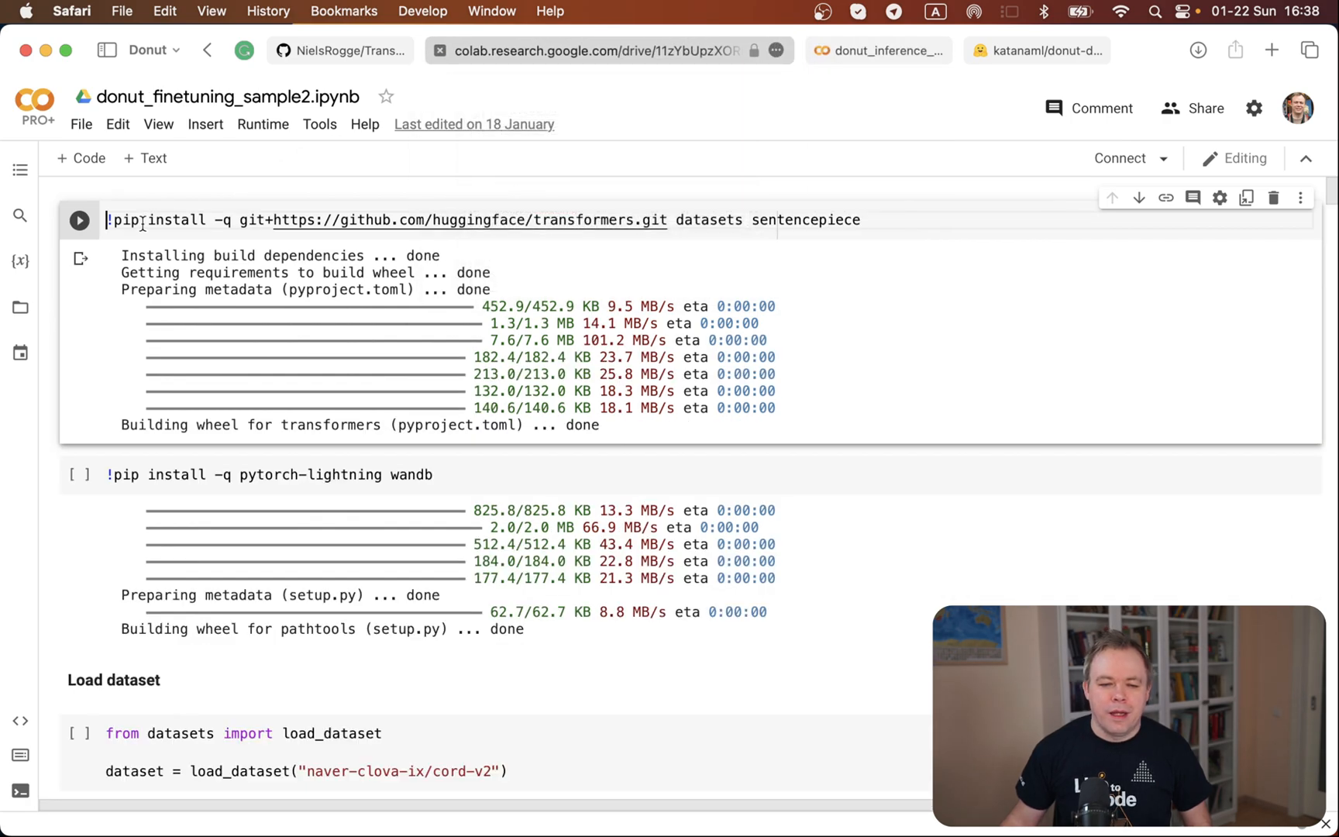
mouse_move(205, 182)
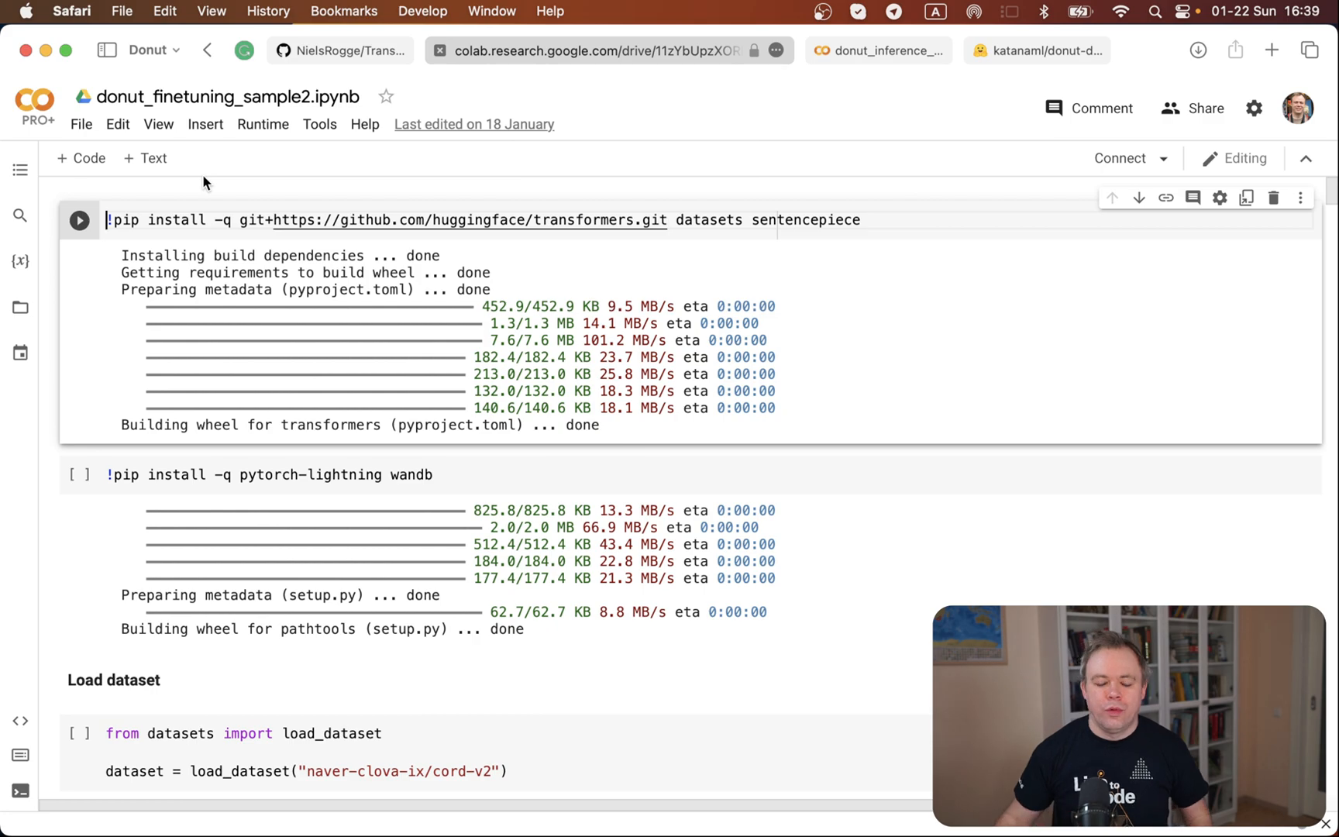
mouse_move(64, 349)
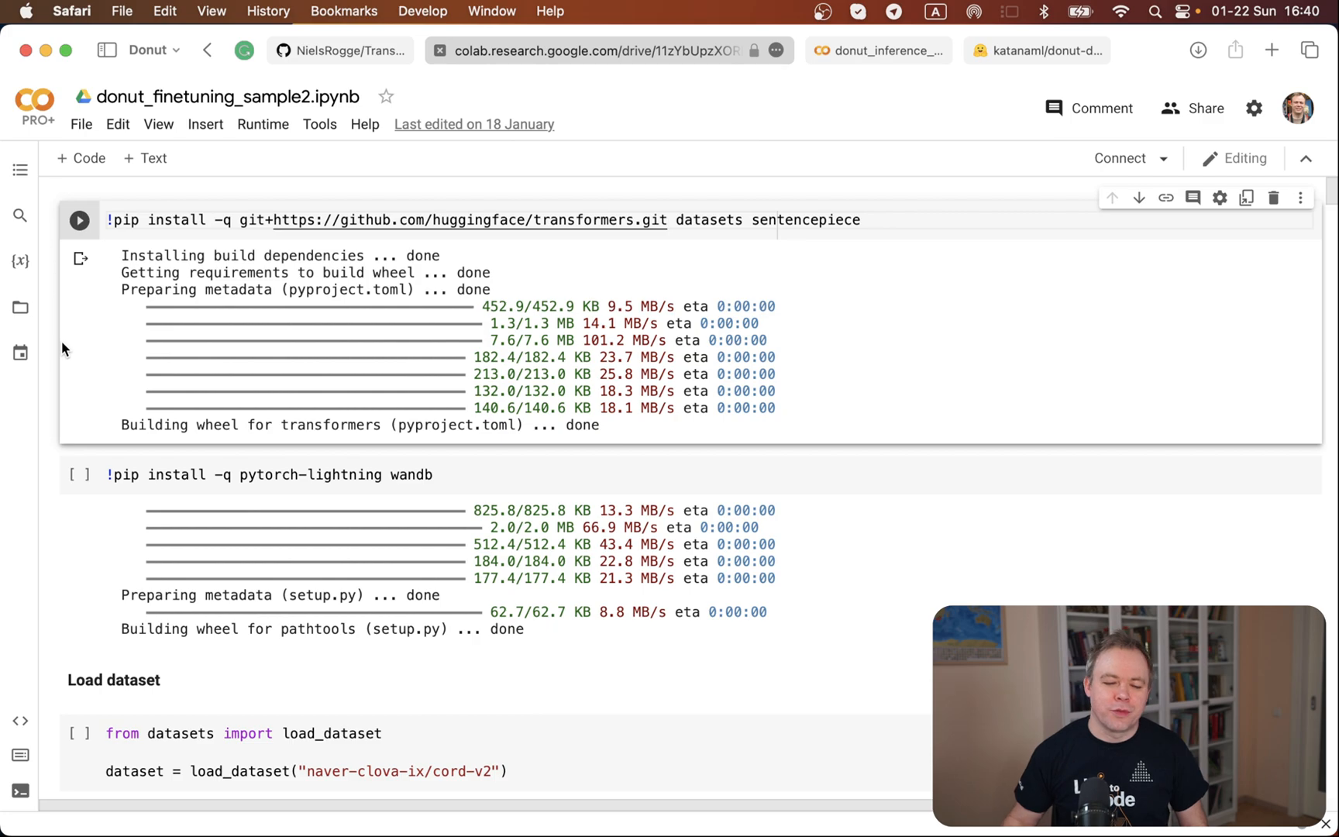
mouse_move(75, 385)
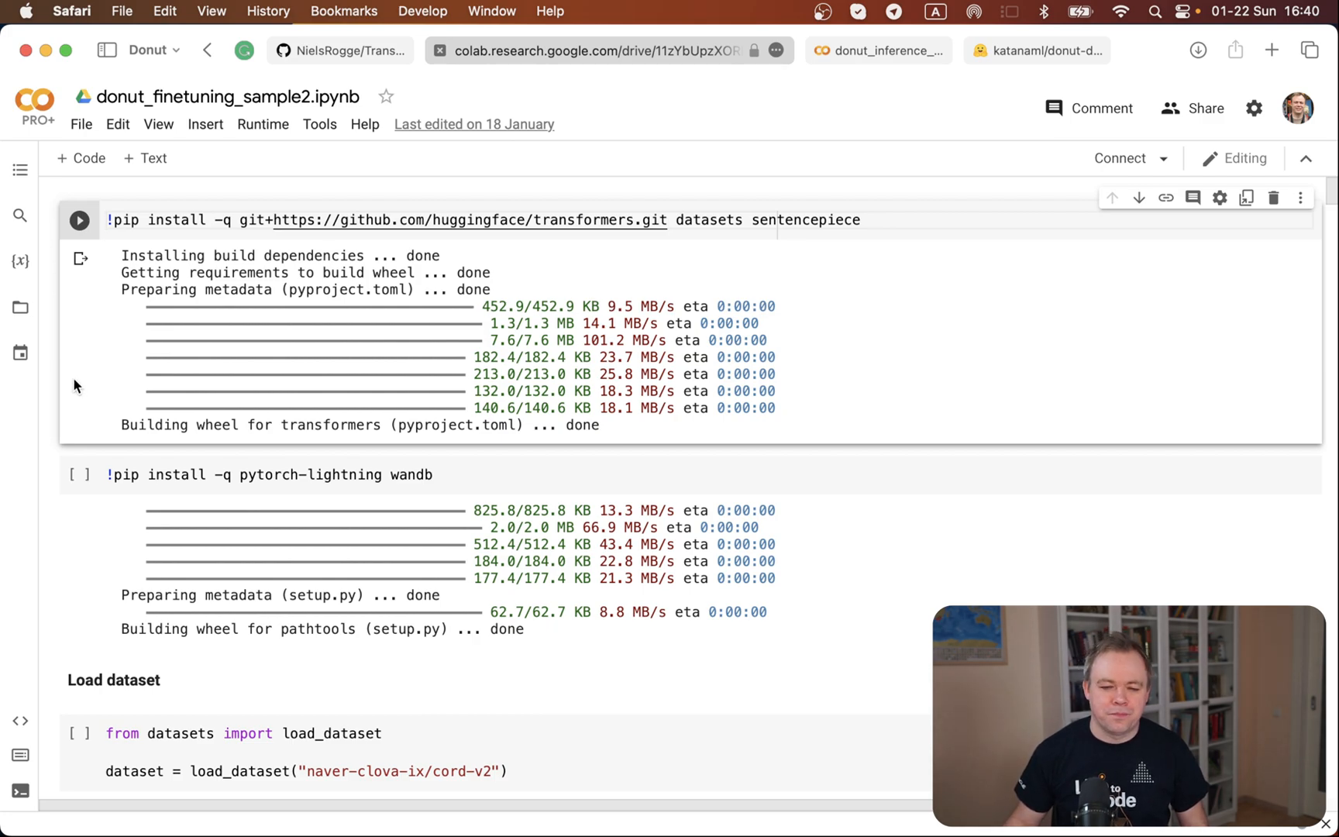
Scroll to the naver-clova-ix/cord-v2 Load dataset cell and its completed DatasetDict output.
scroll(down, 3)
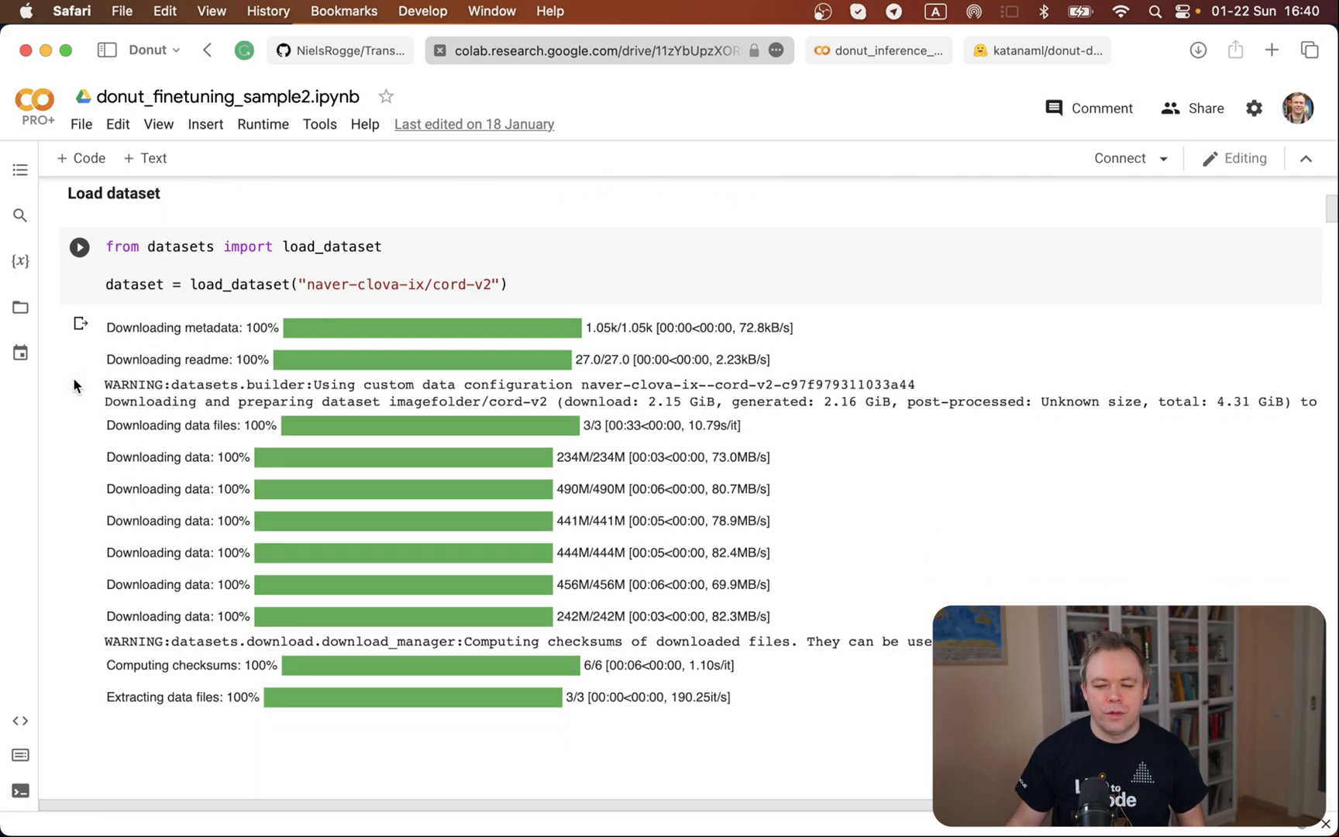
scroll(down, 3)
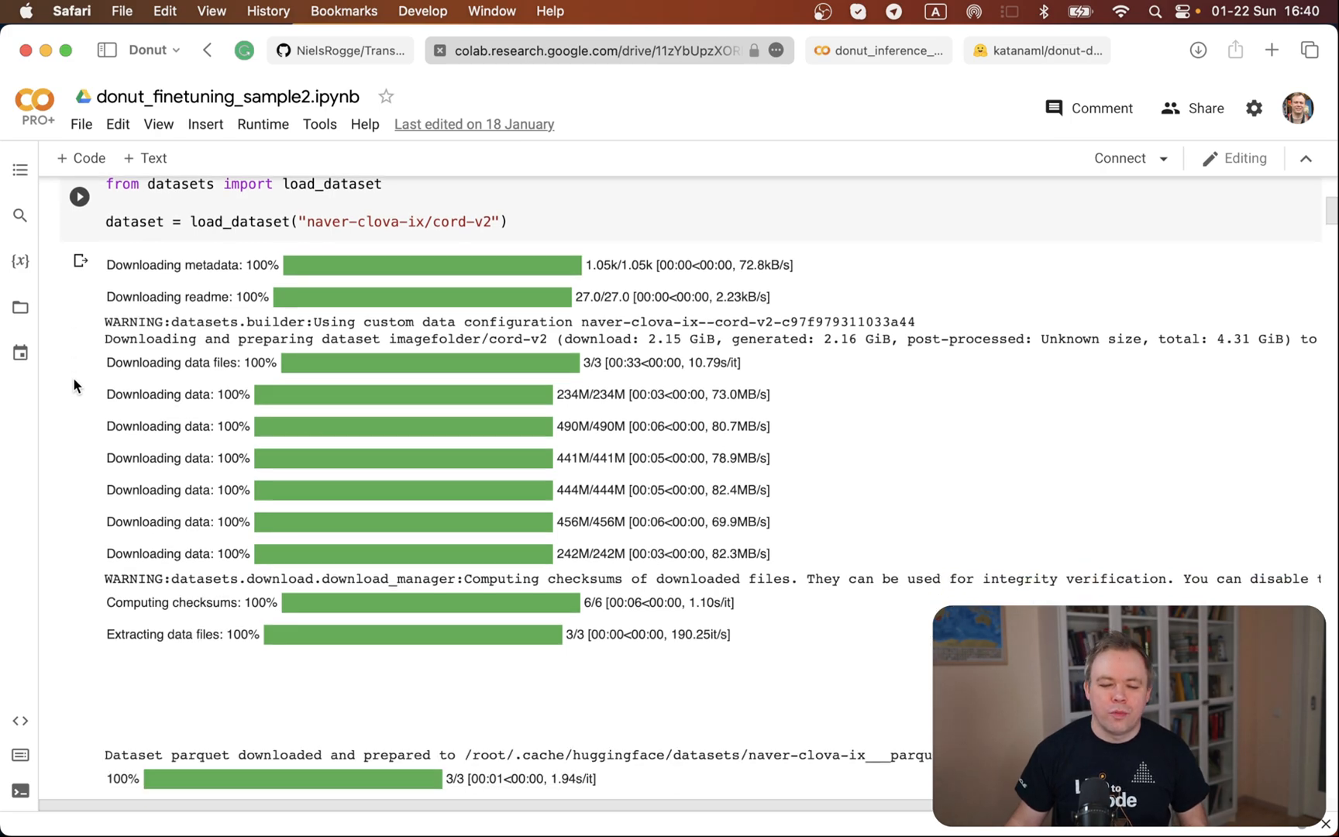
scroll(down, 3)
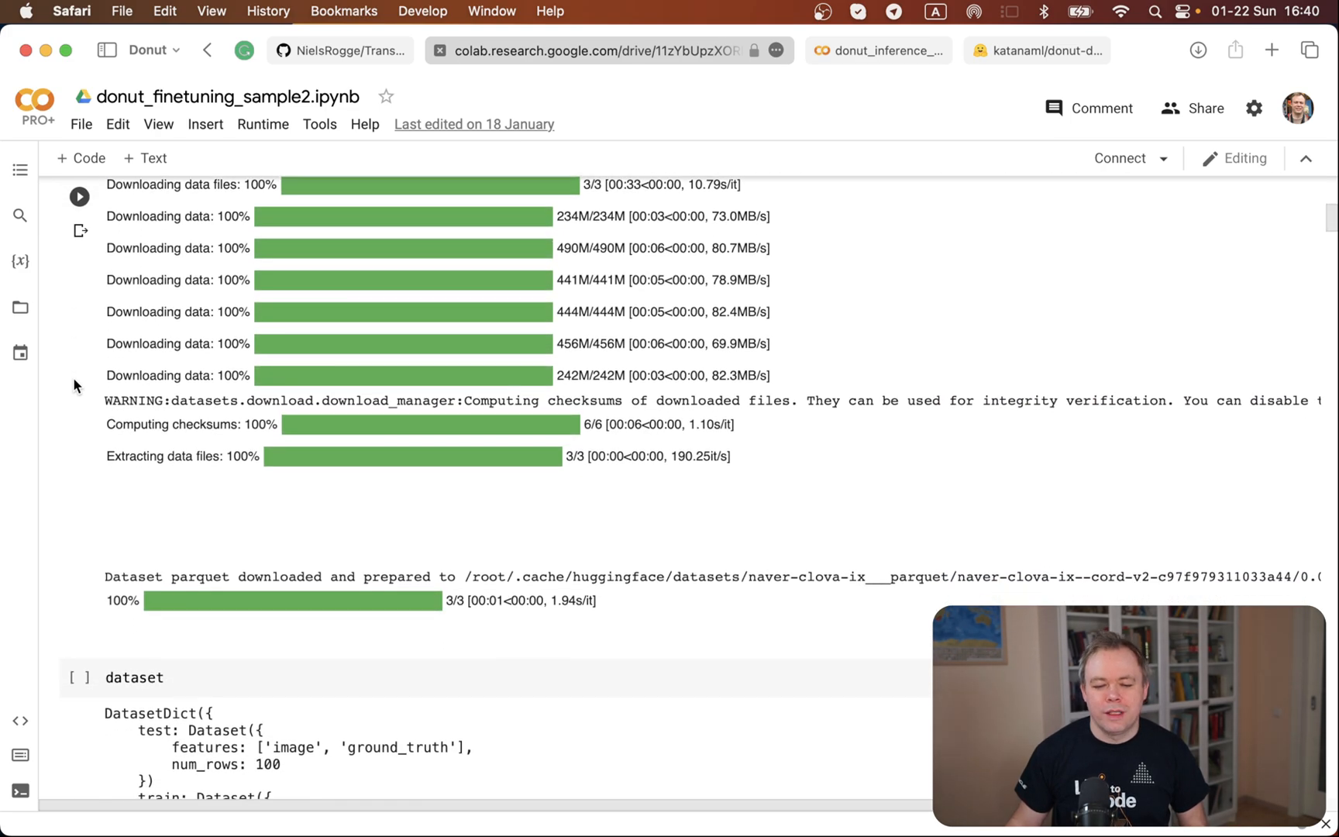
scroll(up, 3)
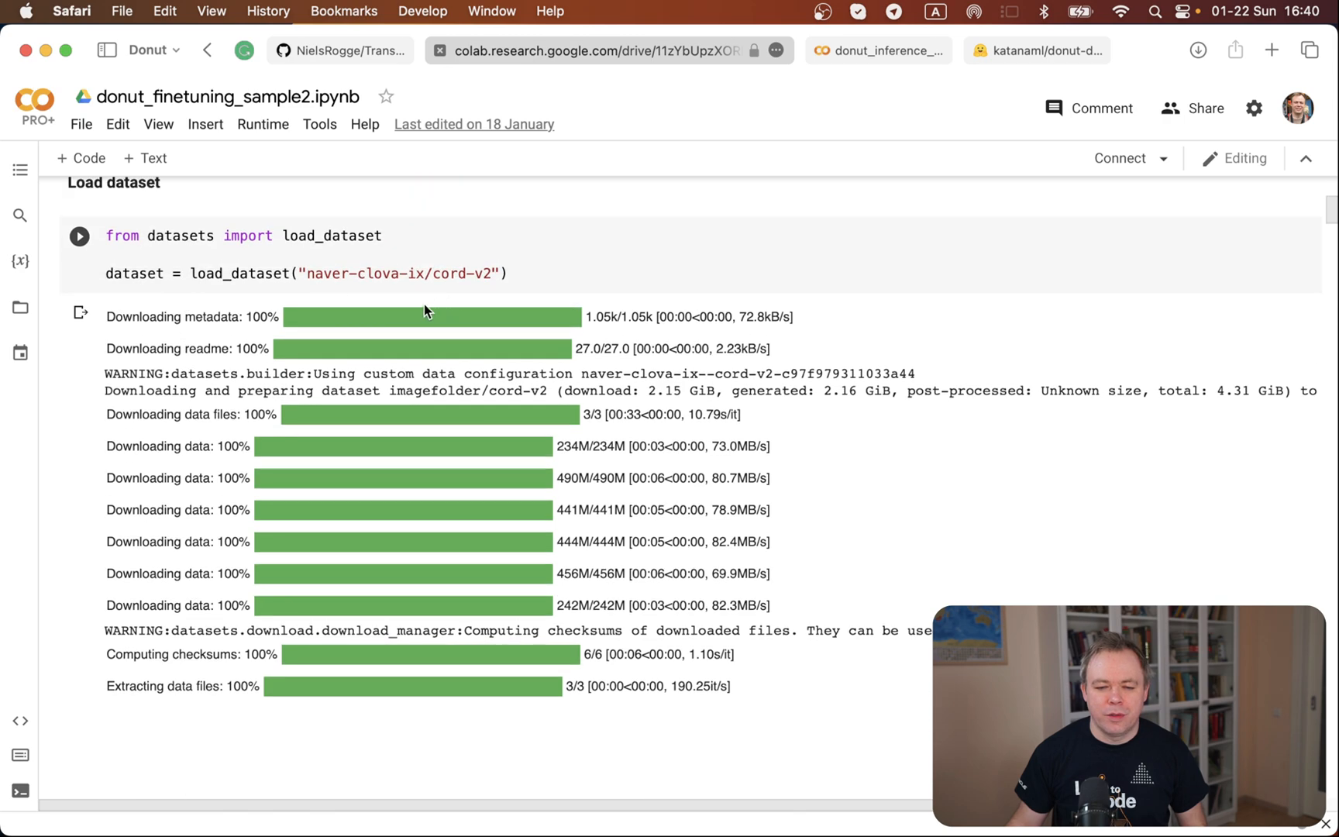
mouse_move(382, 278)
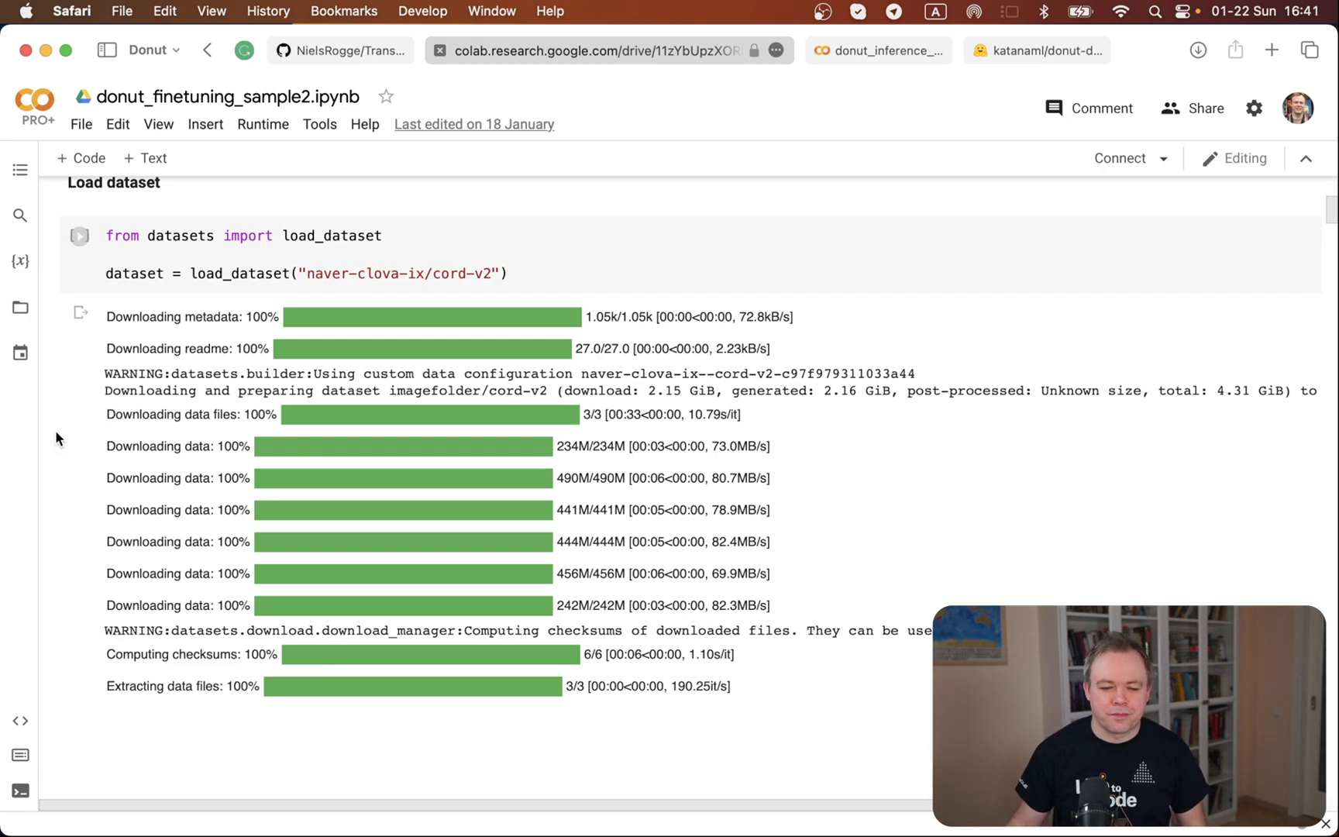
Scroll past the sample receipt ground truth to the Load model and processor cells.
scroll(down, 3)
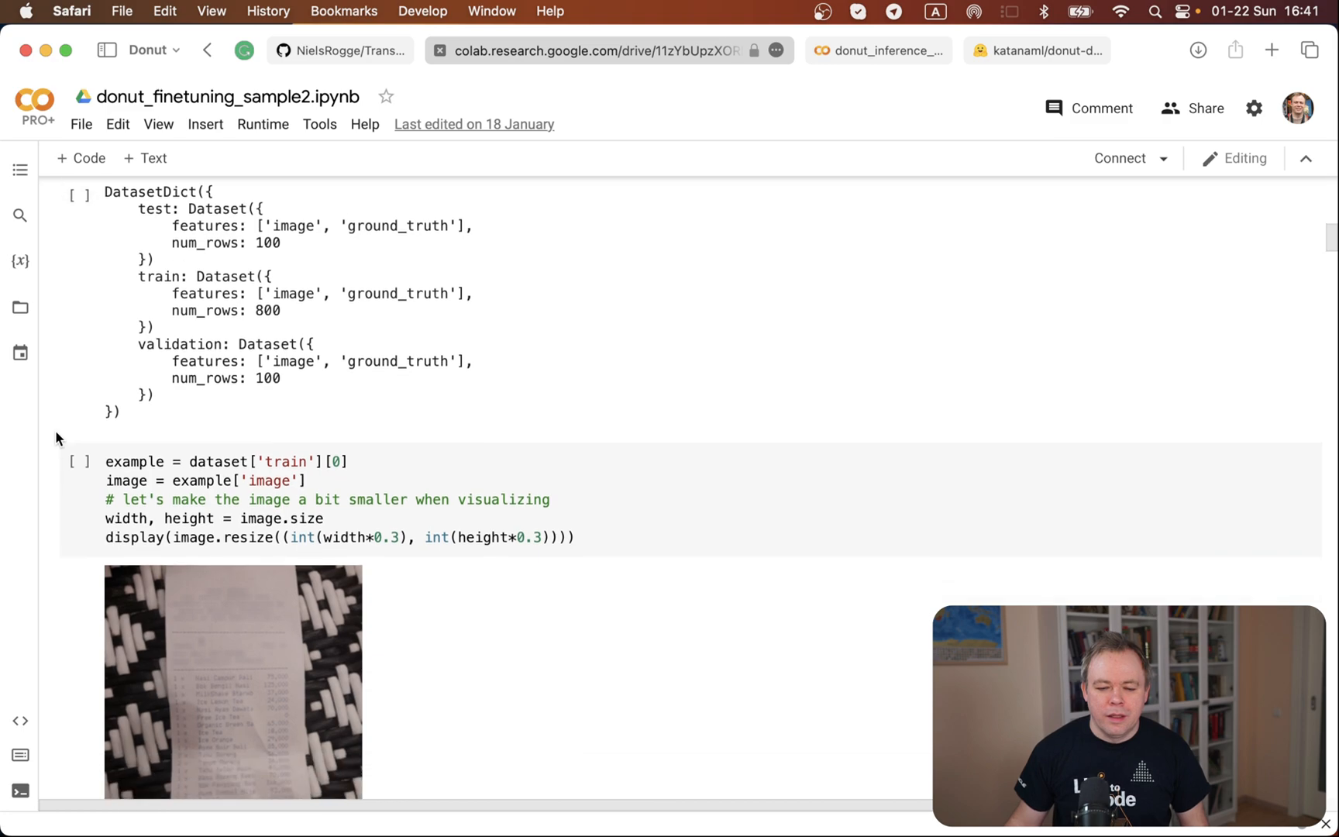
scroll(down, 3)
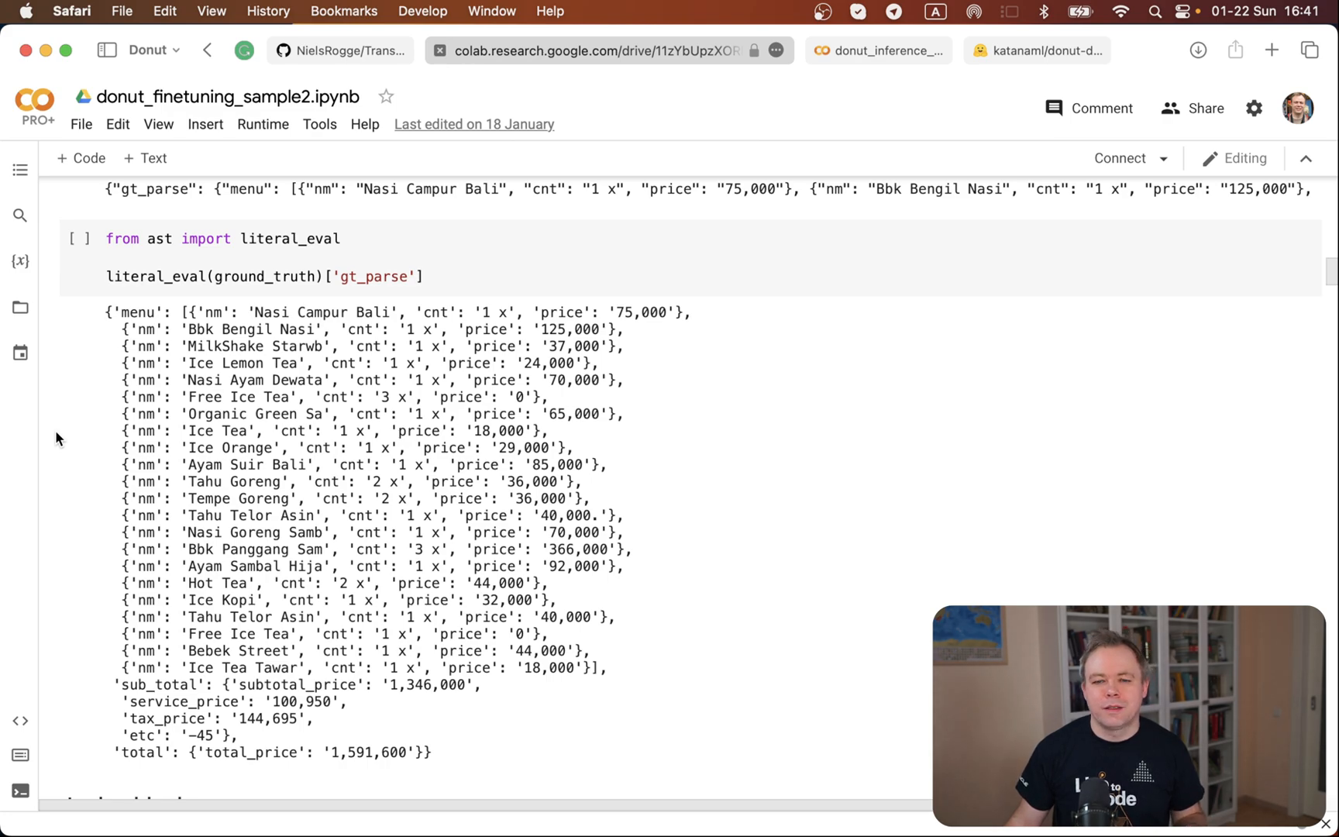
scroll(down, 3)
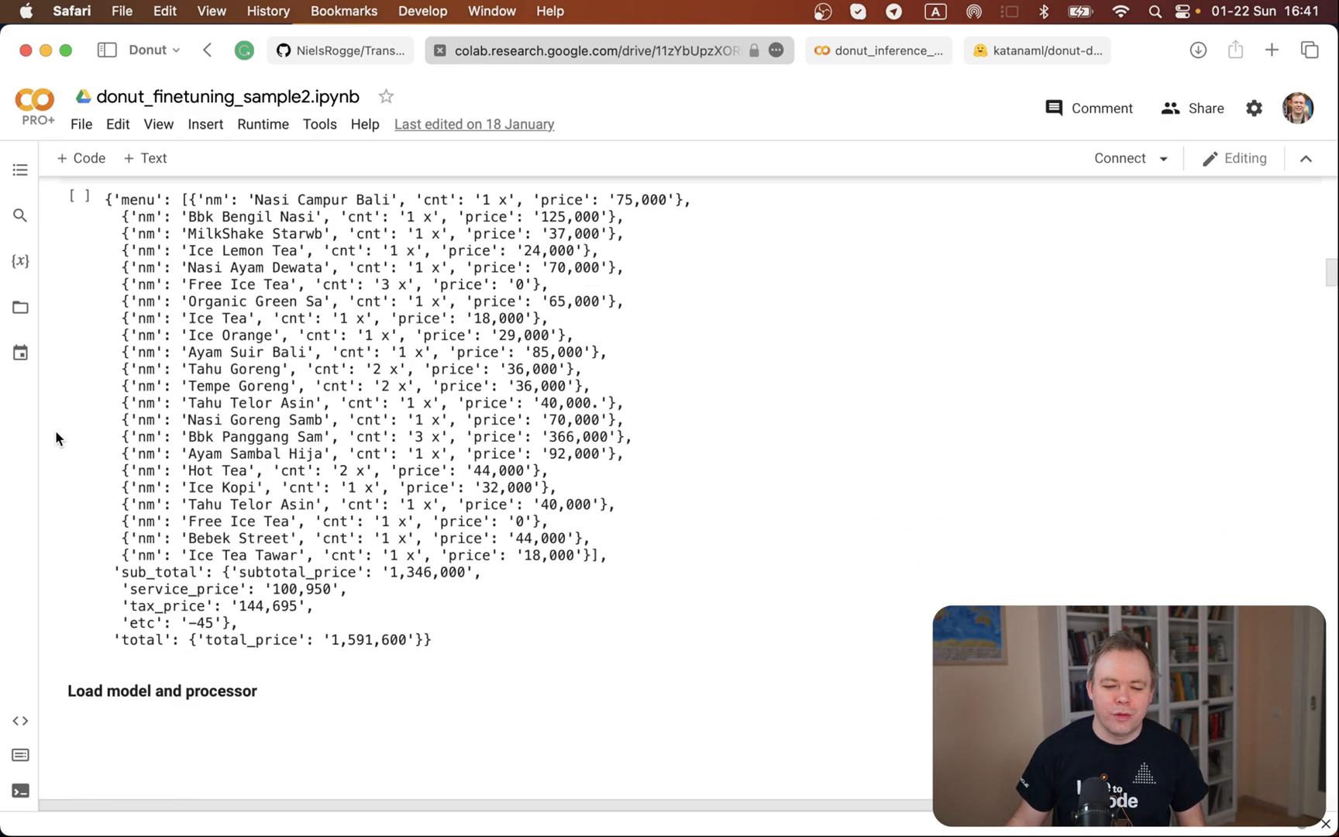
scroll(down, 3)
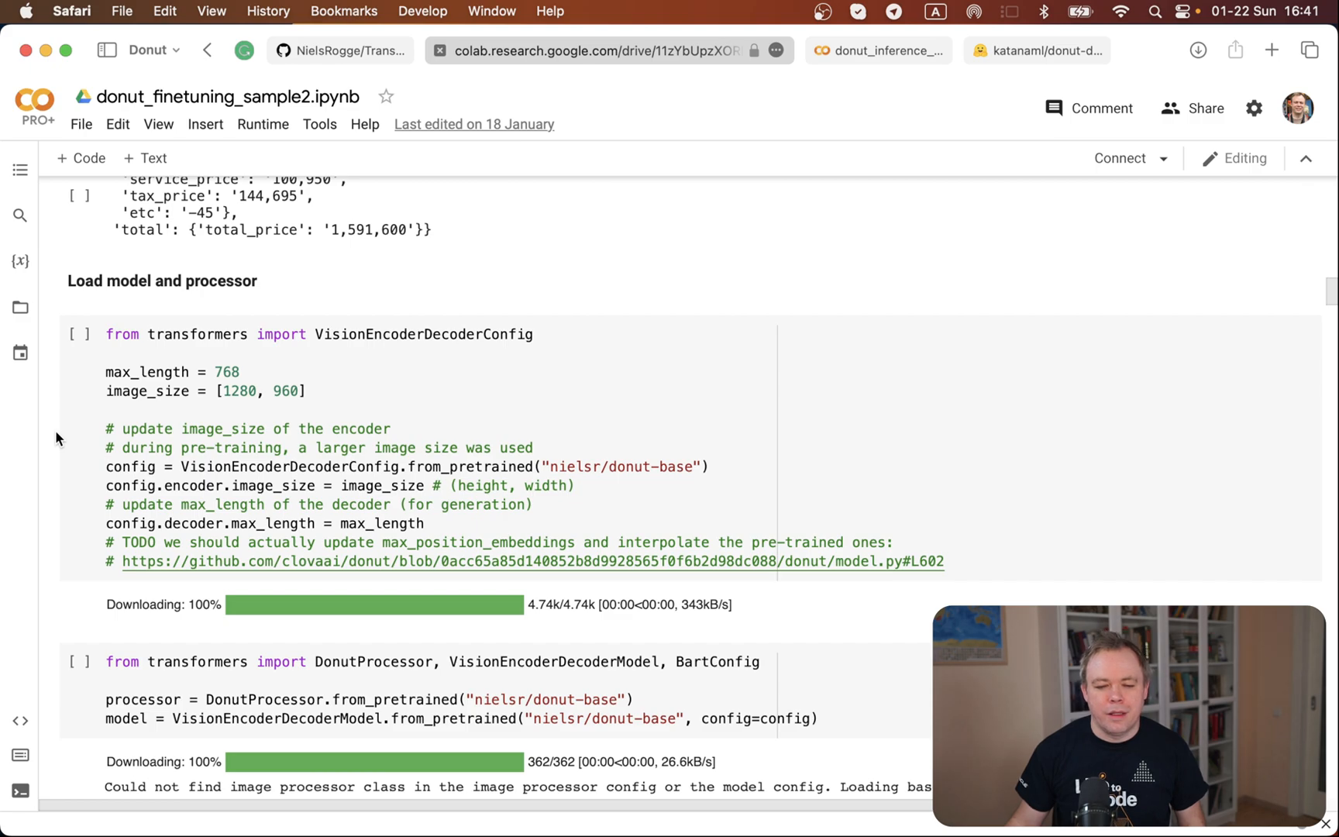
Scroll past the 809M model download through the DonutDataset class code.
scroll(up, 3)
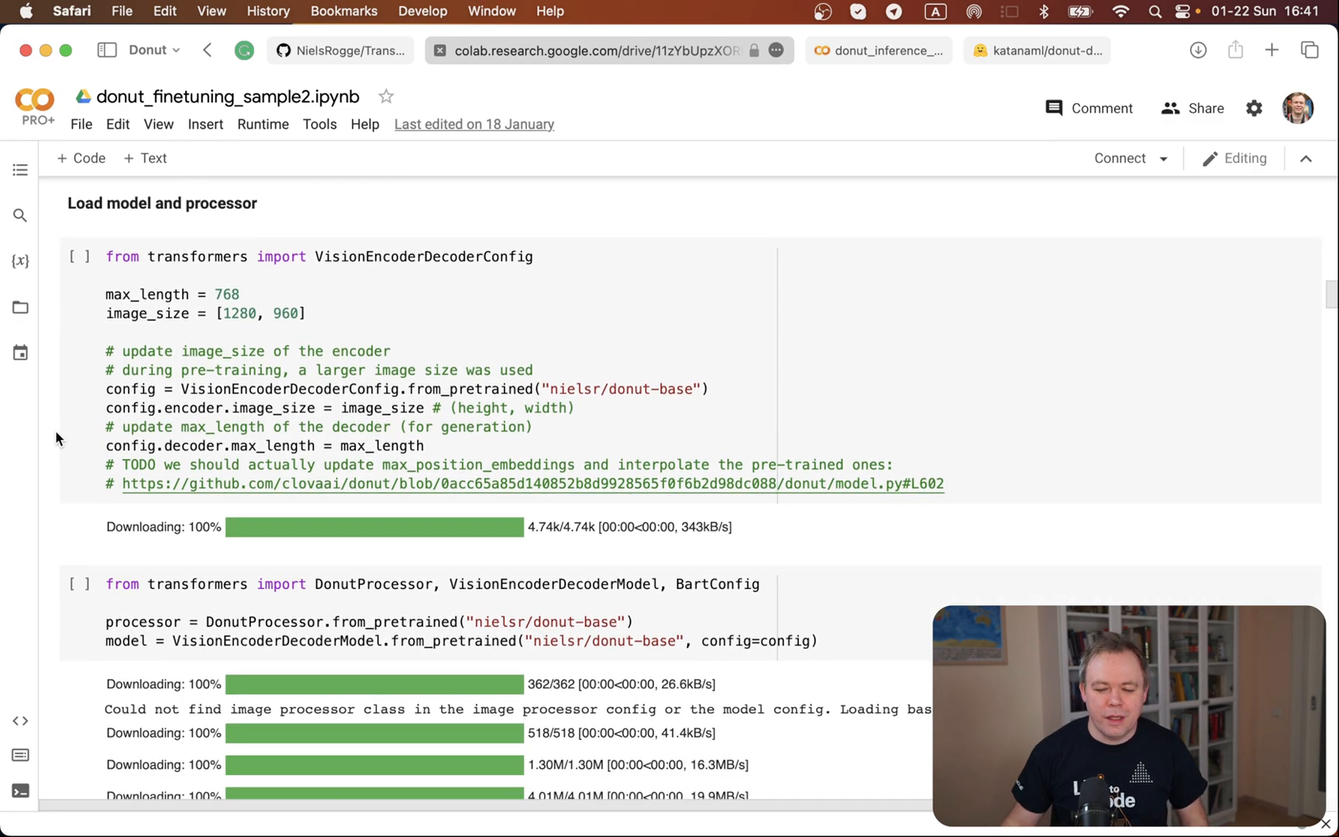
scroll(down, 3)
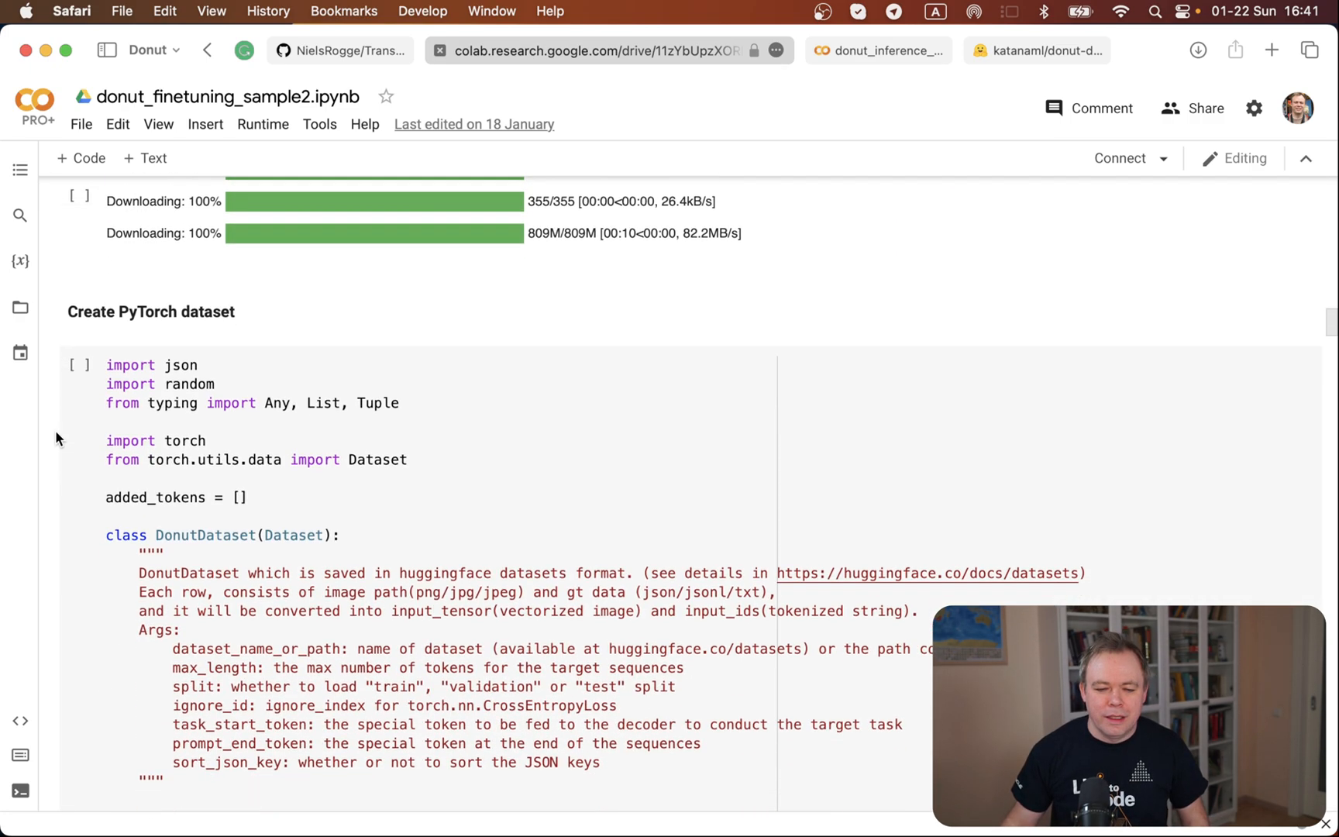
scroll(down, 3)
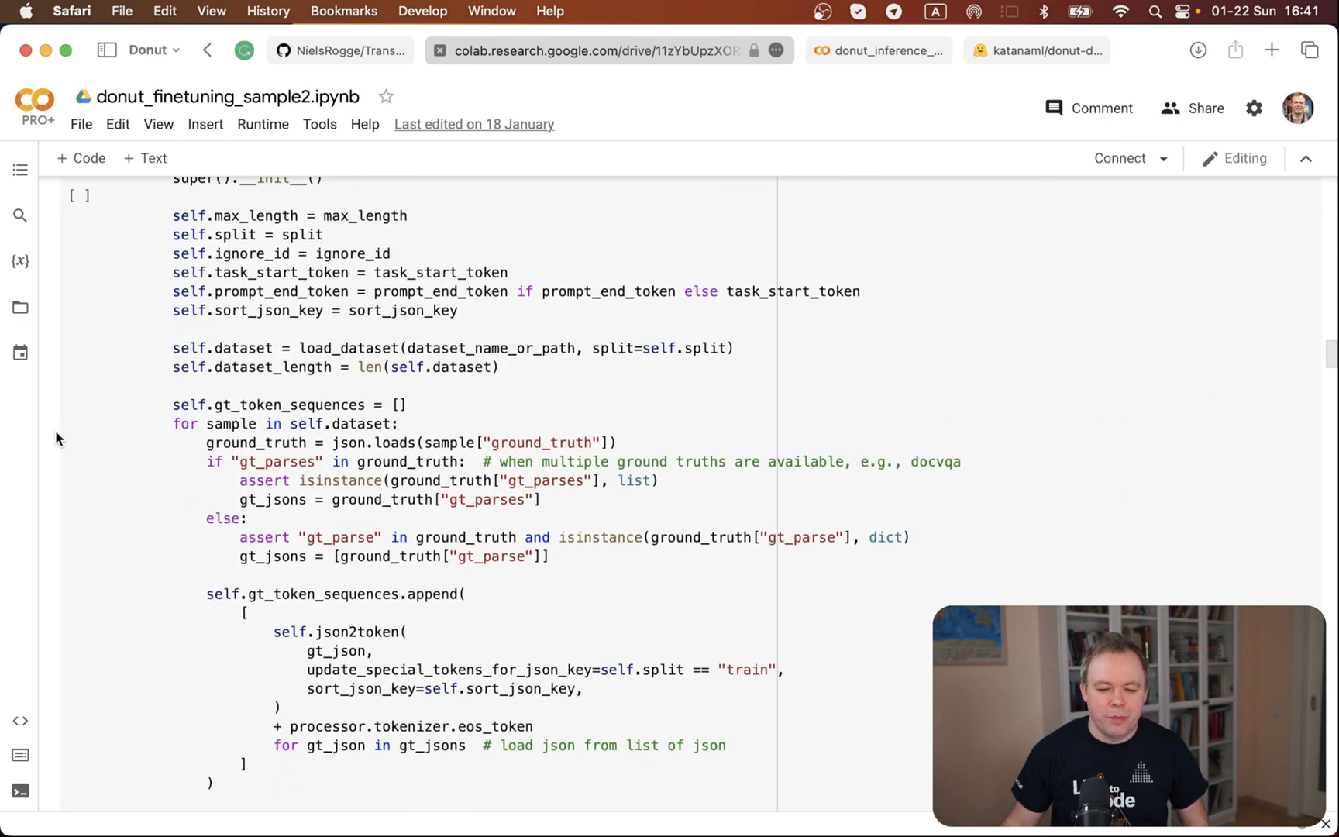
scroll(down, 3)
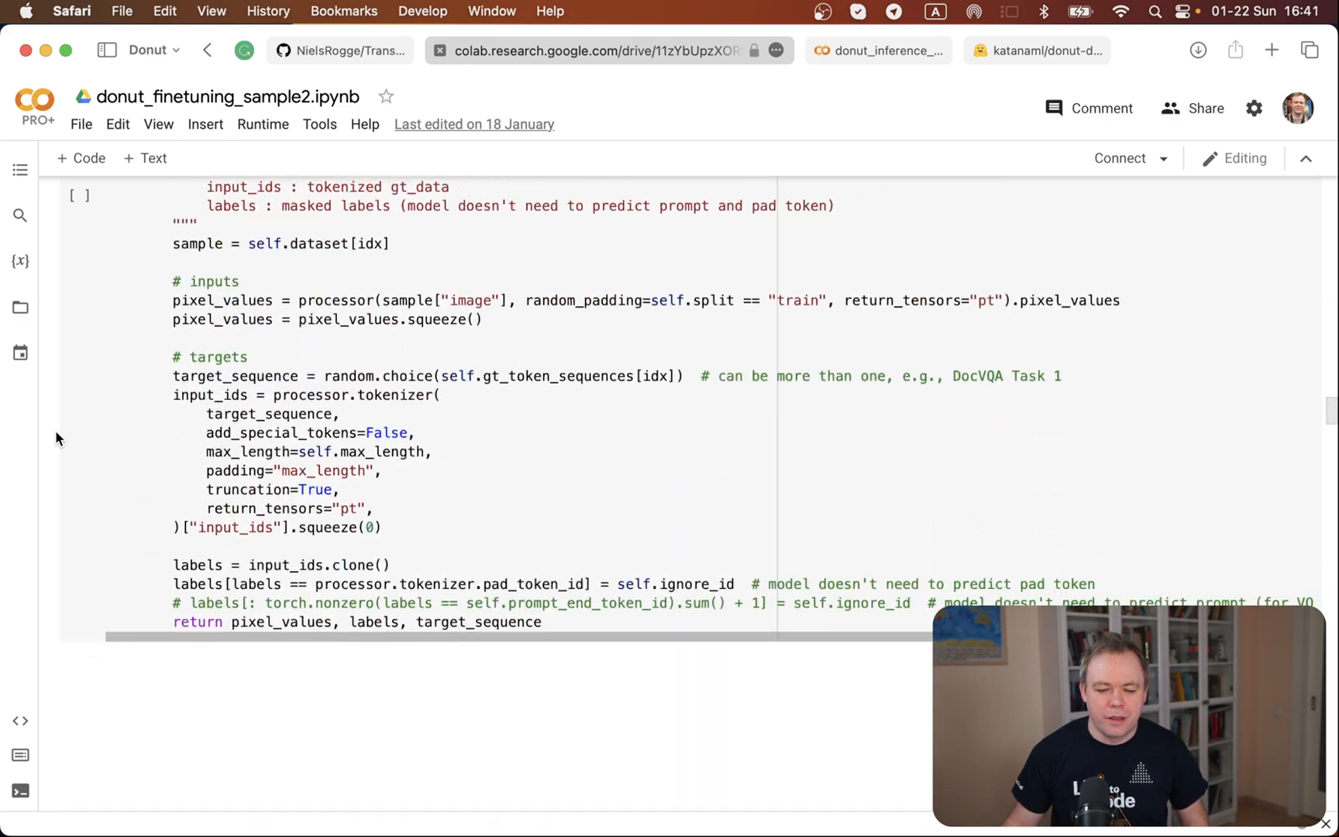
scroll(down, 3)
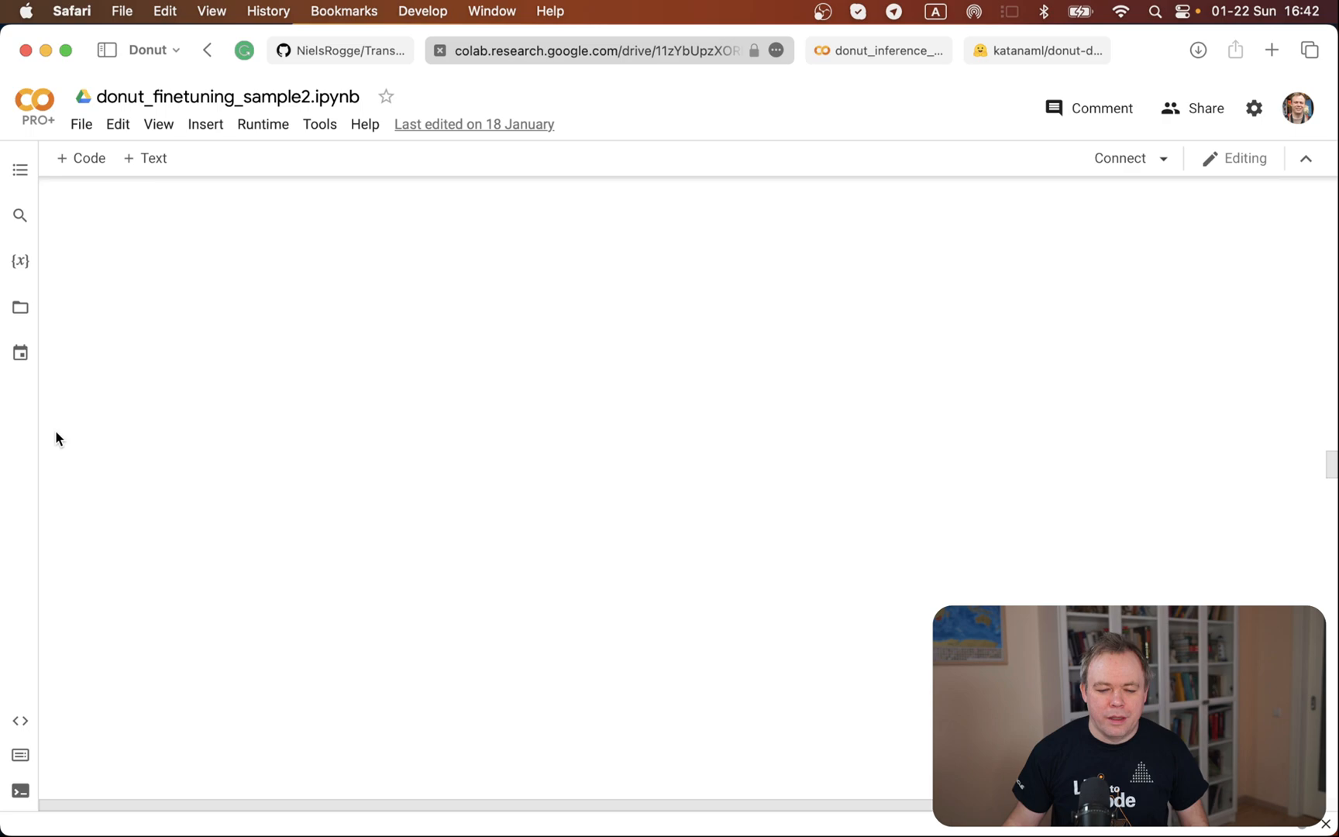
Scroll through the LightningModule code to the Train config cell and login output.
scroll(down, 3)
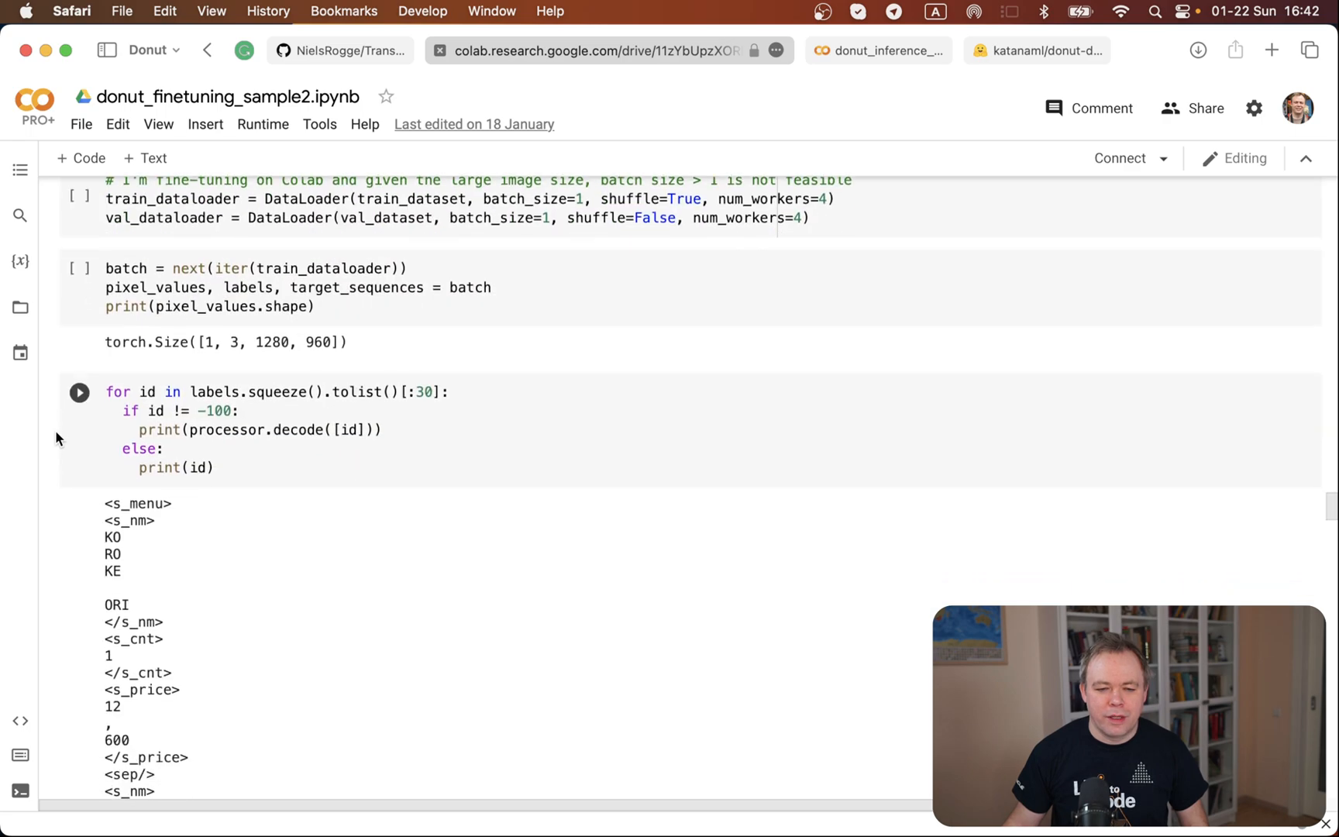
scroll(down, 3)
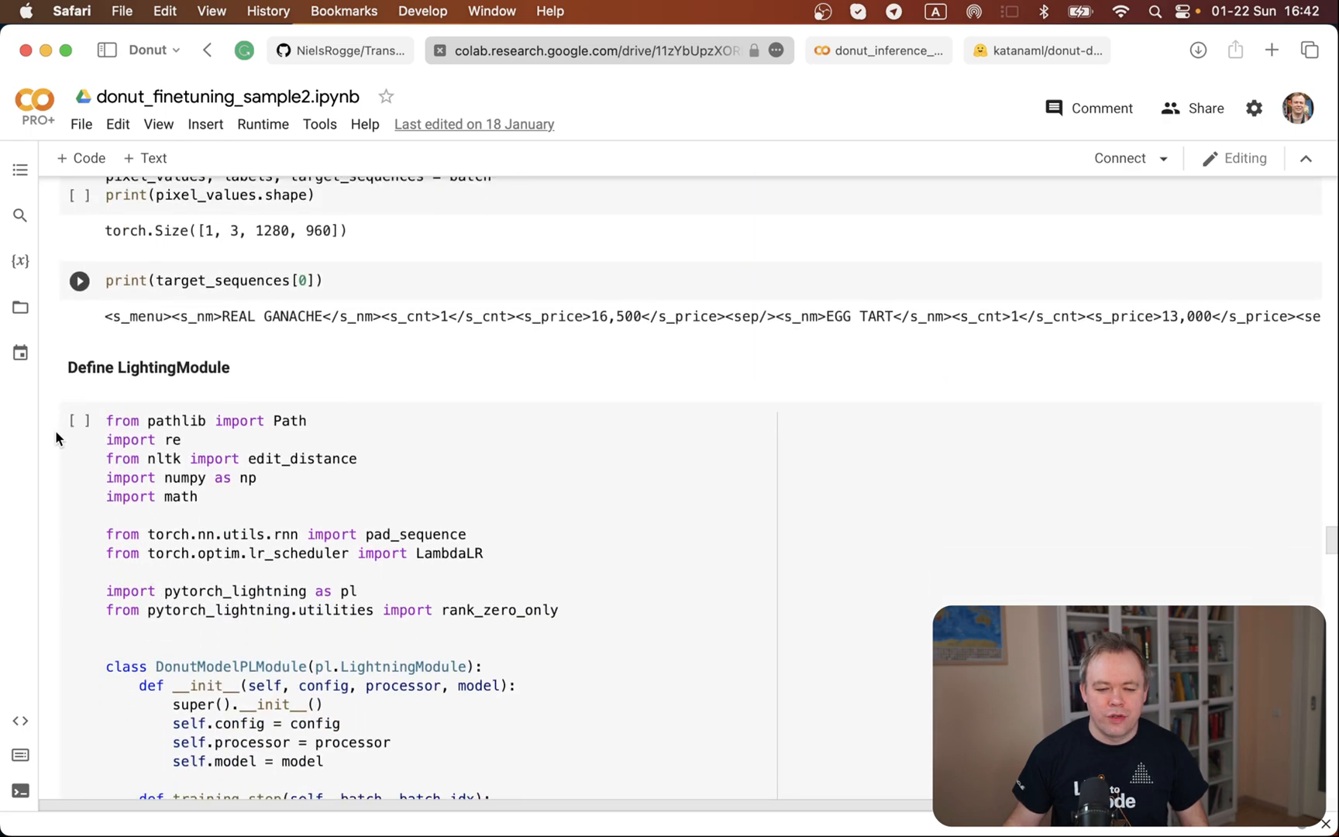
scroll(down, 3)
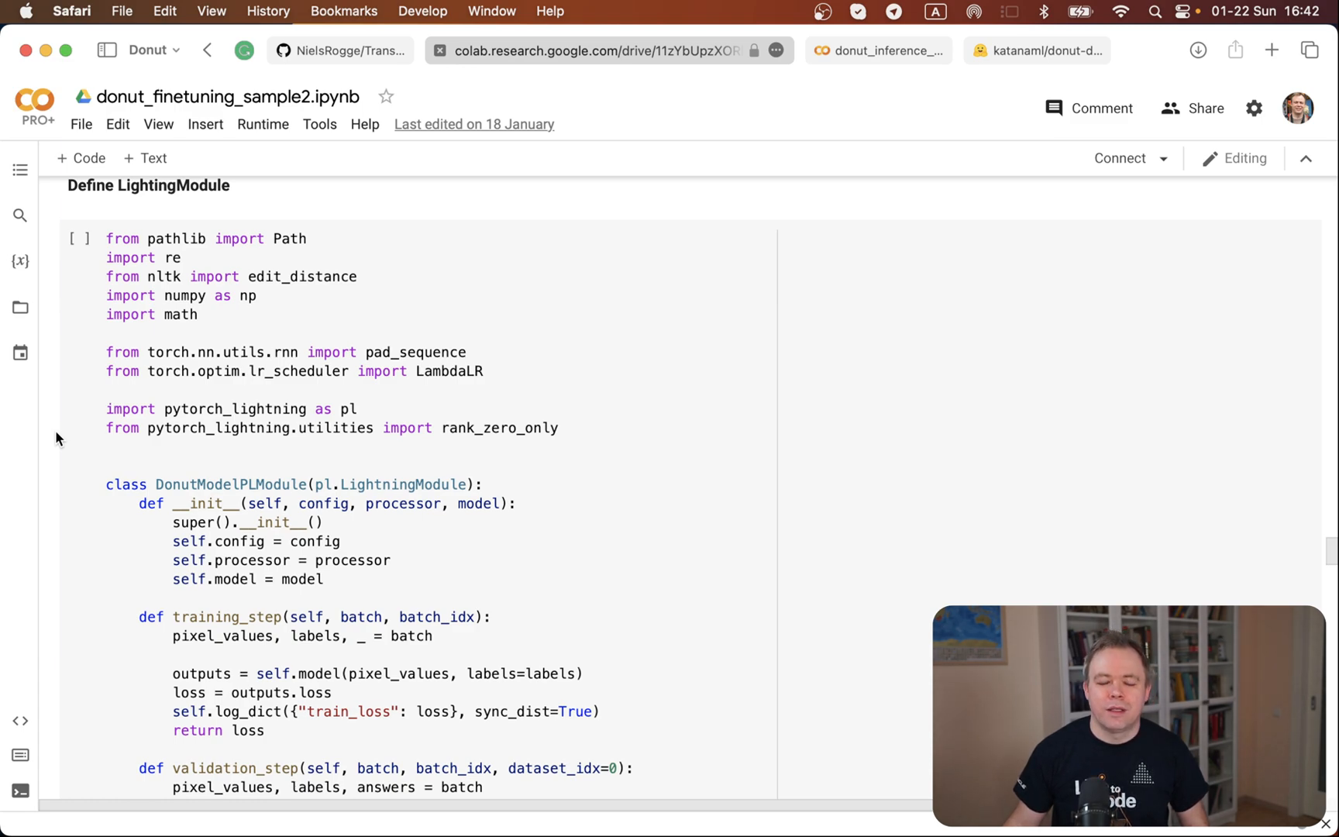
scroll(down, 3)
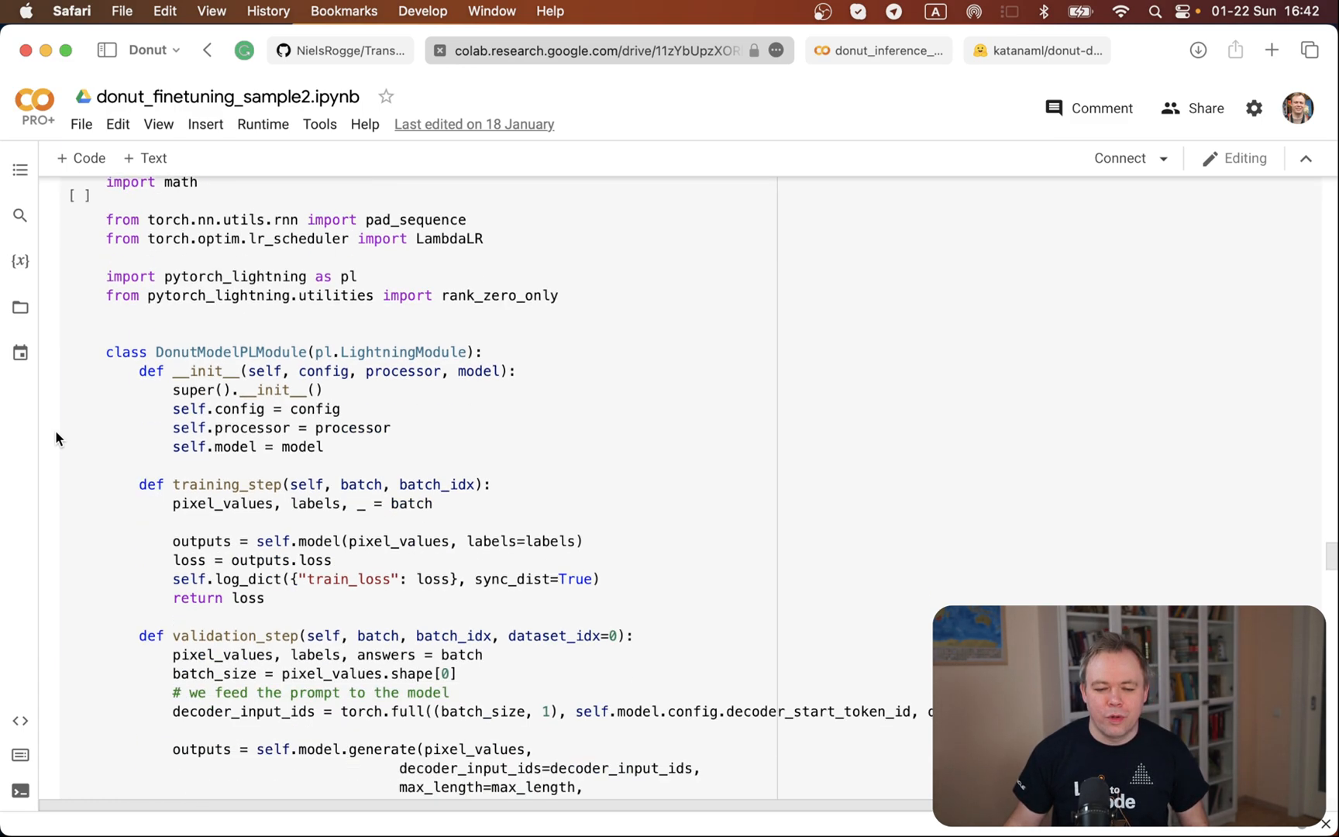
scroll(down, 3)
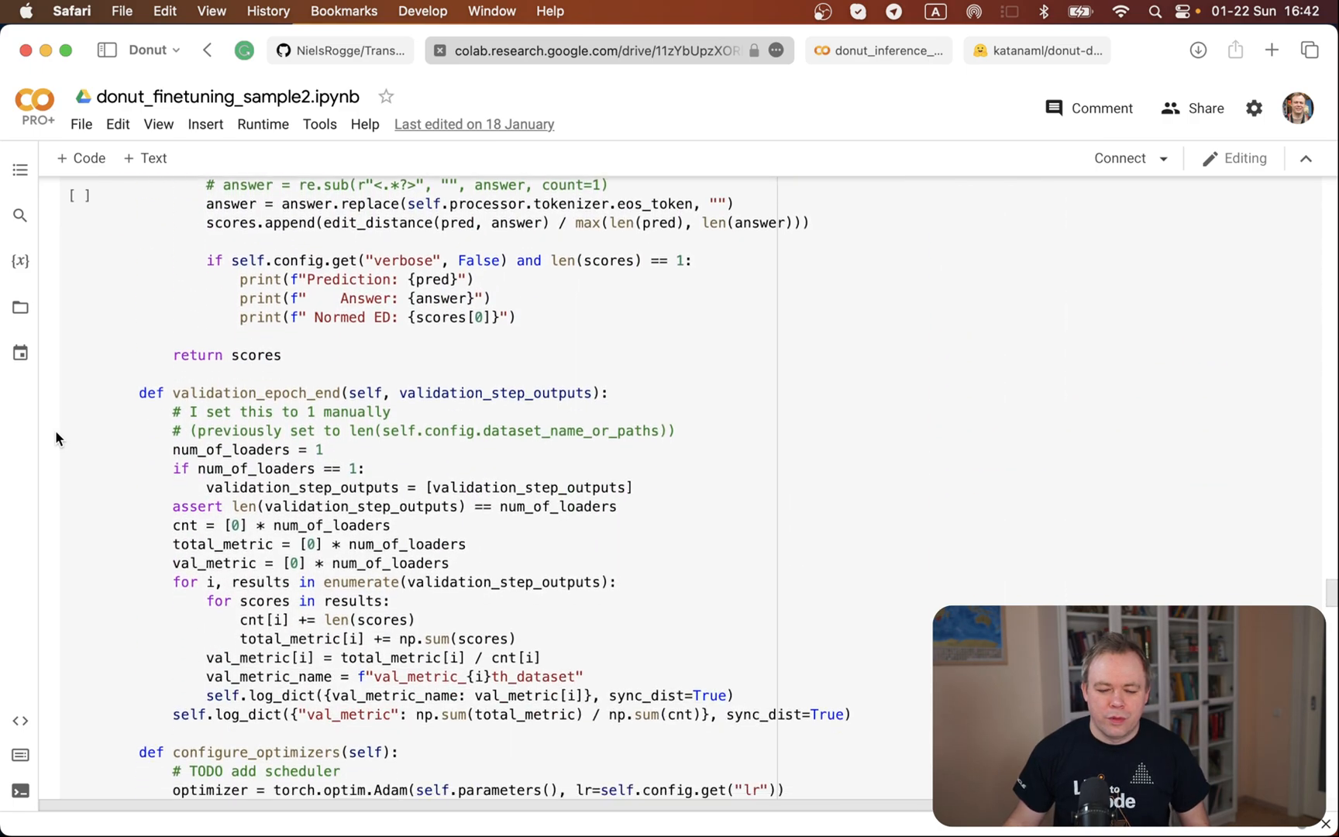
scroll(down, 3)
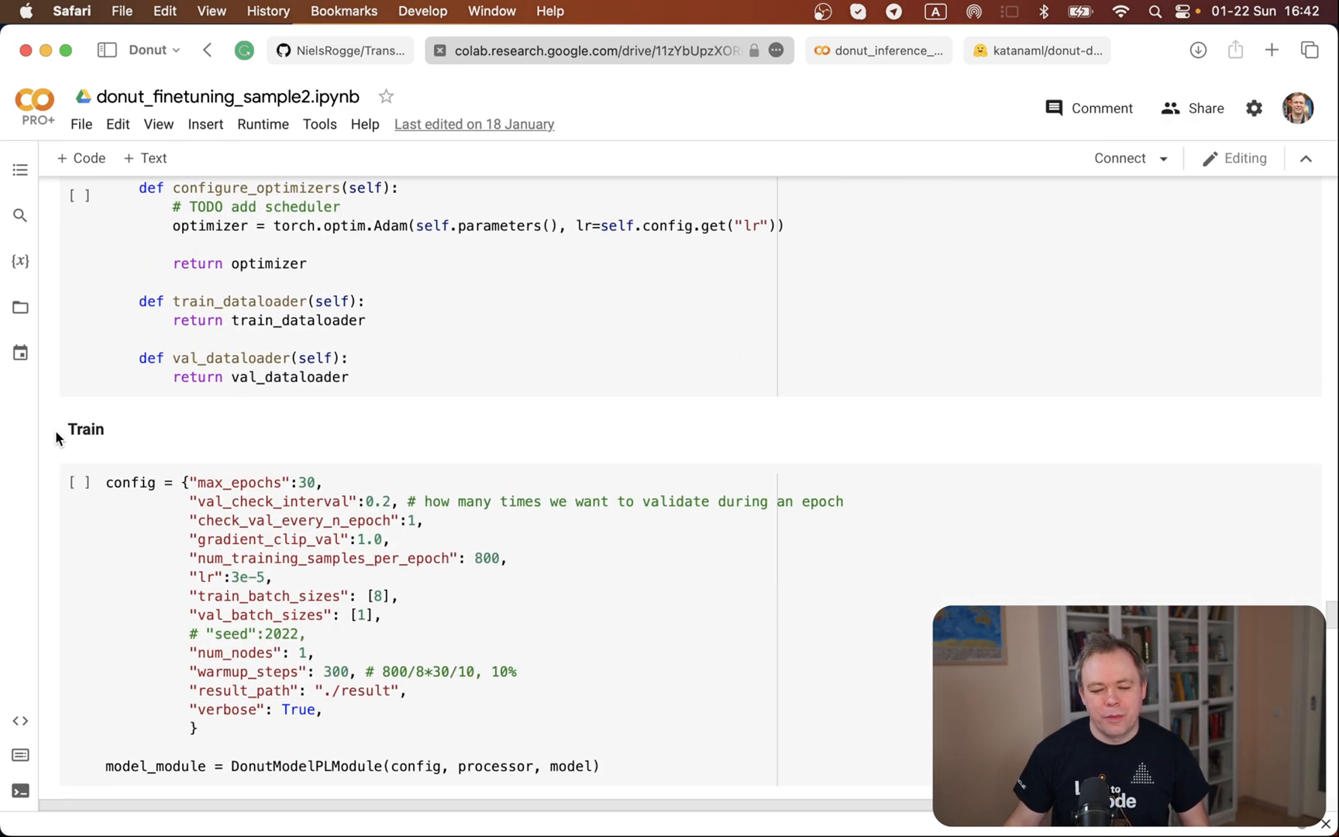
scroll(down, 3)
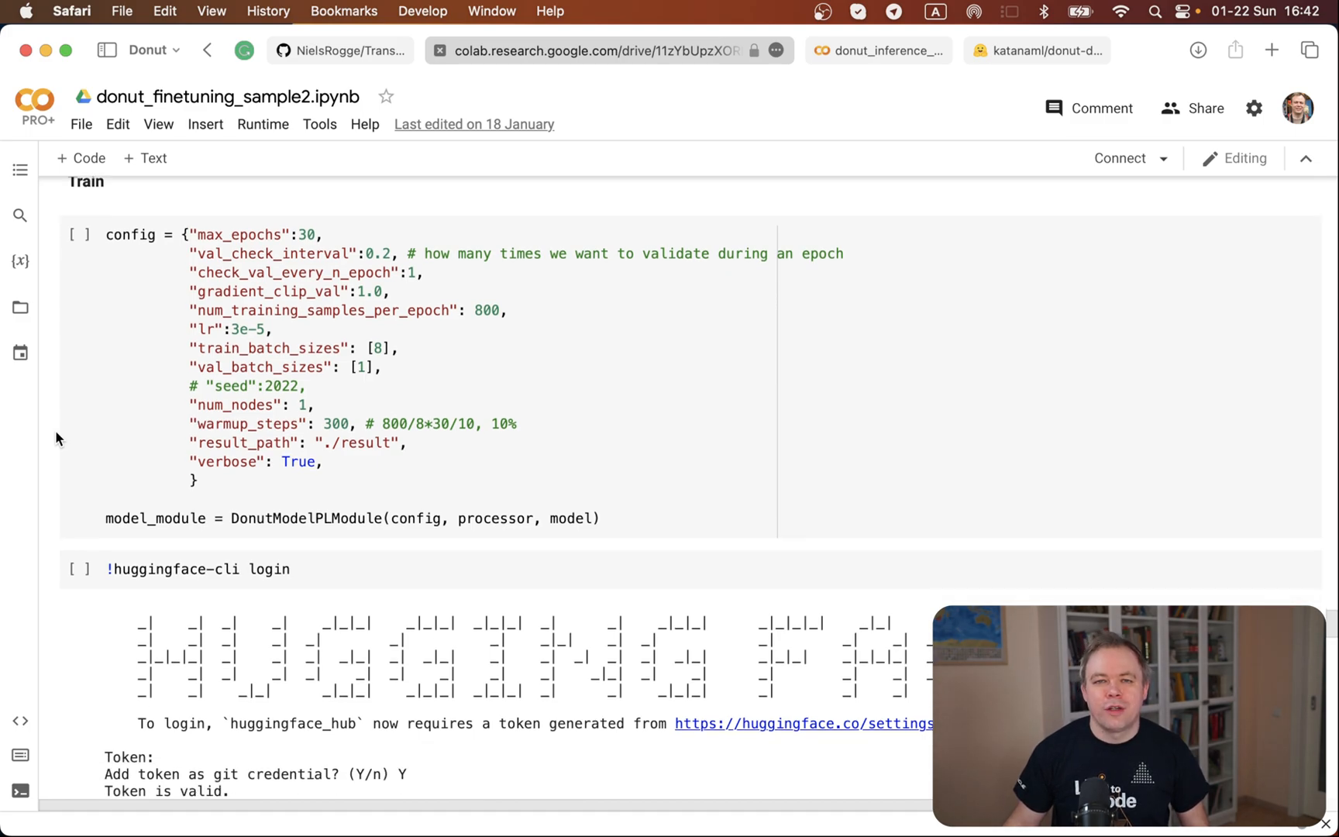
Scroll to the successful huggingface-cli login and the WandbLogger/PushToHubCallback cell.
scroll(down, 3)
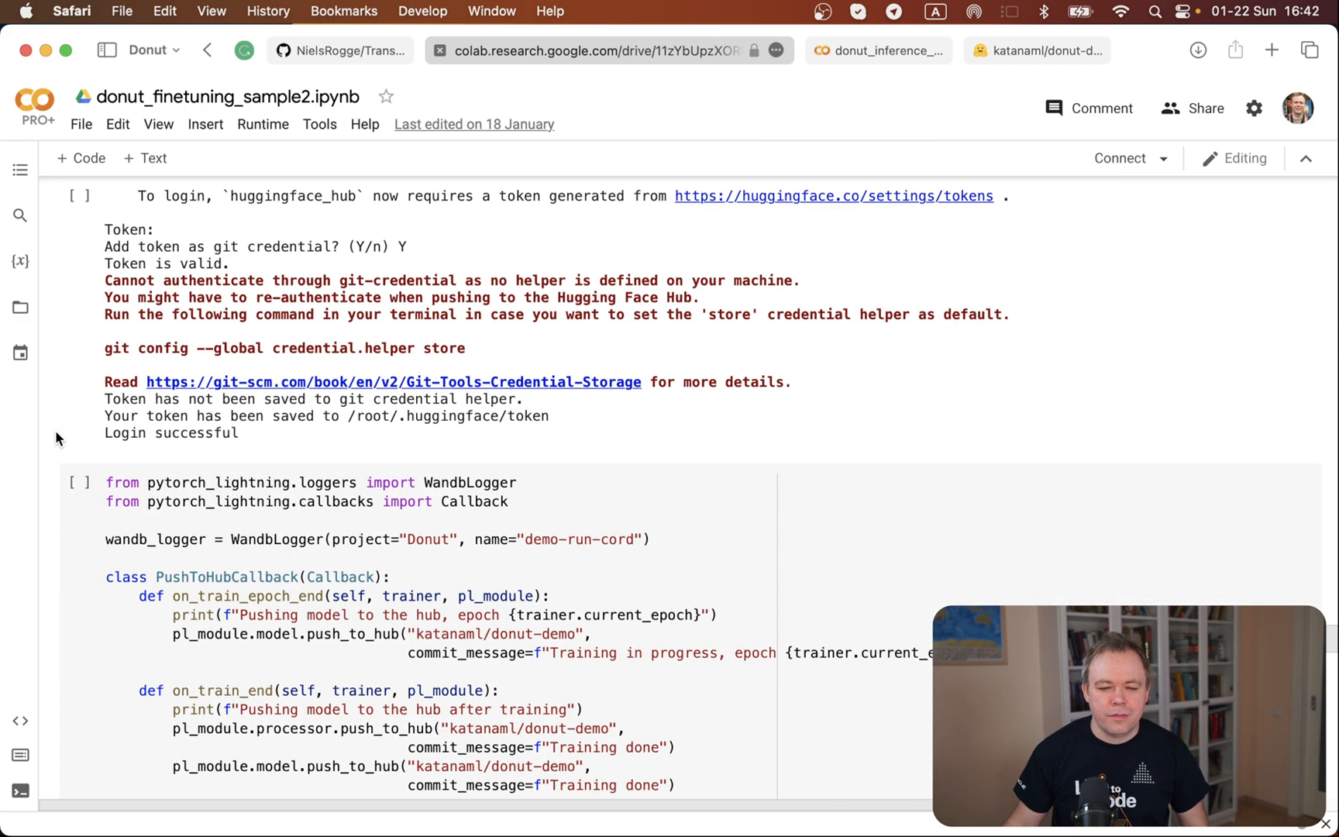
scroll(up, 3)
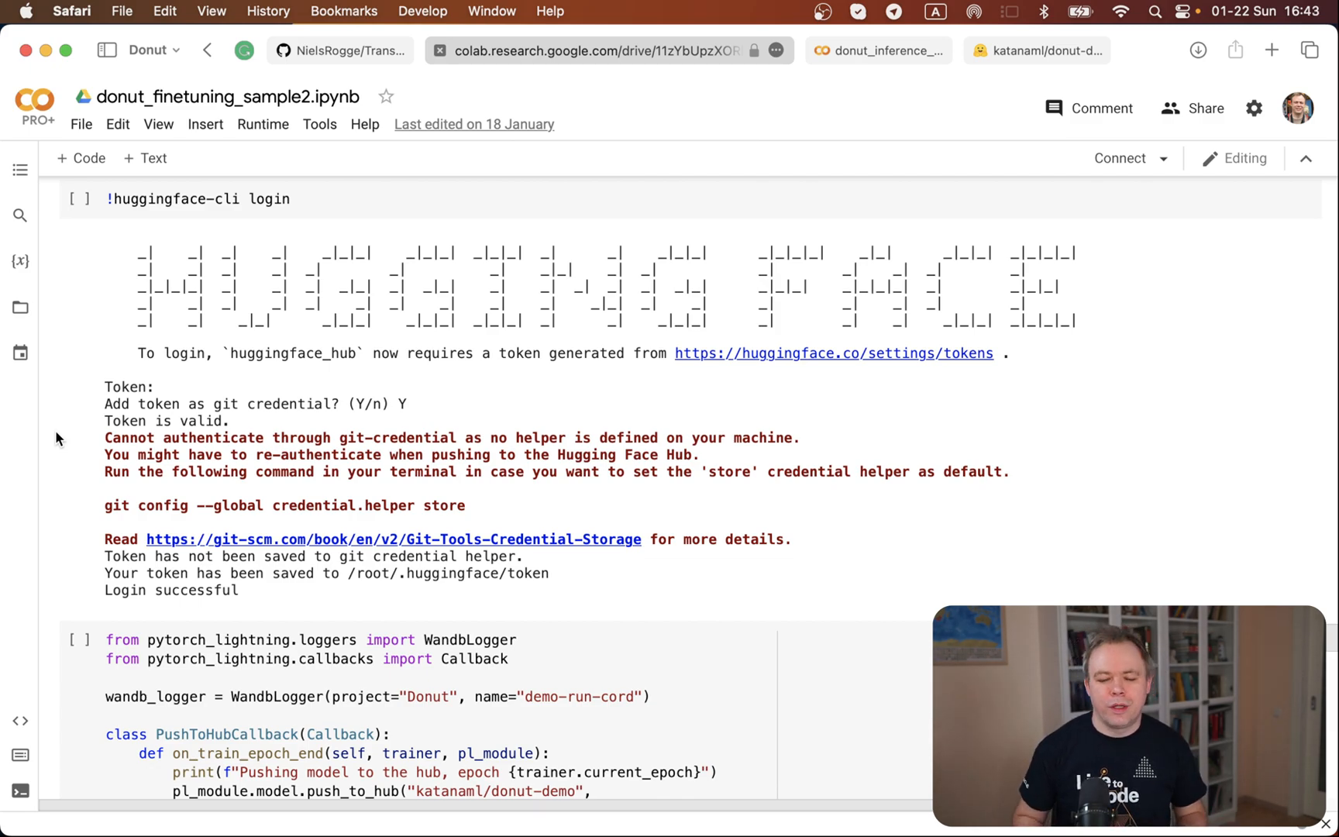
Scroll past trainer.fit edit-distance predictions to the katanaml/donut-demo Evaluation cell.
scroll(down, 3)
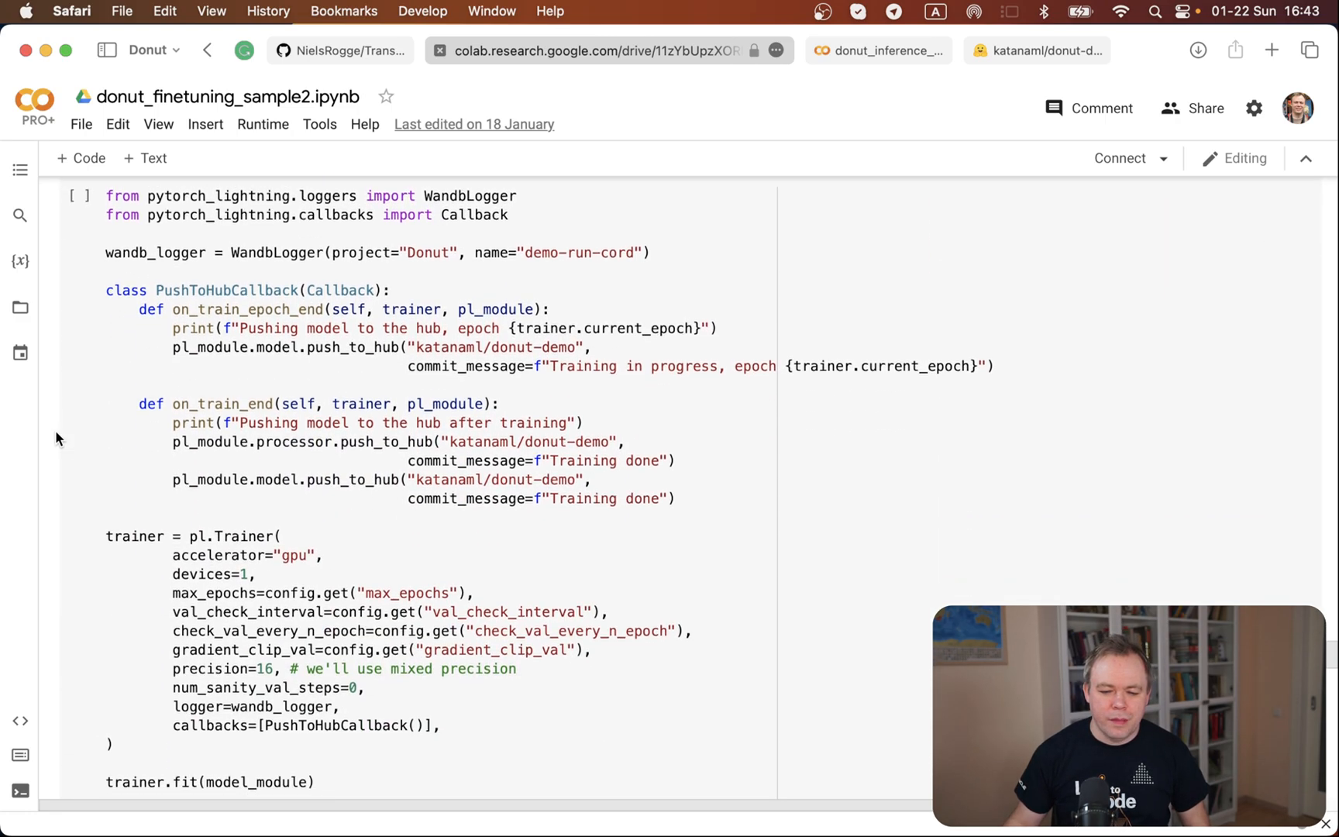
scroll(down, 3)
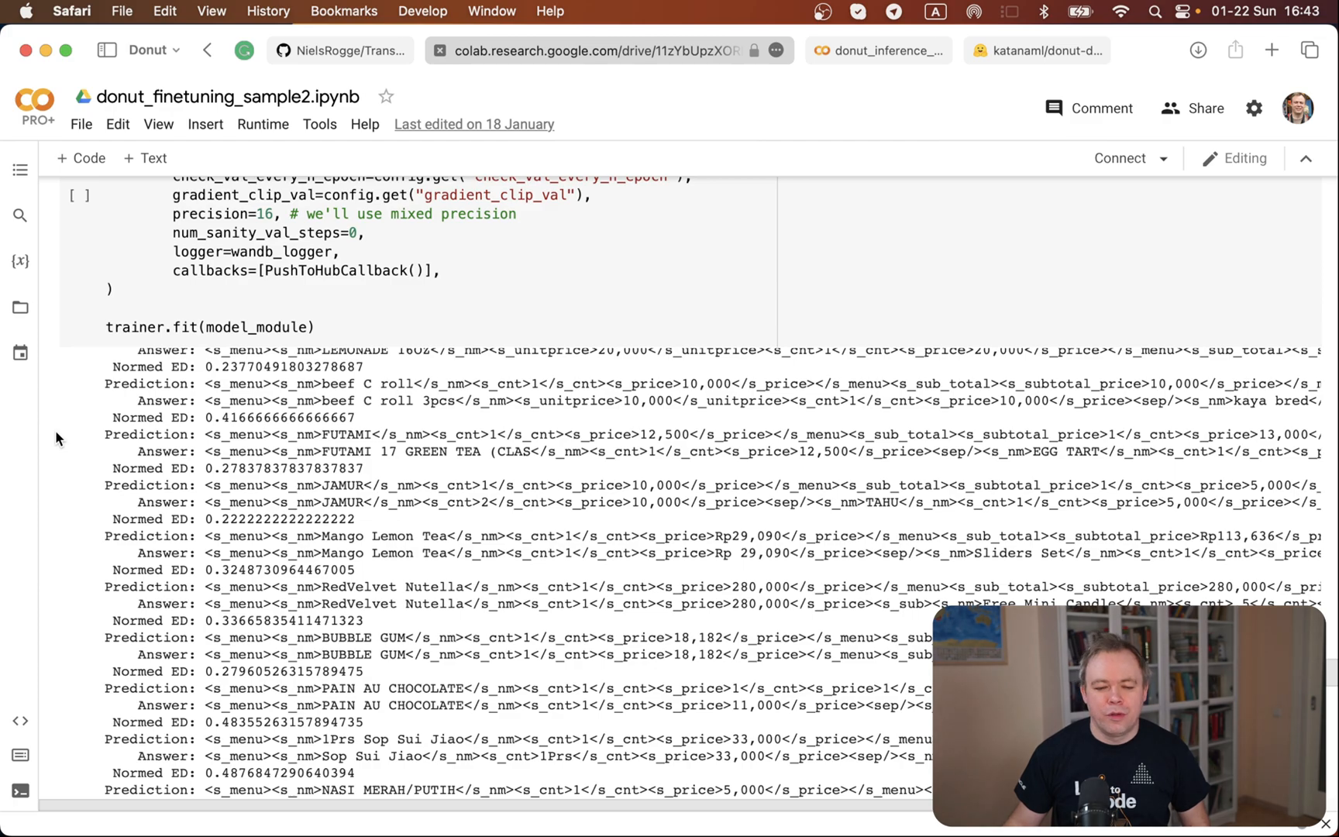
scroll(down, 3)
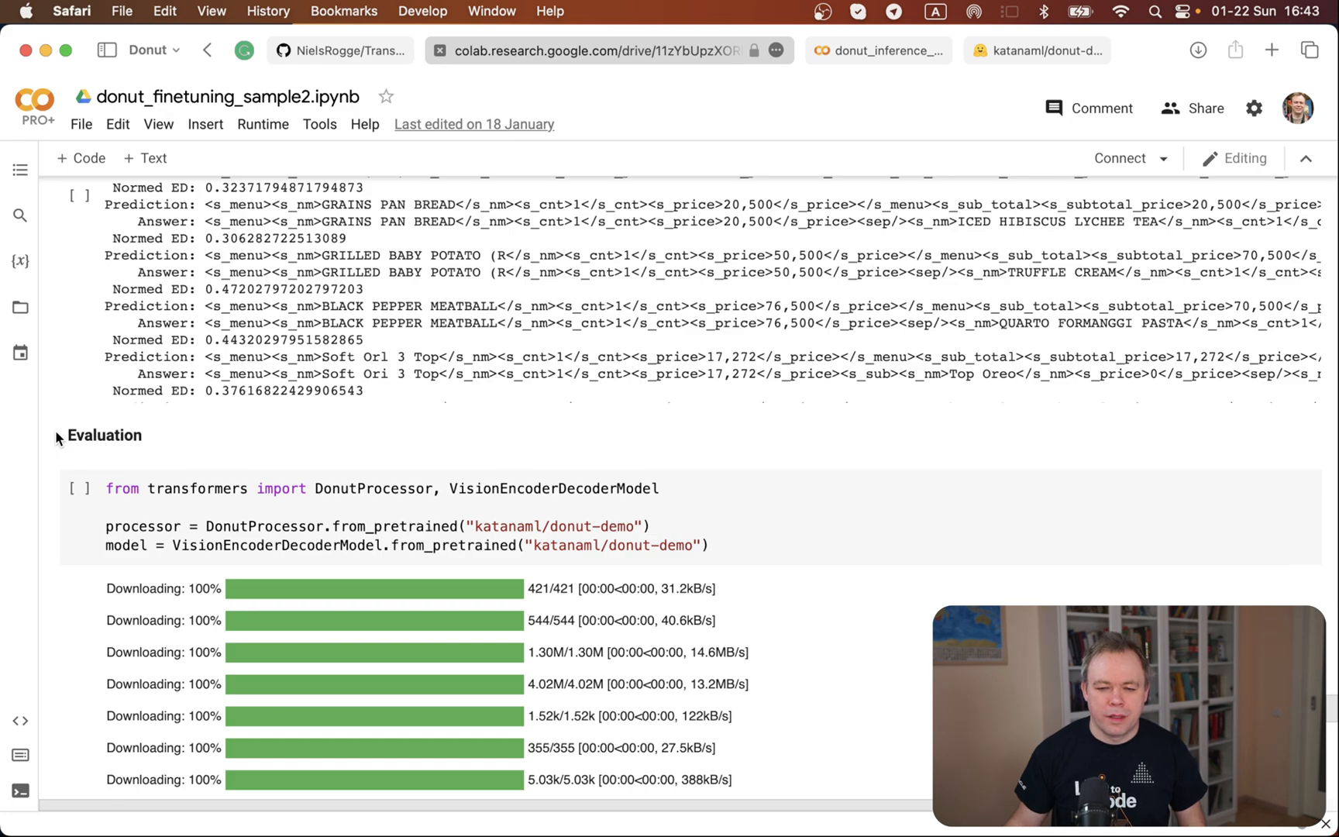
Scroll past the donut-python install to the JSONParseEvaluator validation loop cell.
scroll(down, 3)
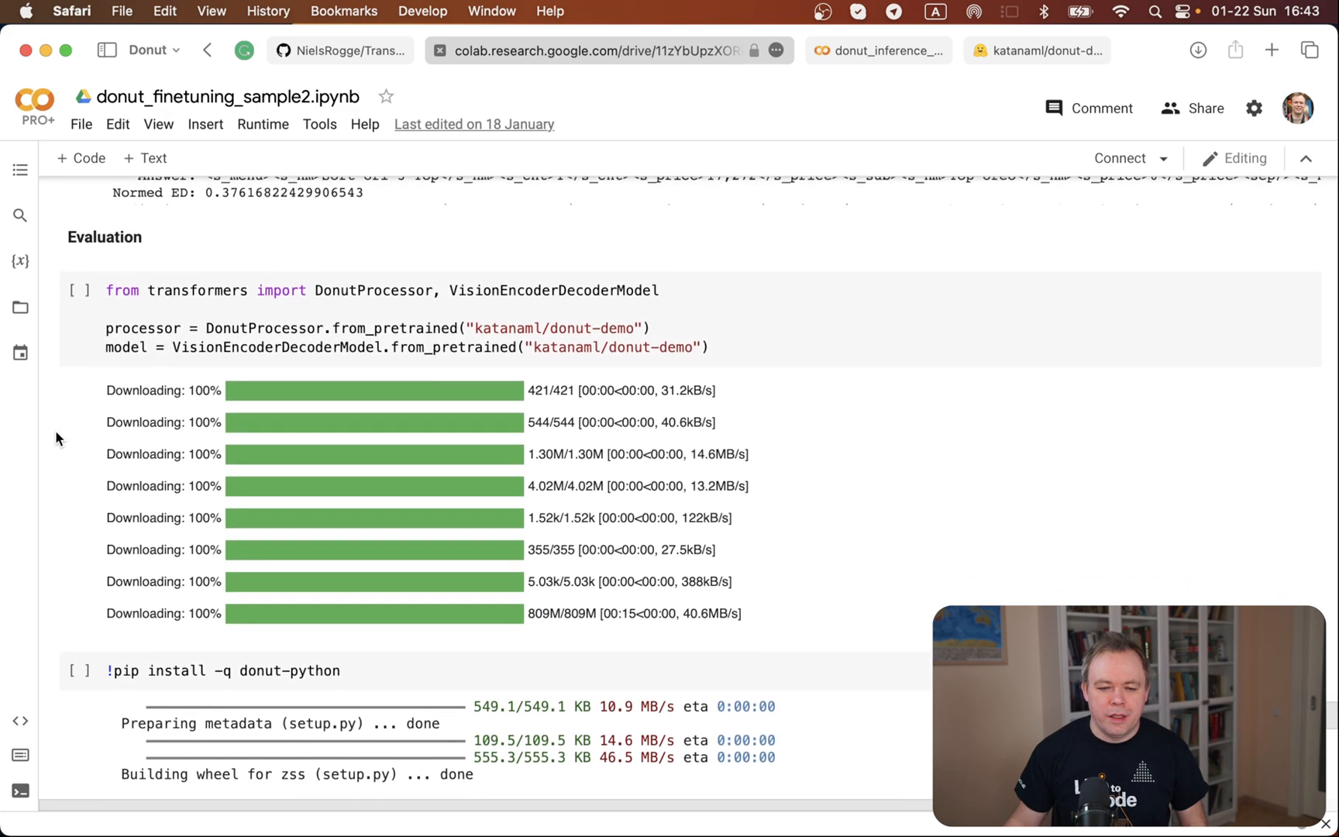
scroll(up, 3)
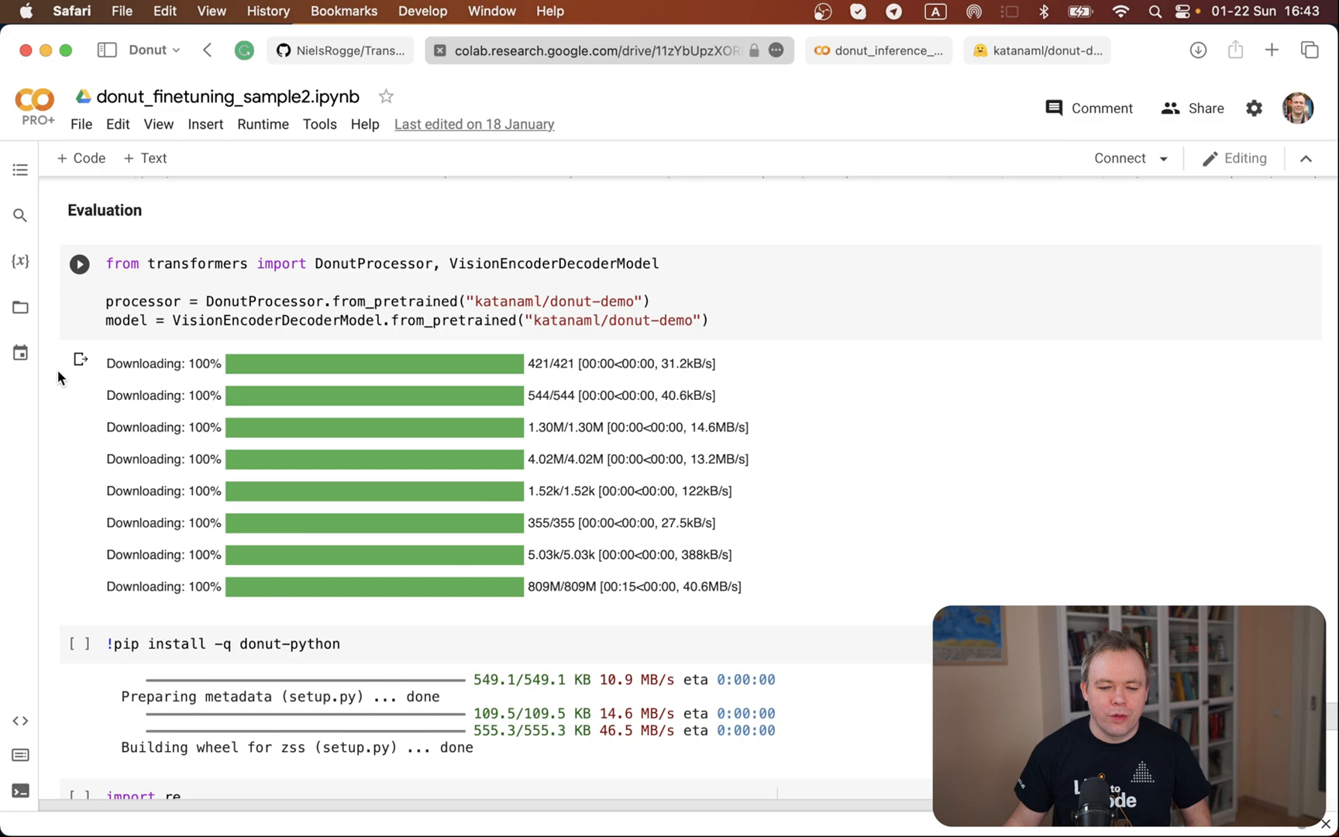
scroll(down, 3)
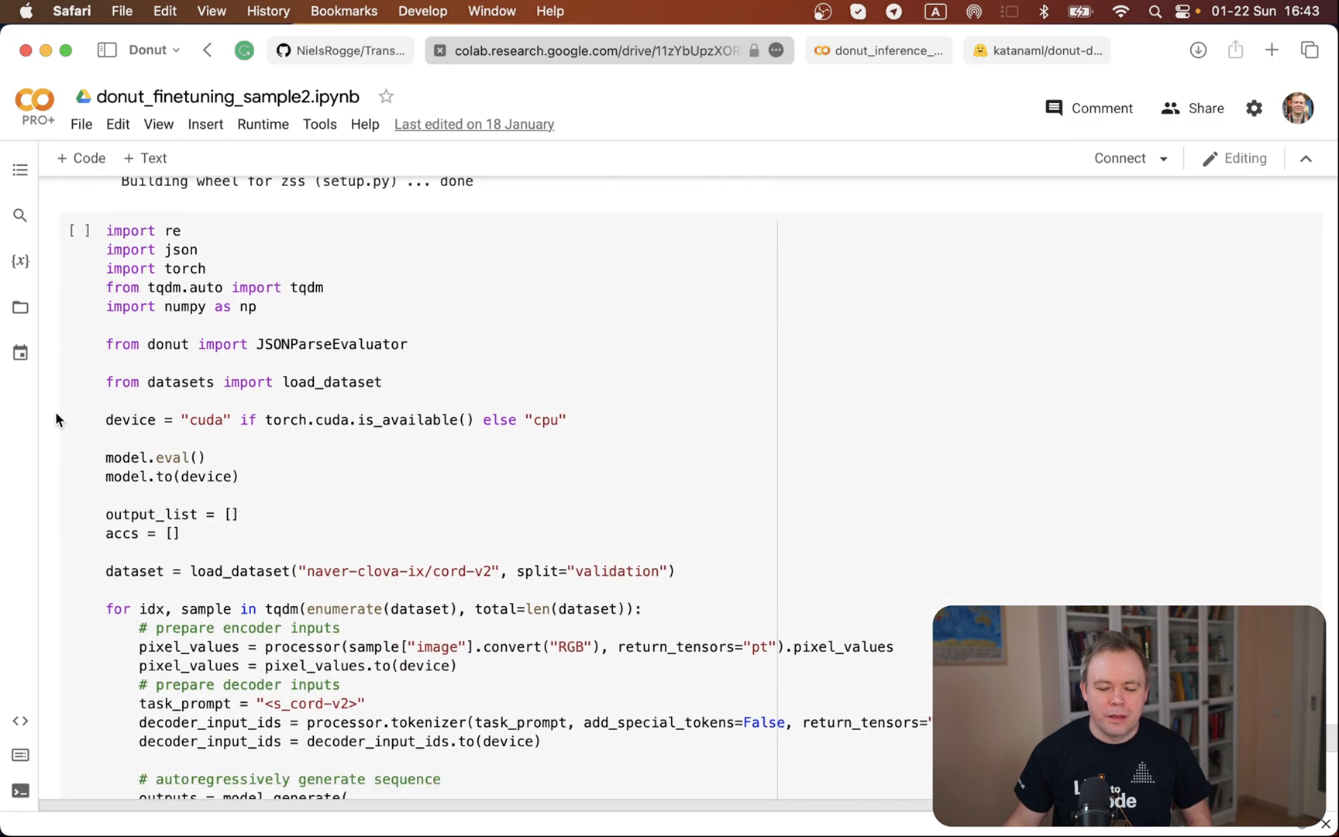
Scroll to the 100-sample validation output and the 0.901 mean accuracy cell.
scroll(down, 3)
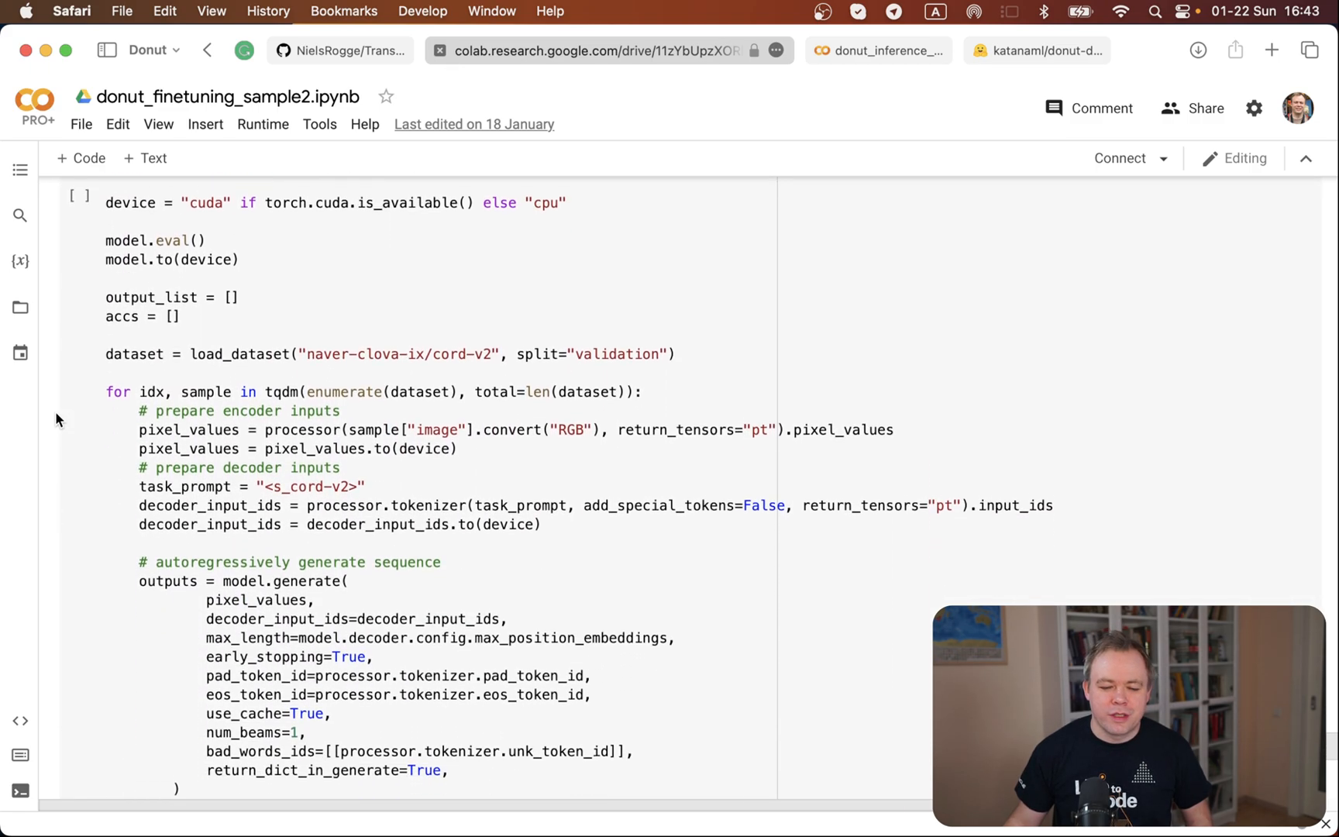
scroll(down, 3)
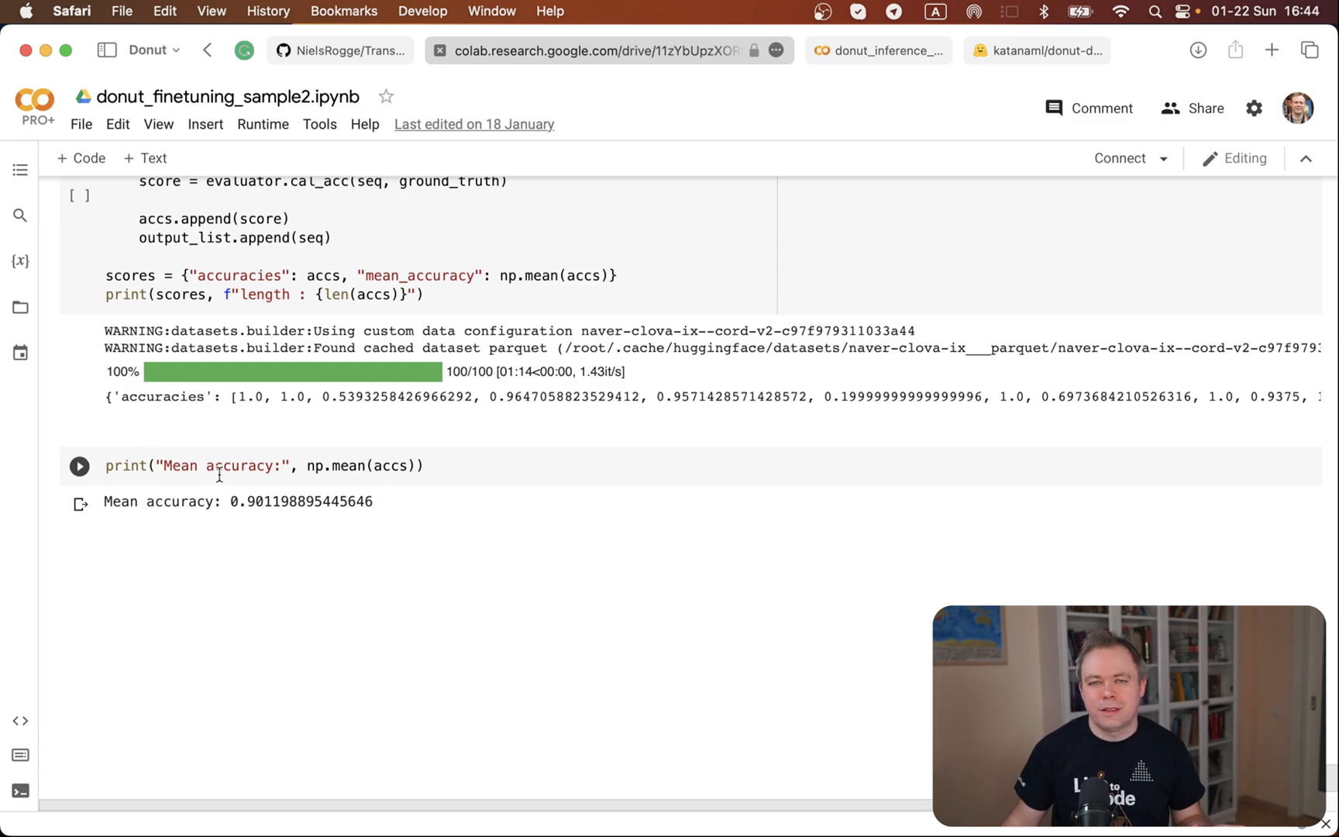
mouse_move(220, 503)
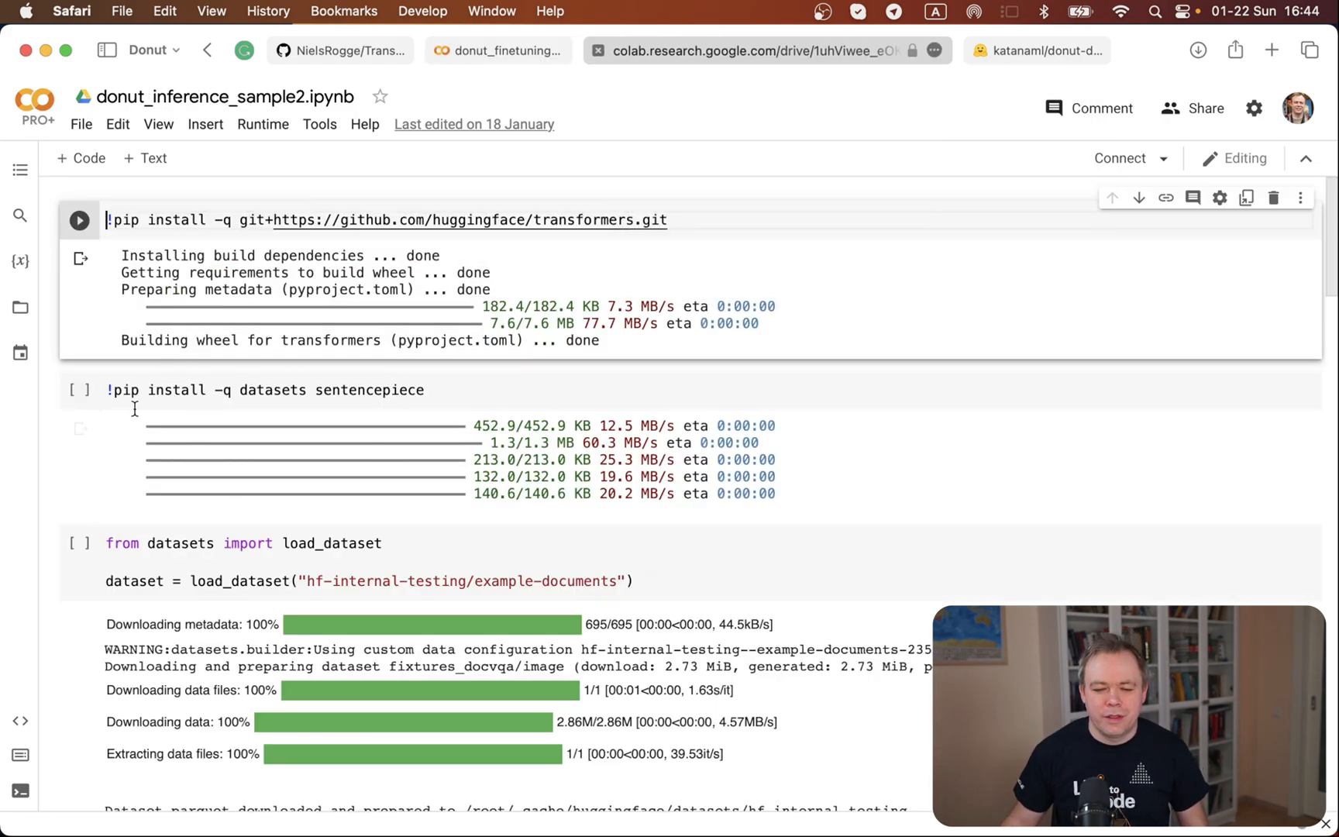
scroll(down, 3)
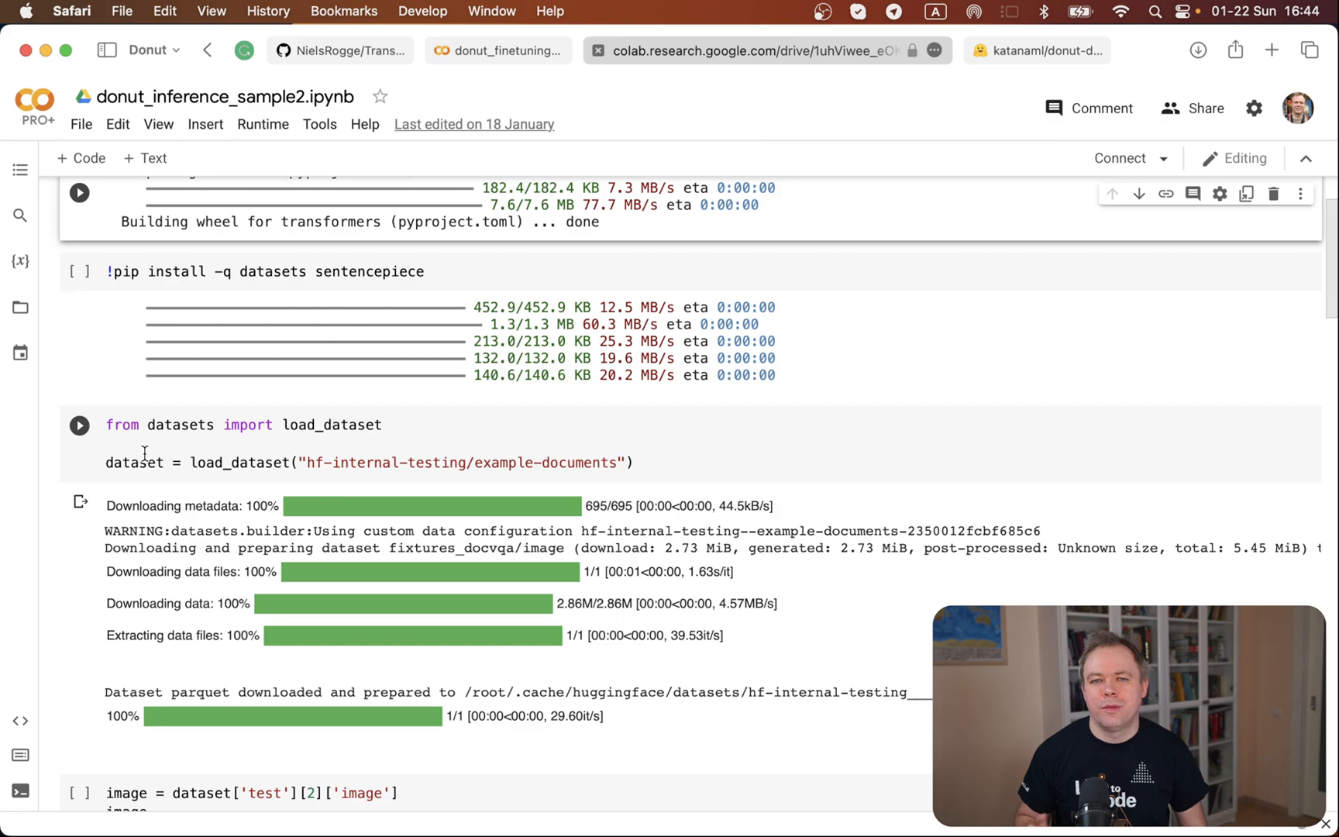
mouse_move(47, 536)
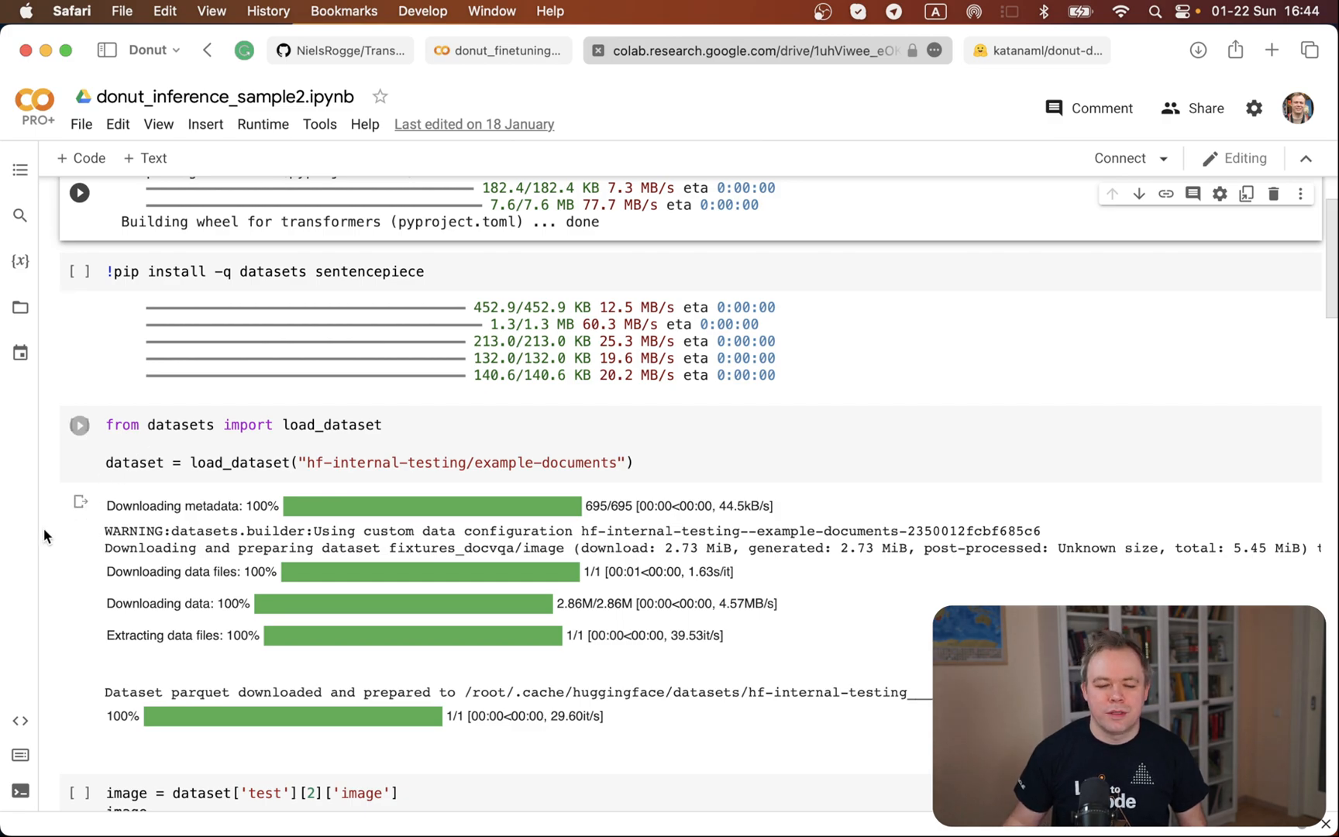
Scroll past the CINNAMON SUGAR receipt image to the katanaml/donut-demo model loading cell.
scroll(down, 3)
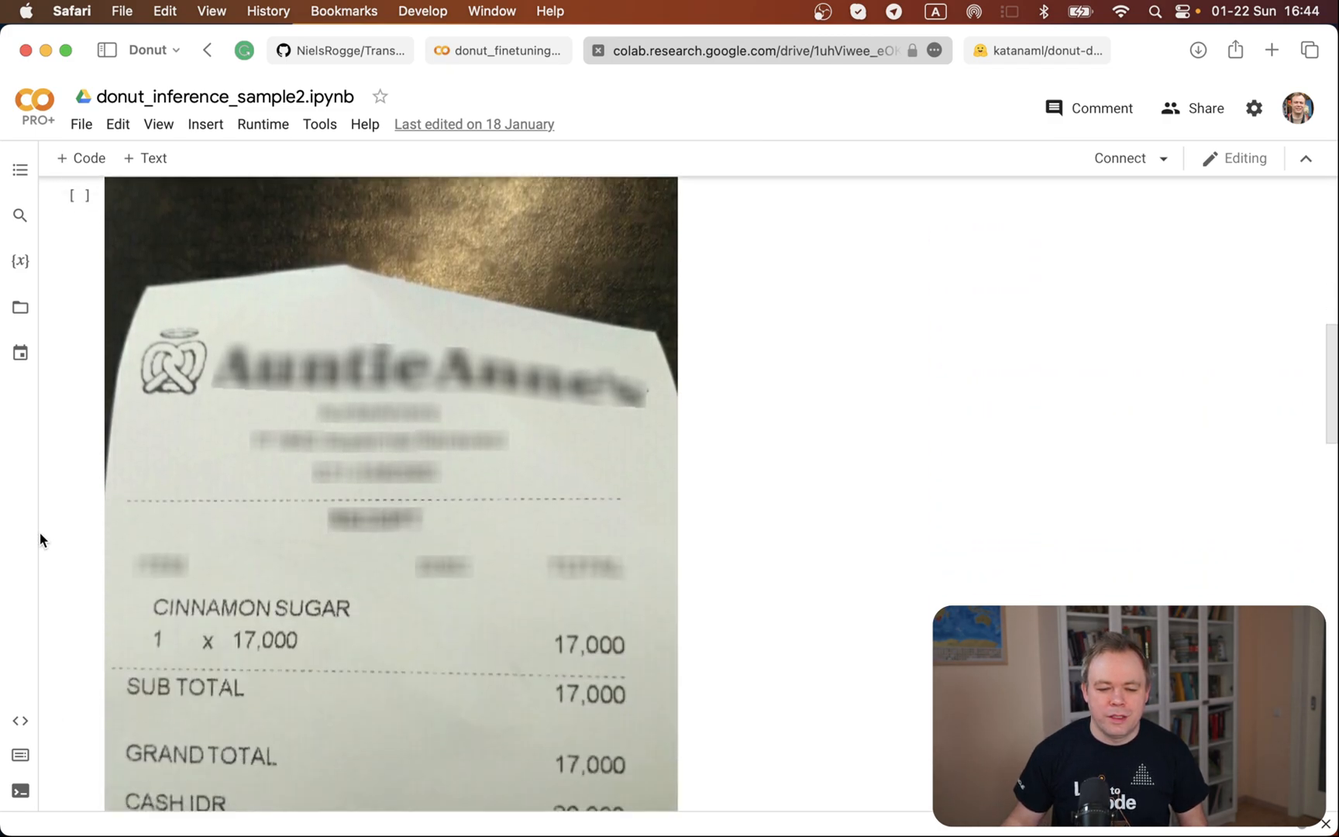
scroll(down, 3)
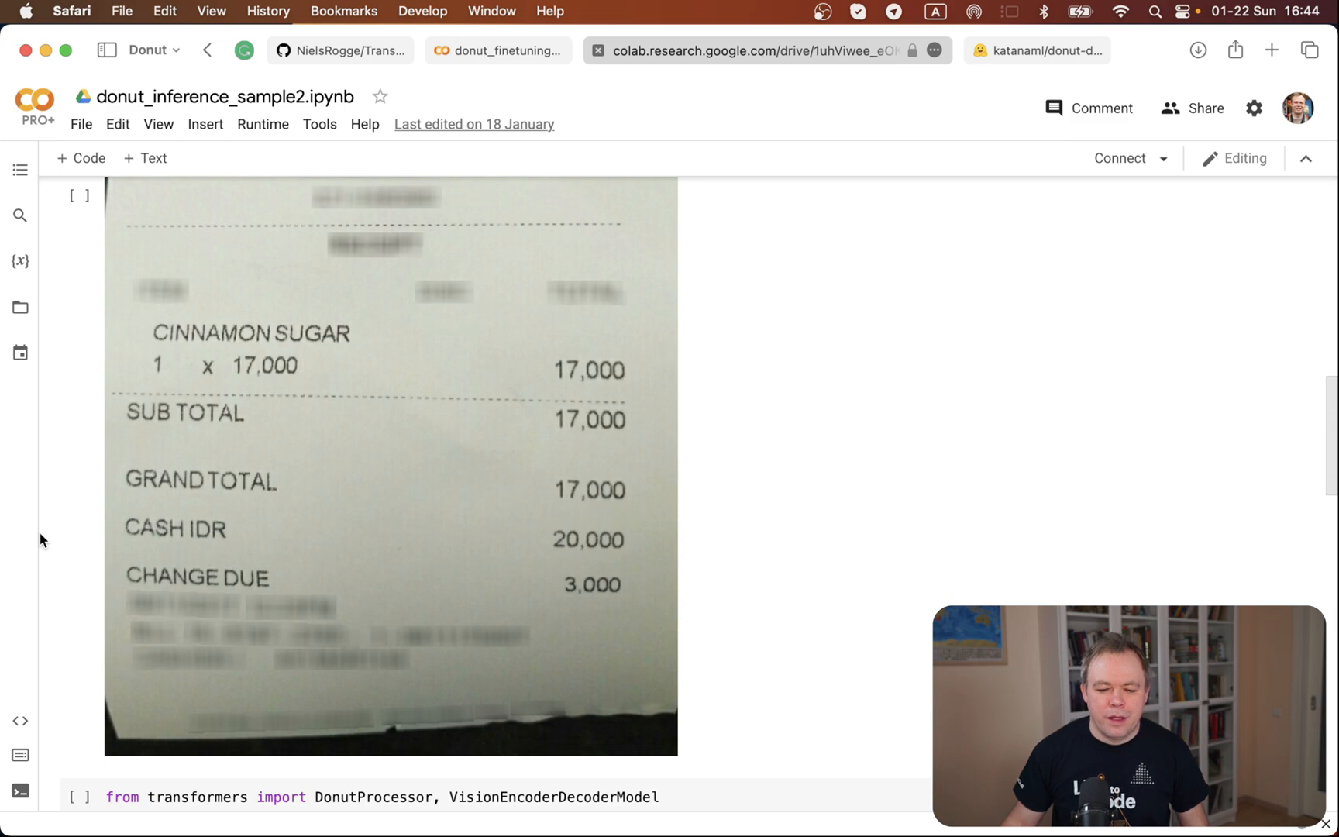
scroll(down, 3)
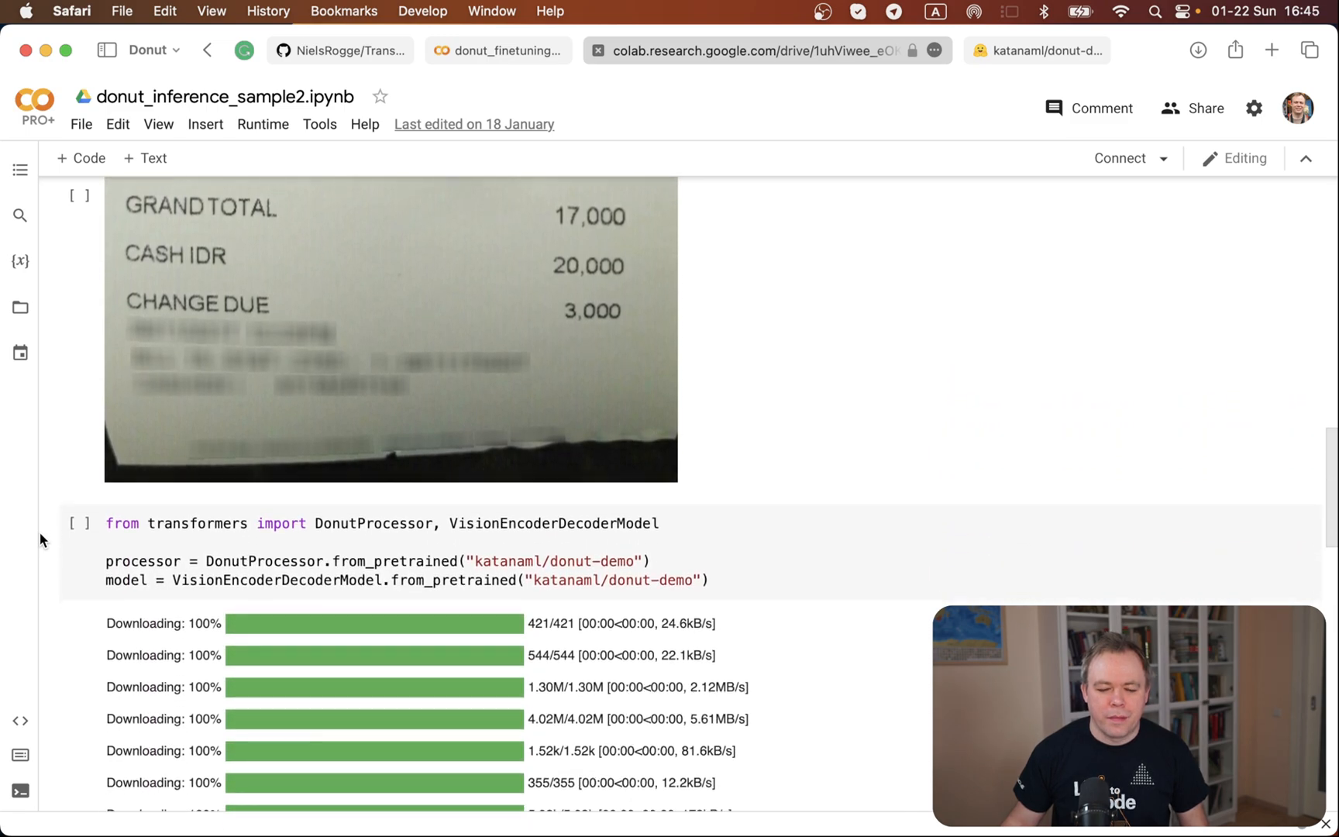
scroll(down, 3)
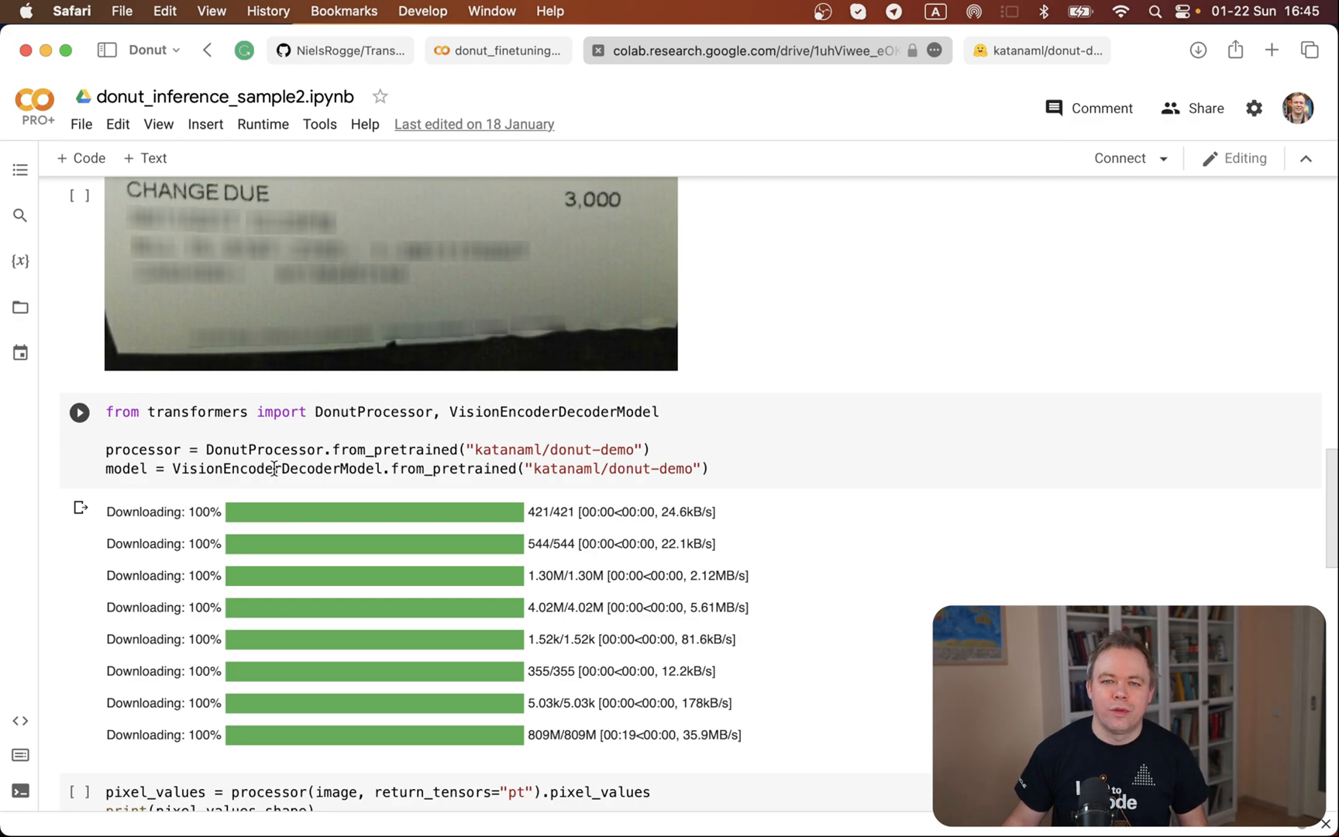
Scroll to the decoded receipt JSON: CINNAMON SUGAR, total 17,000, cash 20,000, change 3,000.
scroll(down, 3)
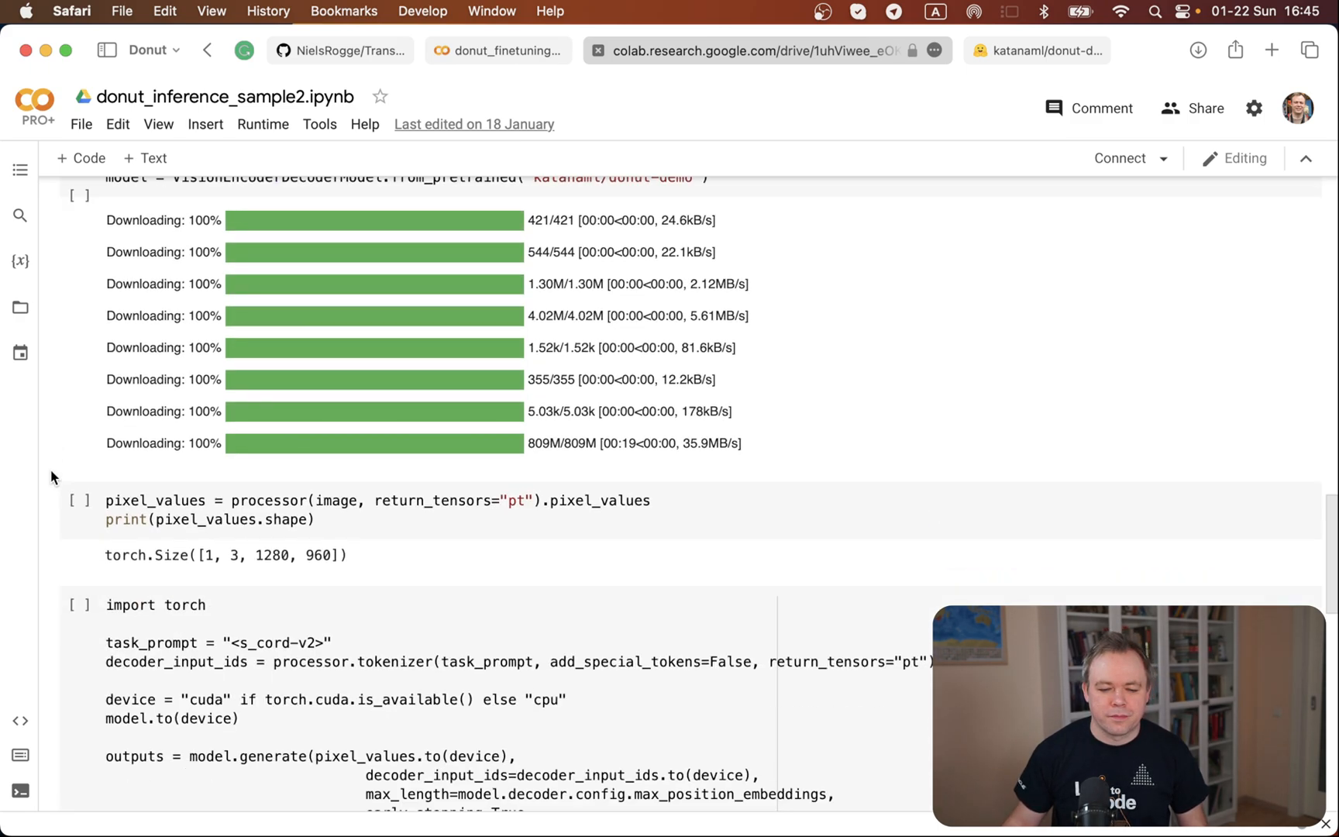
scroll(down, 3)
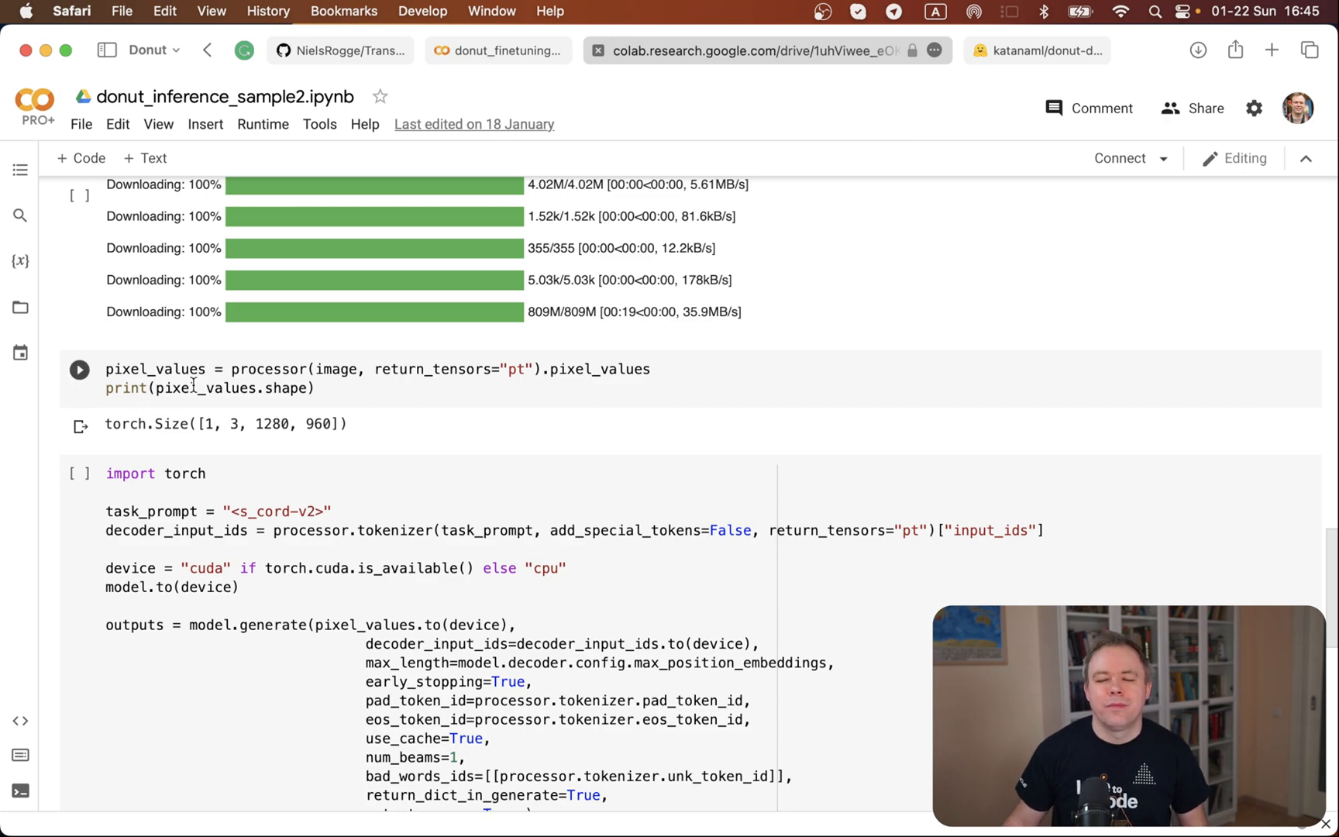
mouse_move(154, 419)
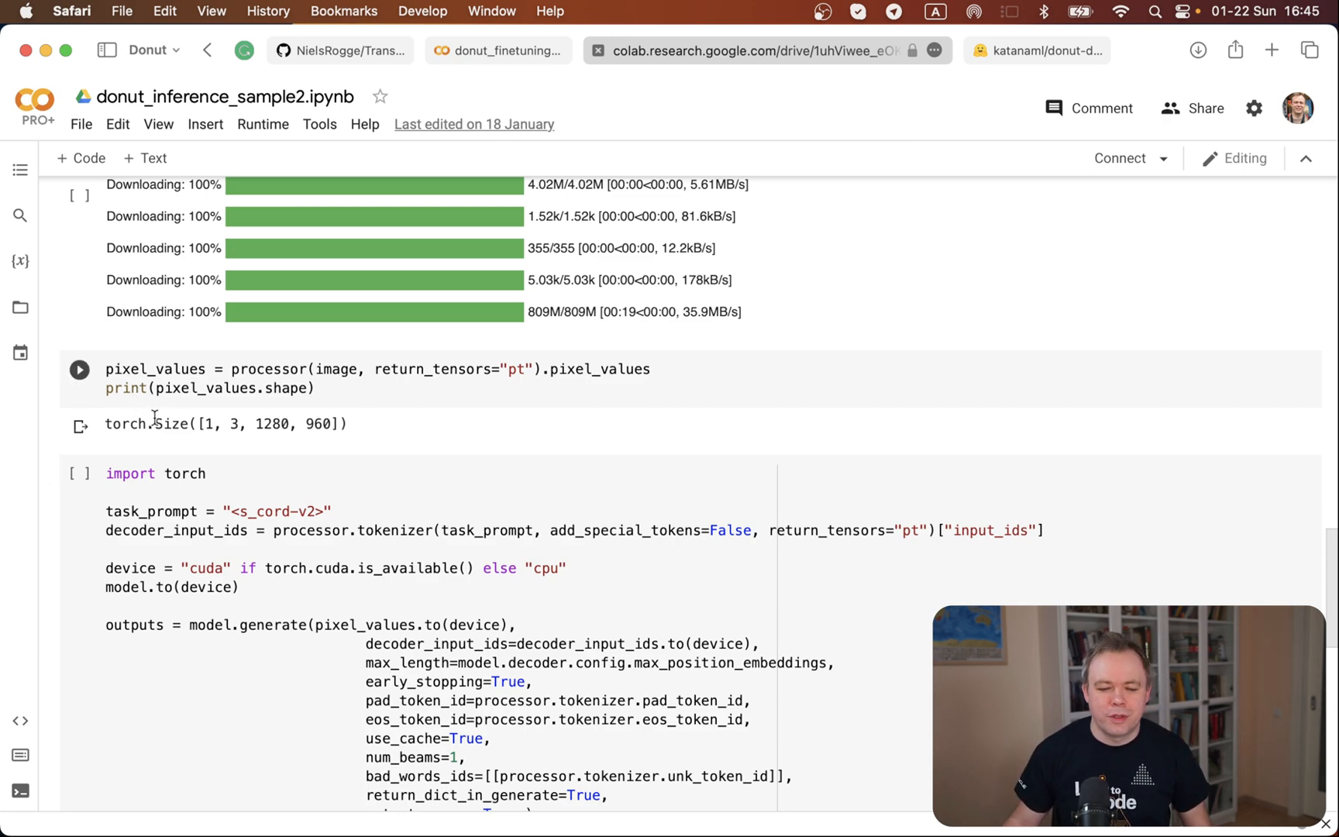
scroll(down, 3)
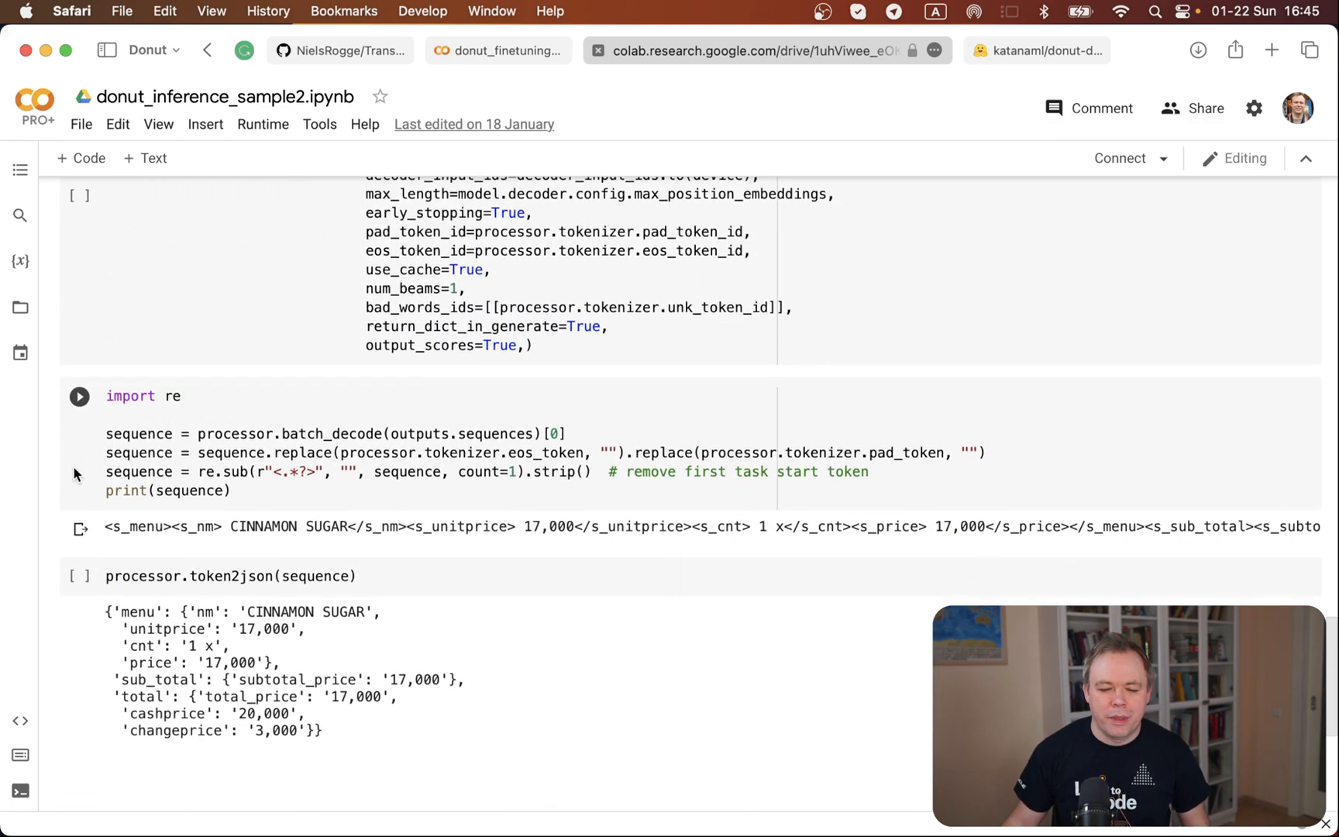
mouse_move(162, 534)
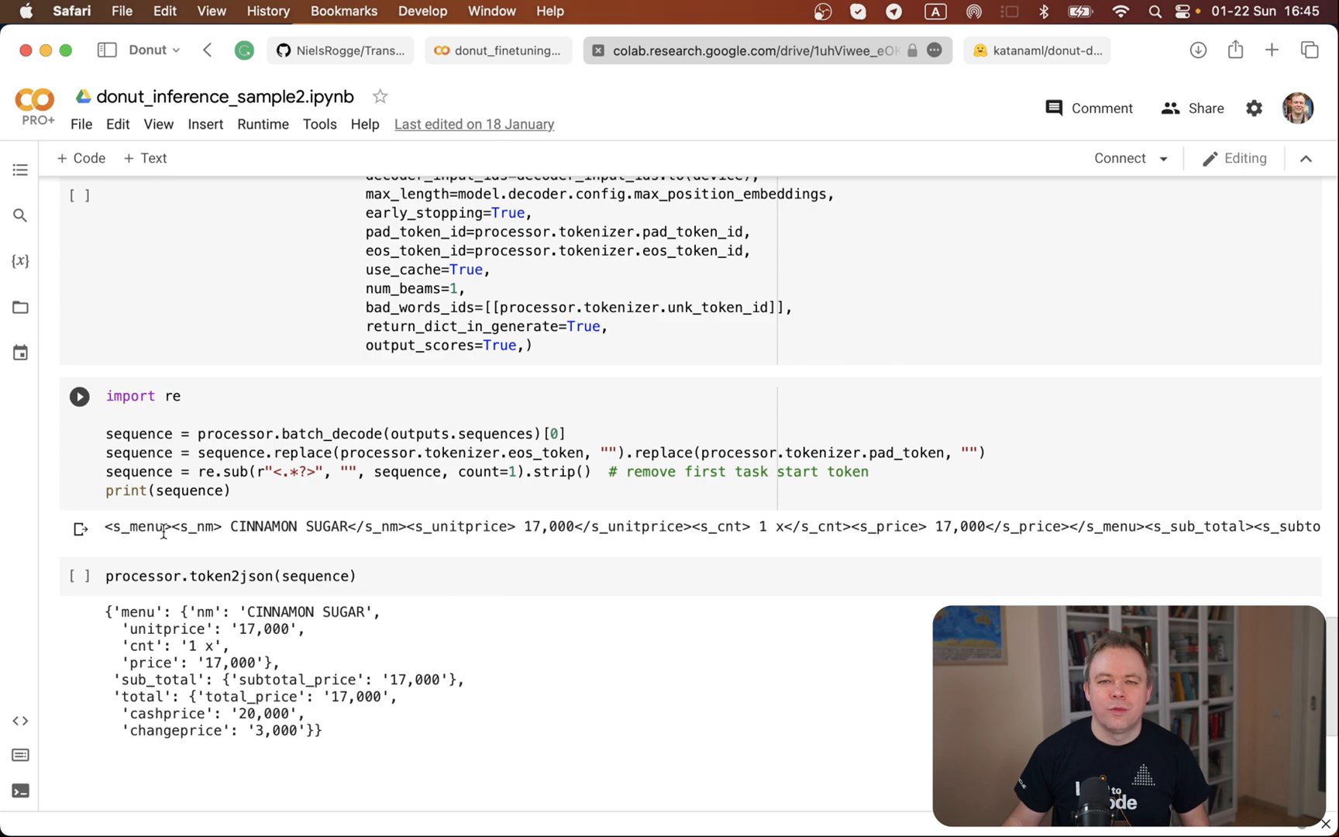
mouse_move(296, 531)
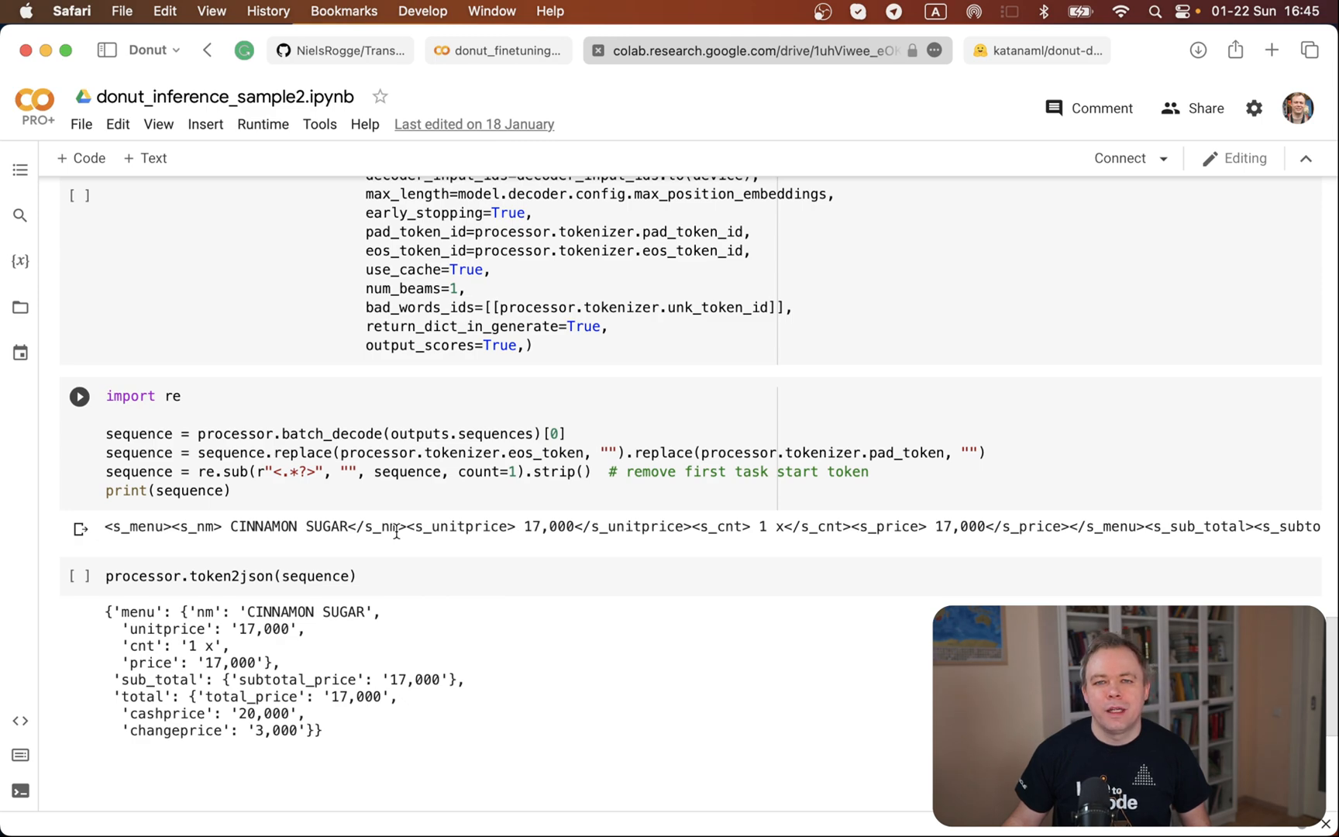
Scroll back up to the receipt image to compare its totals with the JSON.
click(78, 576)
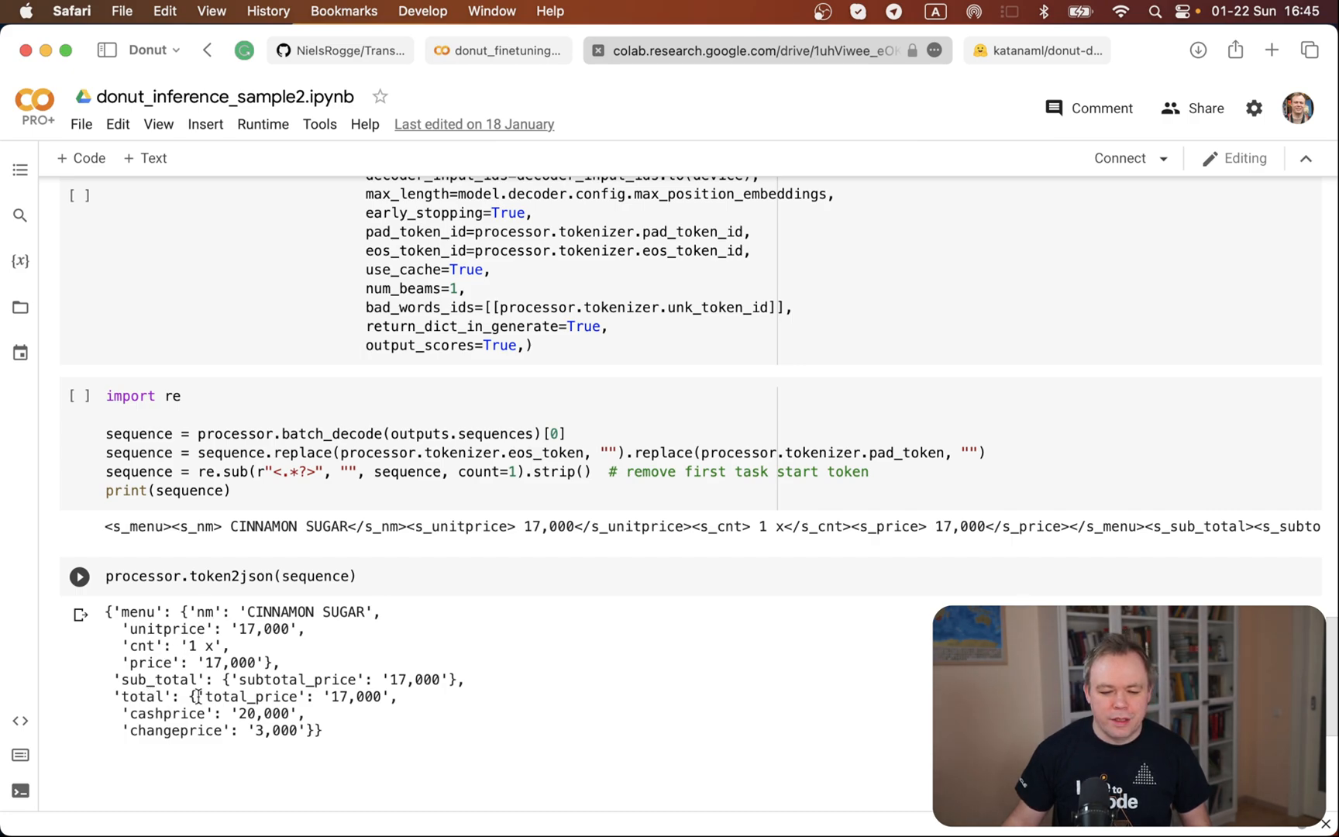
scroll(up, 3)
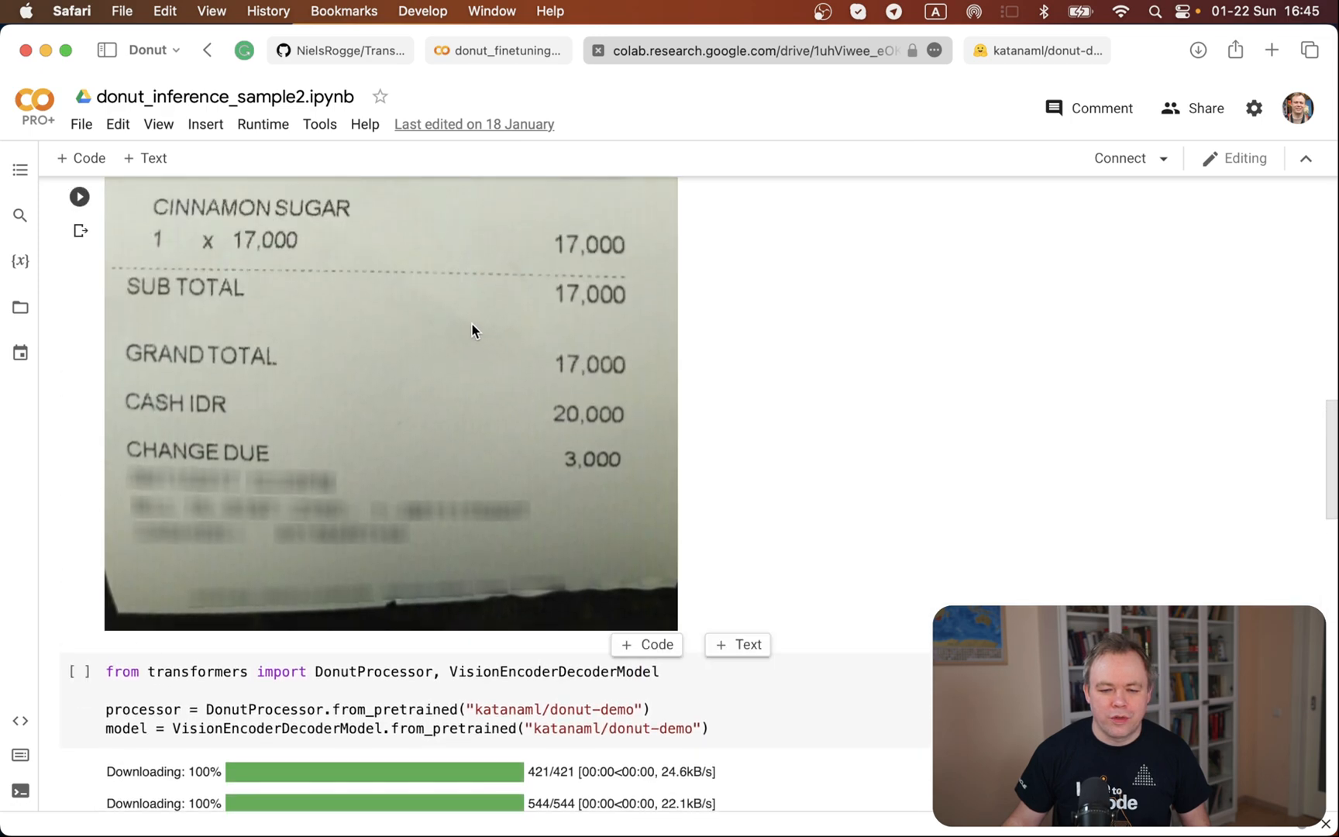
mouse_move(563, 417)
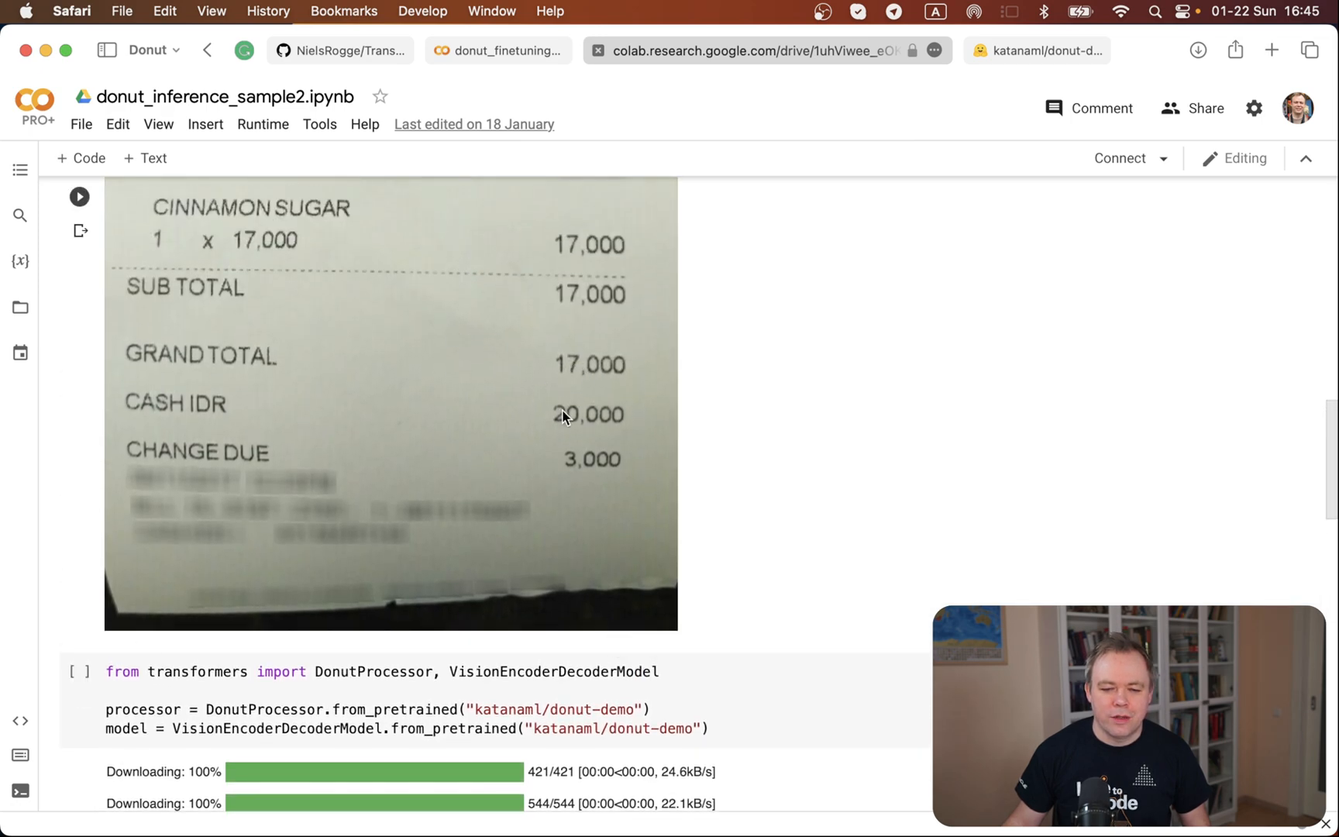
Return to the JSON output, then view the donut-demo model card showing 0.901 accuracy.
scroll(down, 3)
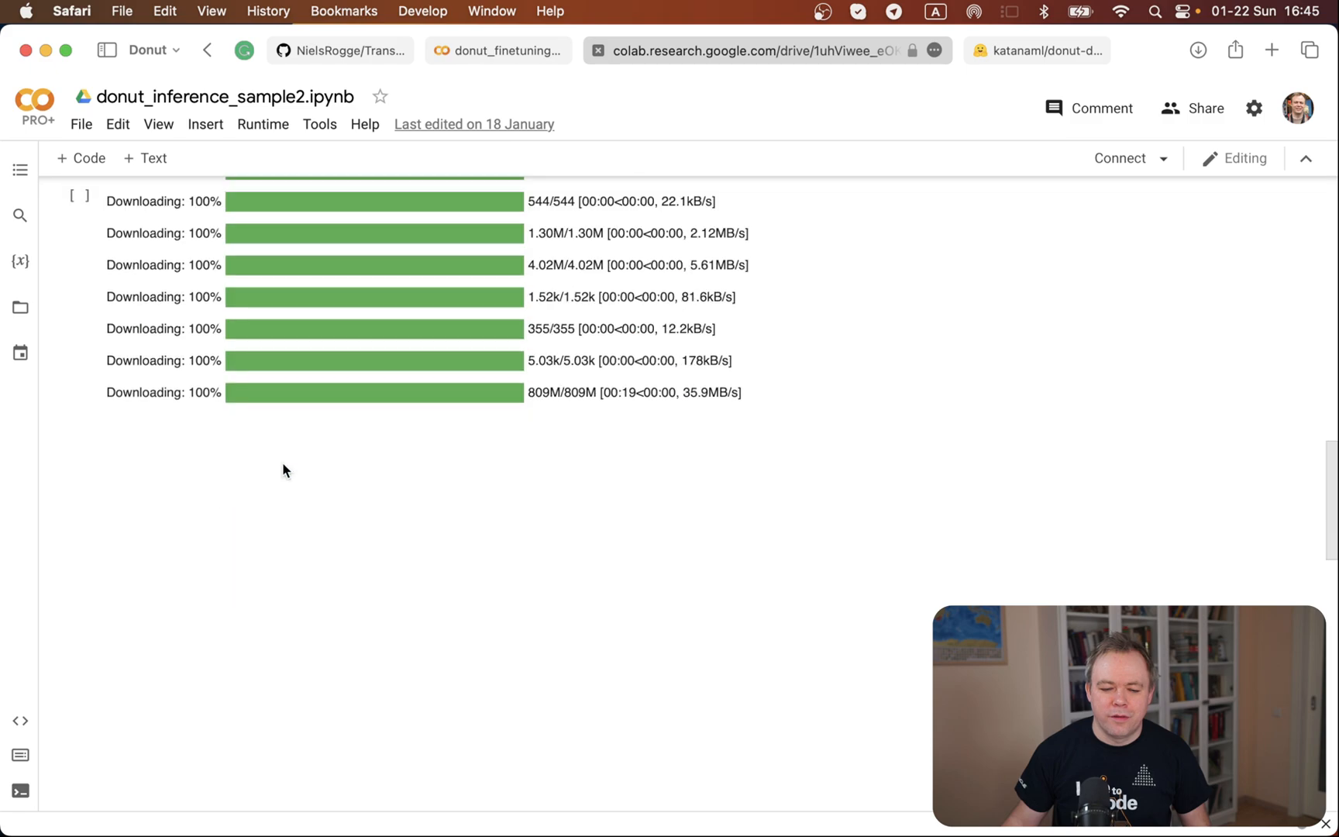
scroll(down, 3)
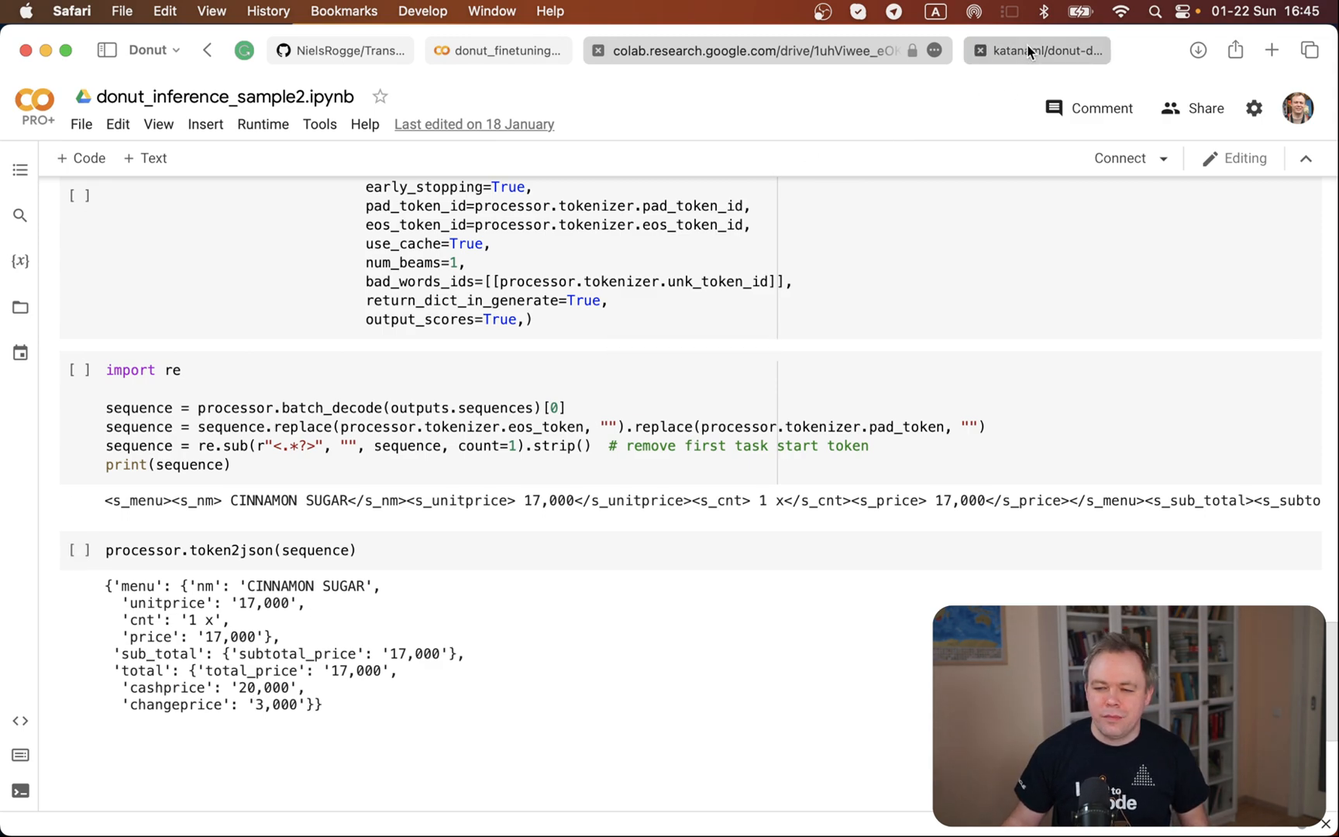
click(1037, 50)
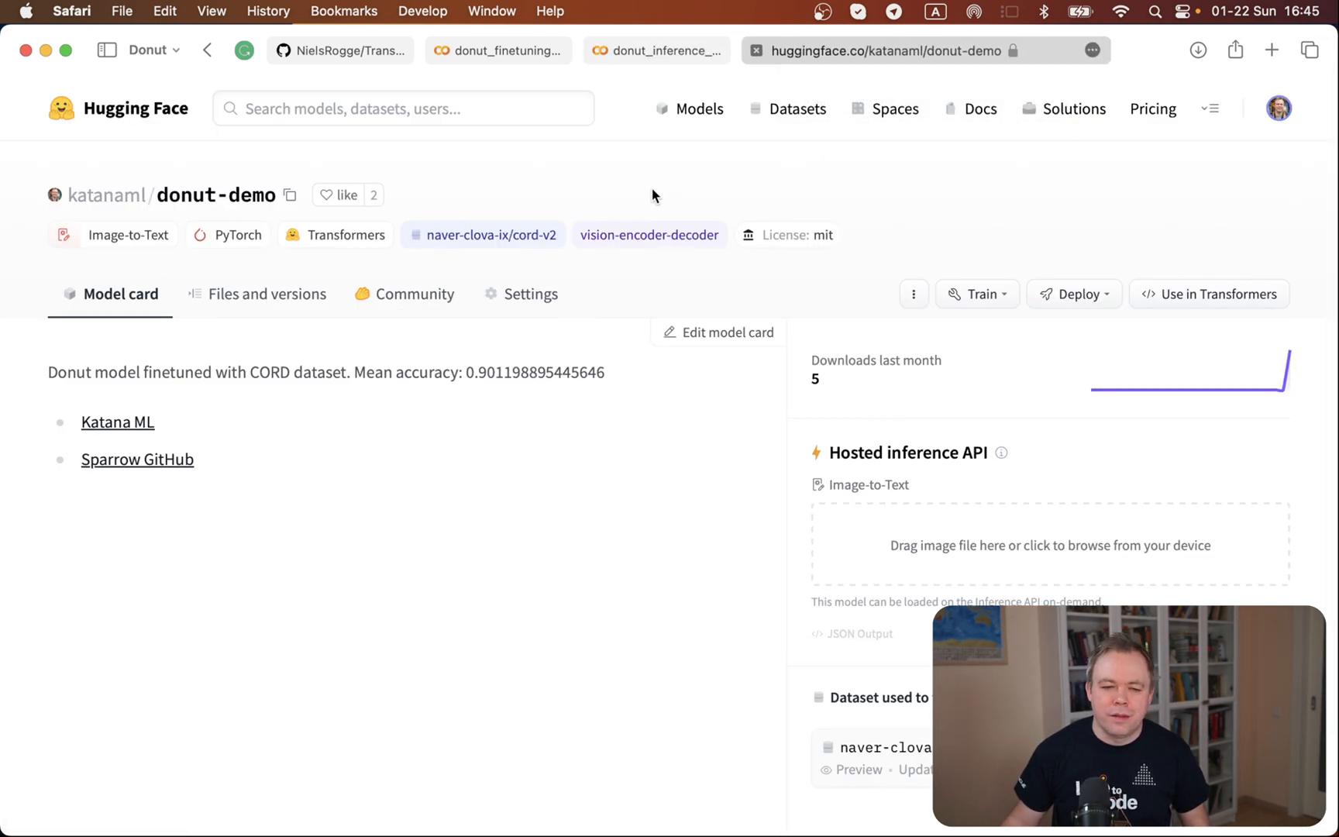